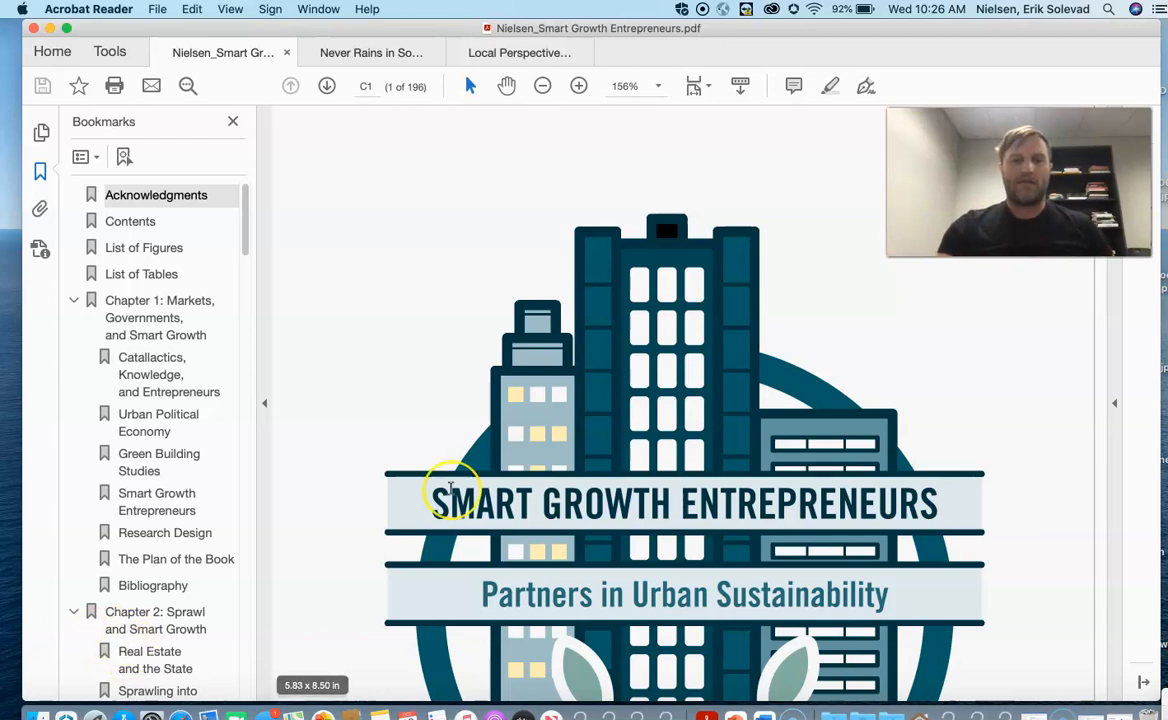
- Jump to Chapter 1 'Markets, Governments, and Smart Growth' via its bookmark and read down page 3 on Portland
scroll("down", 3)
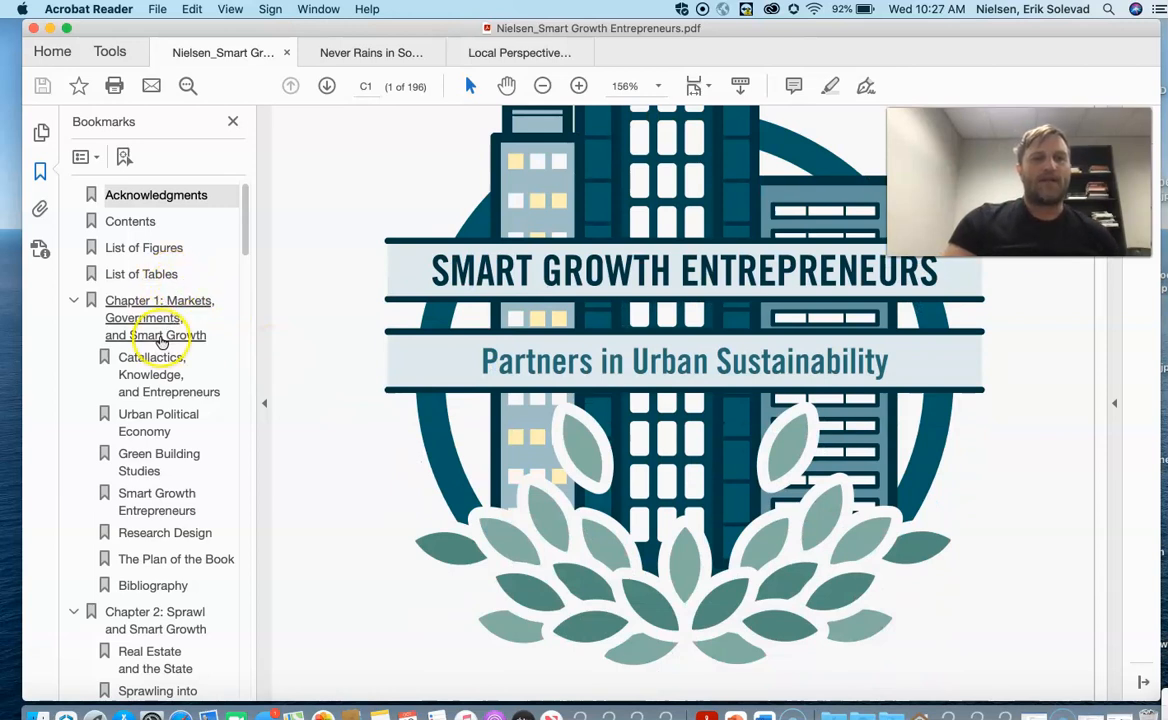
left_click(158, 317)
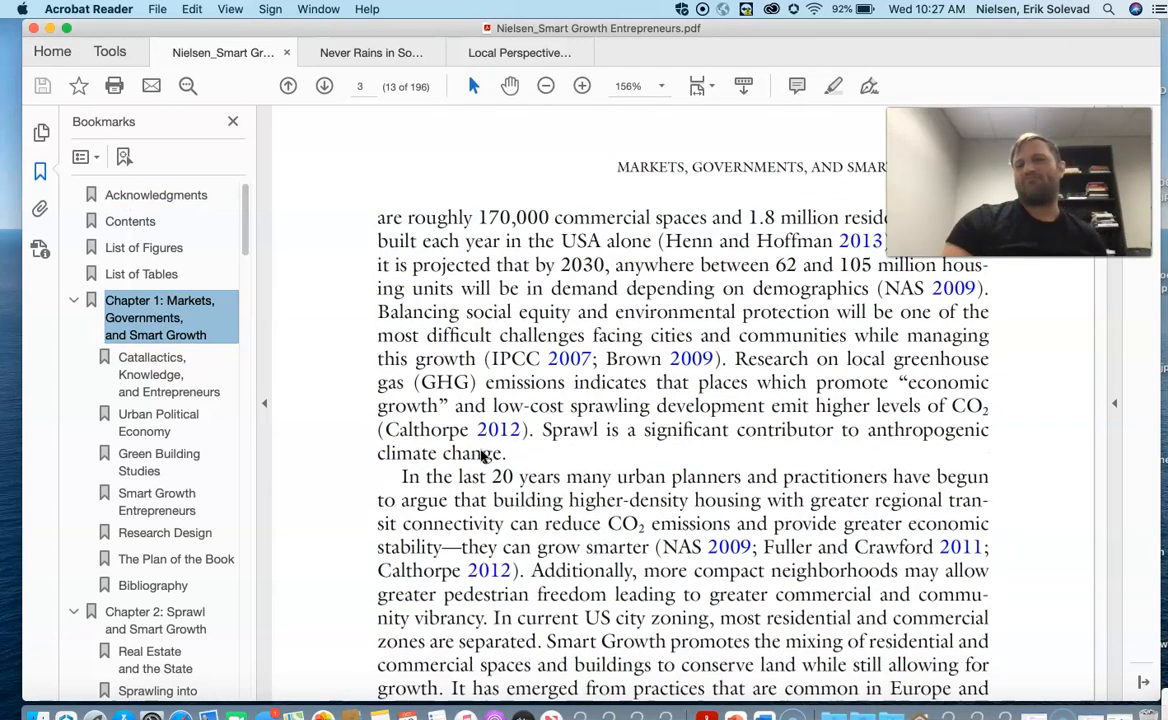
scroll("down", 3)
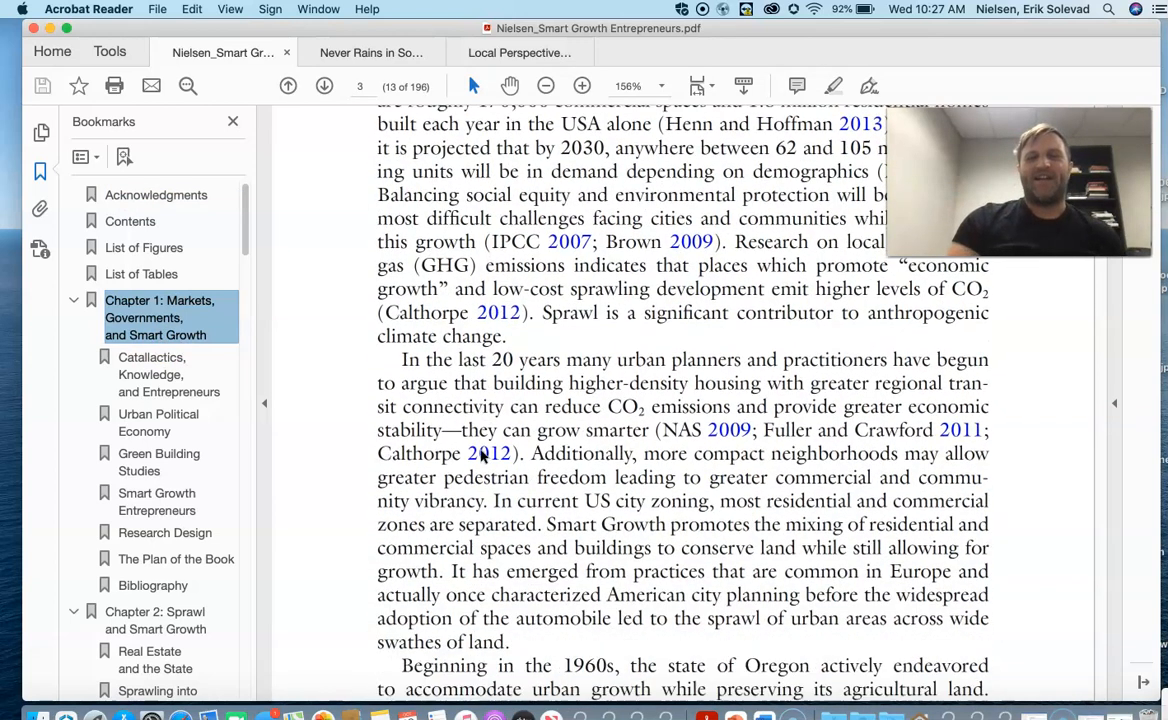
scroll("down", 3)
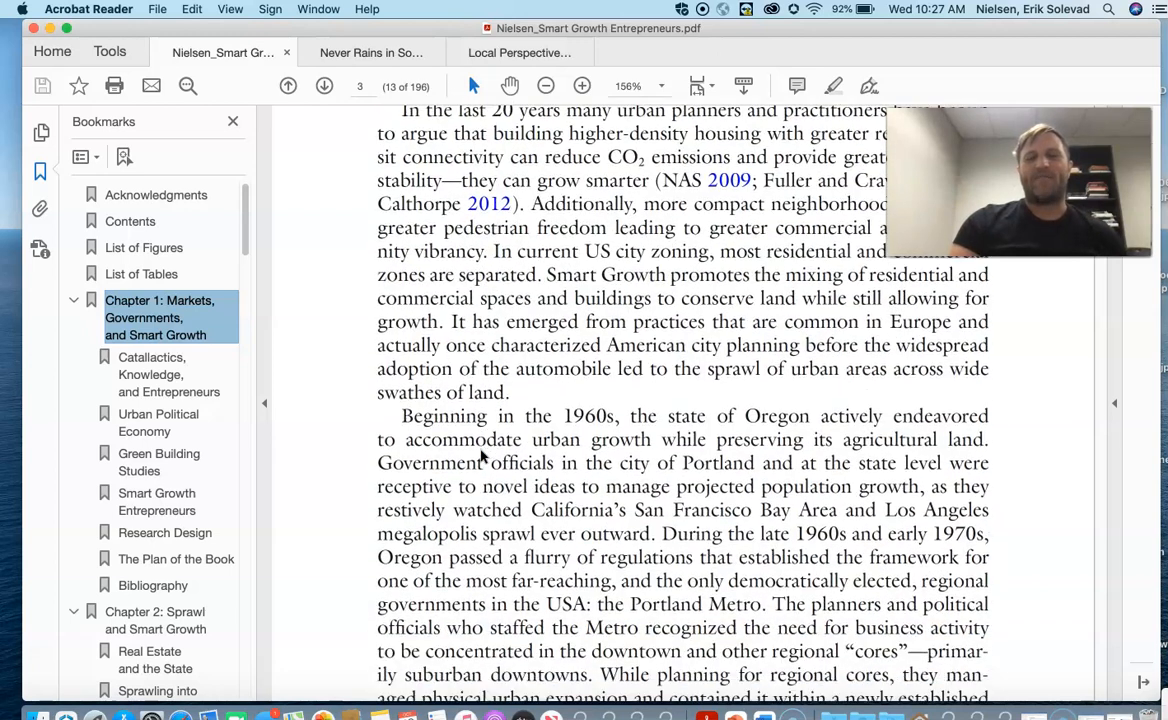
scroll("down", 3)
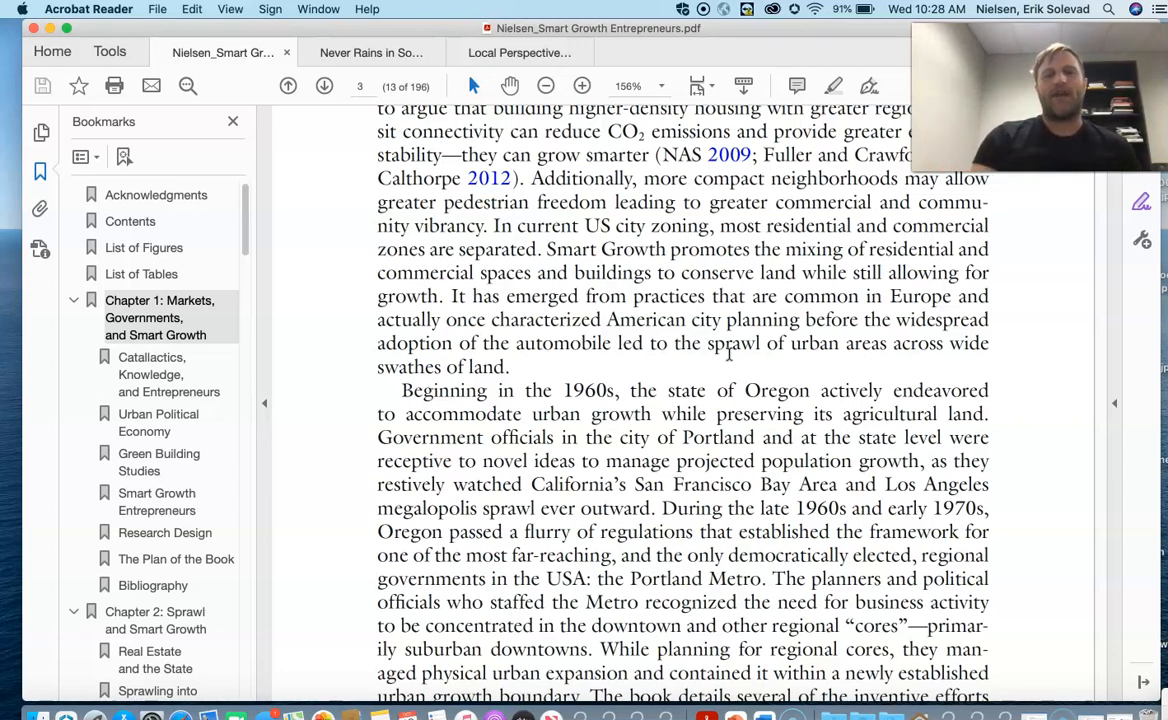
- Page down through pages 4–9 to the 'Catallactics, Knowledge, and Entrepreneurs' heading
left_click(324, 85)
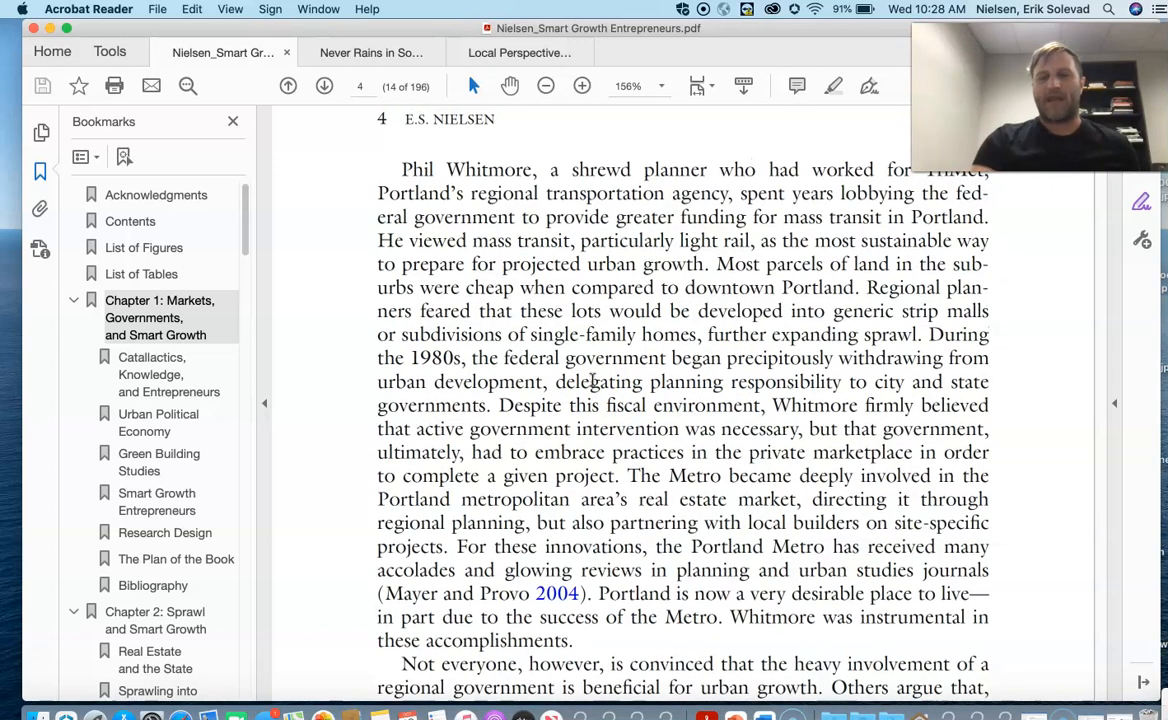
scroll("down", 3)
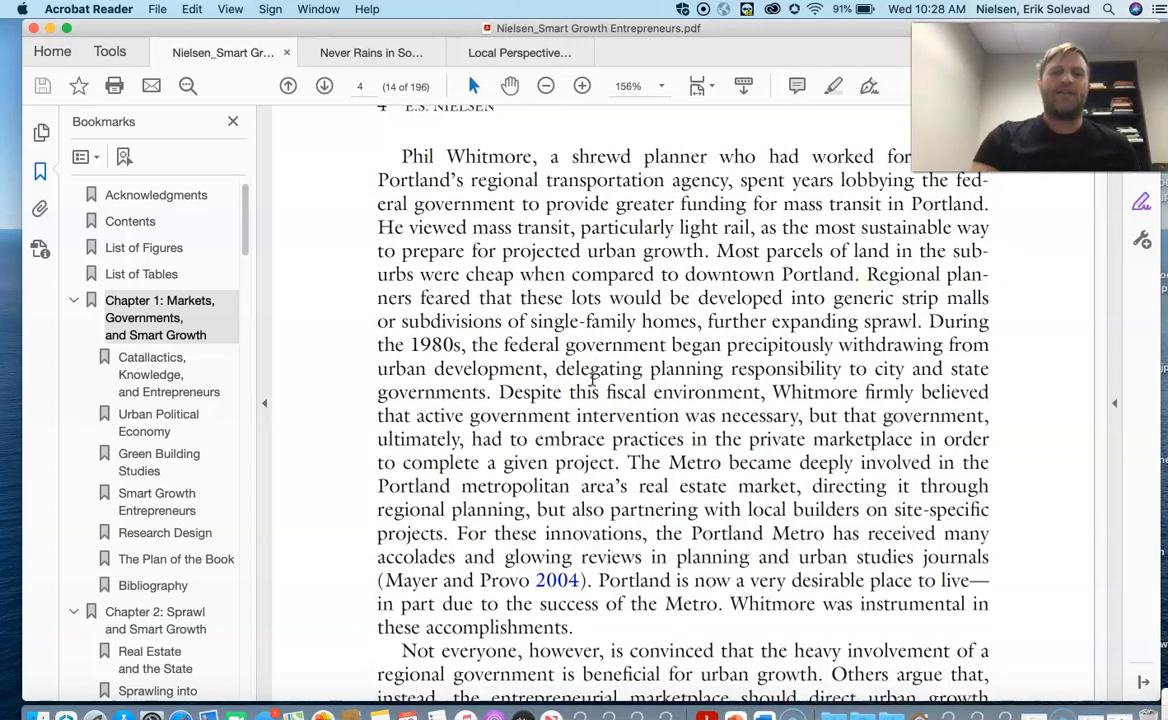
left_click(324, 85)
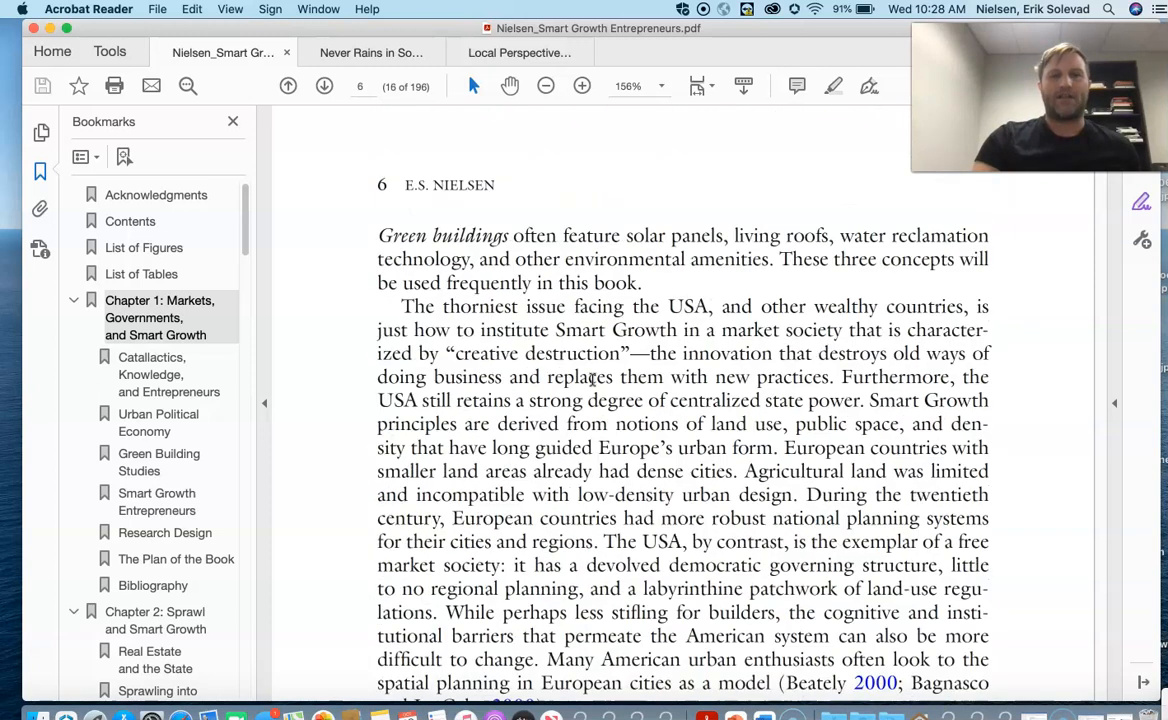
scroll("down", 3)
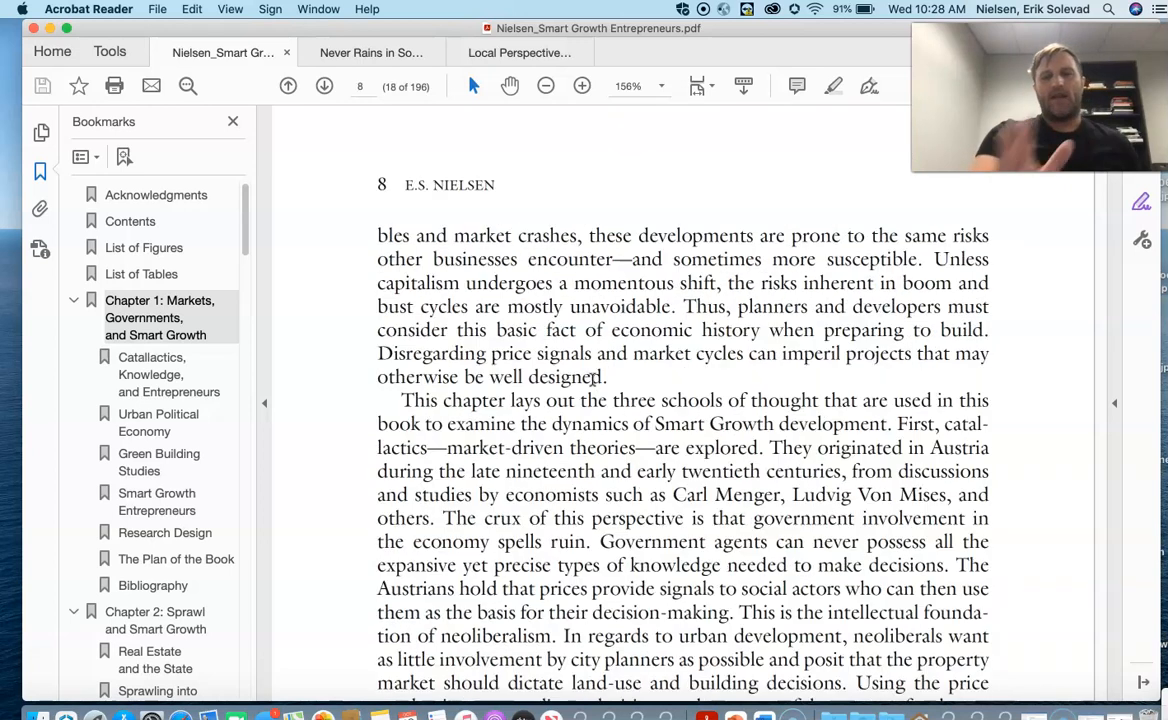
left_click(324, 85)
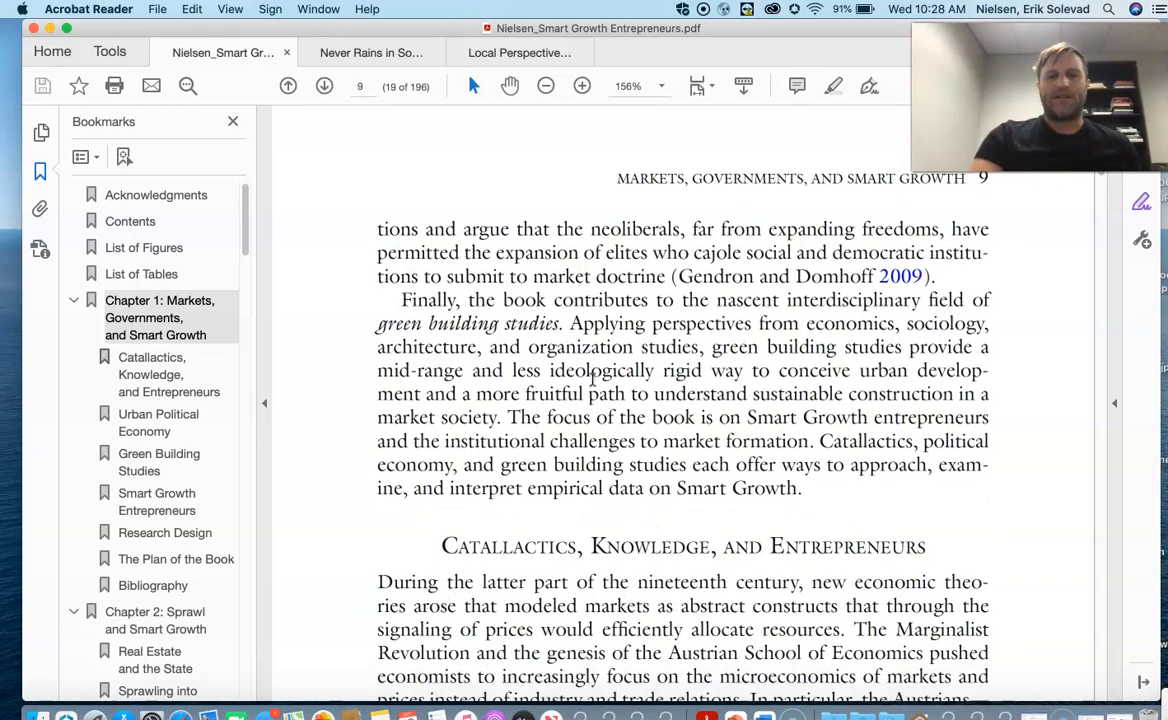
scroll("down", 3)
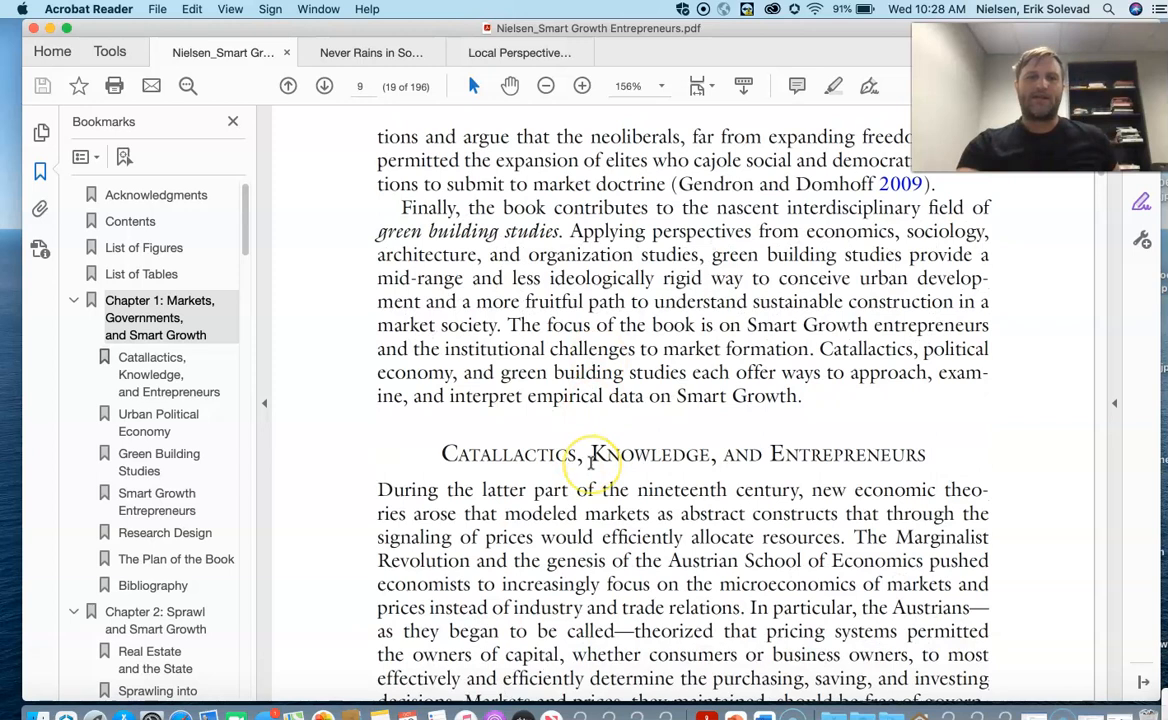
- Scroll through the Catallactics section to page 15's 'Urban Political Economy' heading
scroll("down", 3)
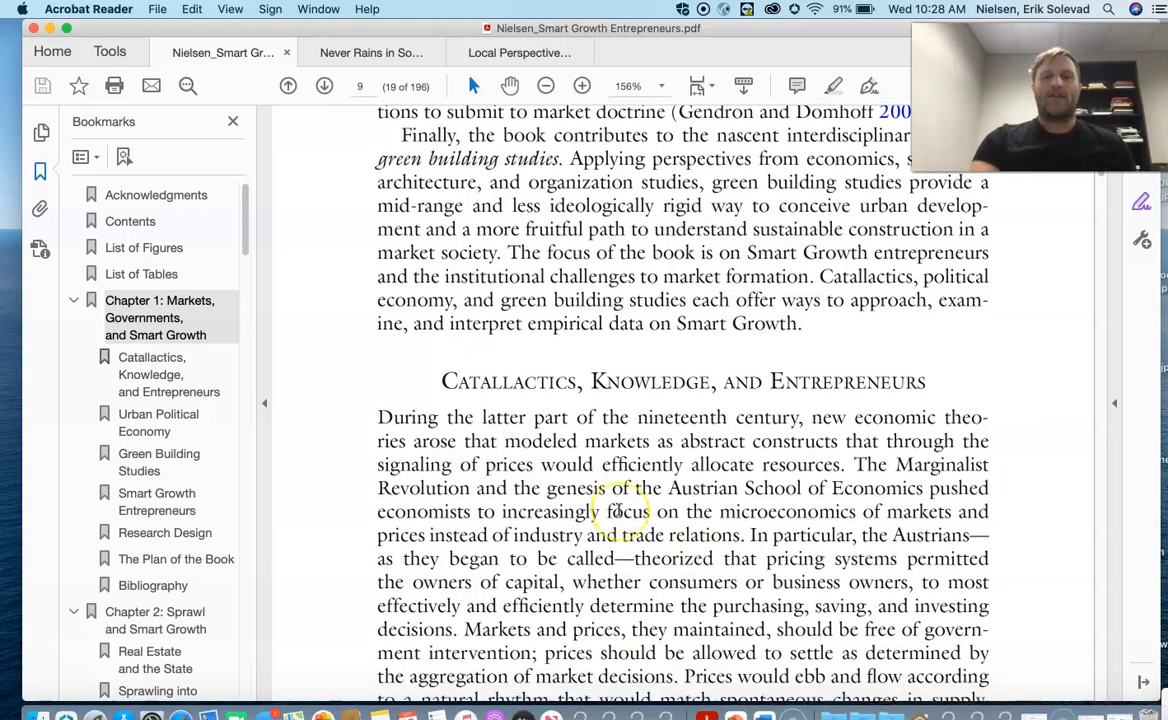
scroll("down", 3)
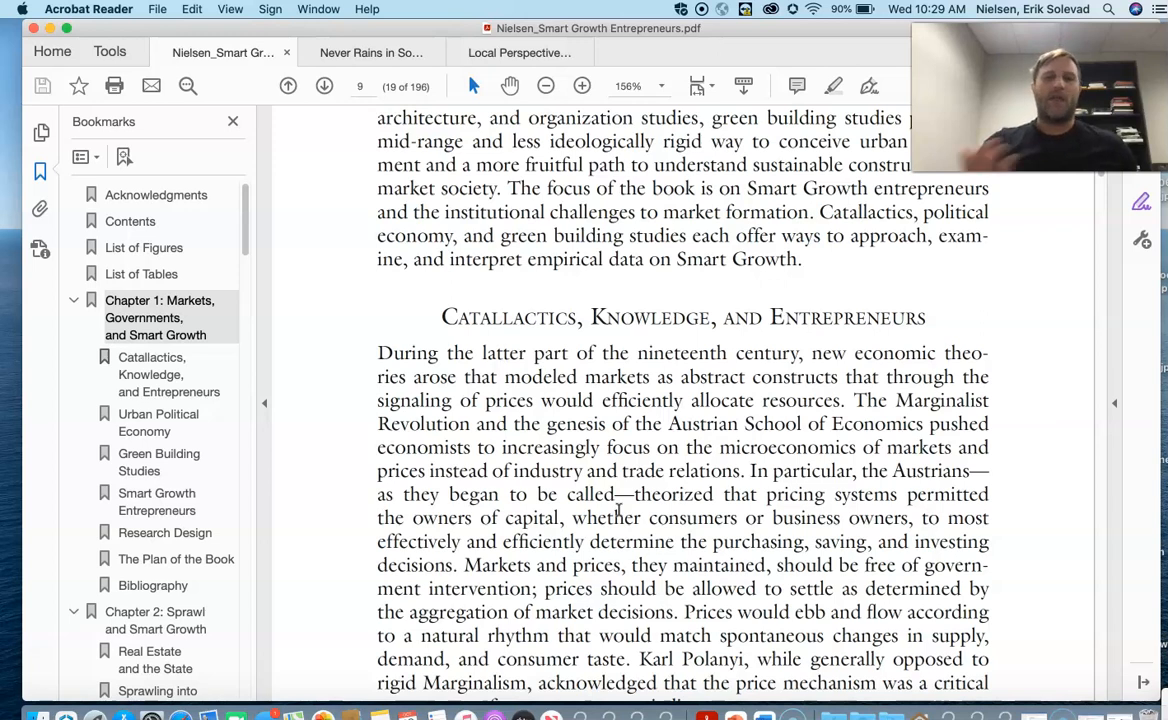
scroll("down", 3)
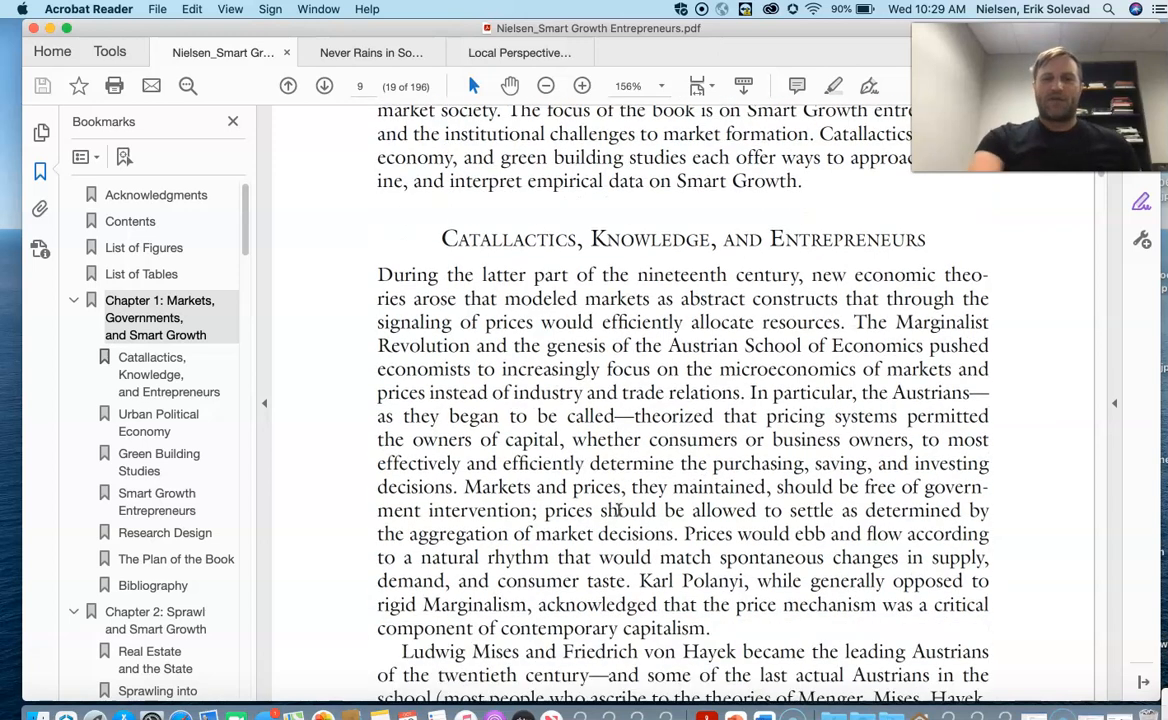
scroll("down", 3)
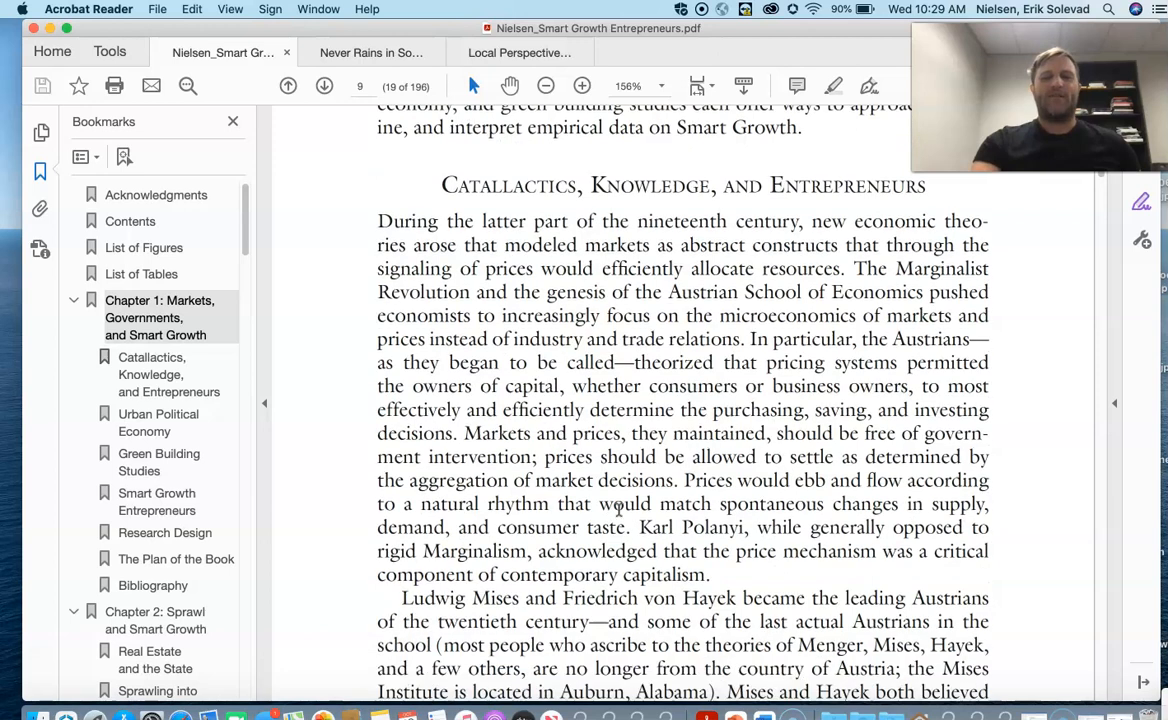
scroll("down", 3)
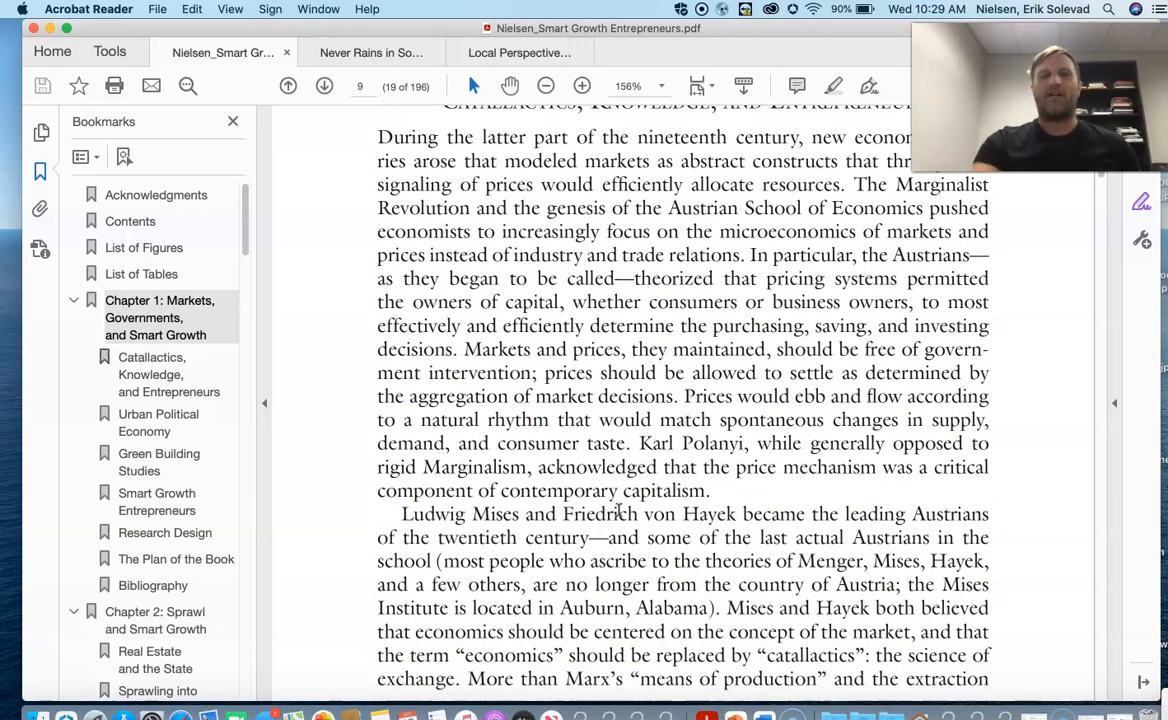
left_click(323, 85)
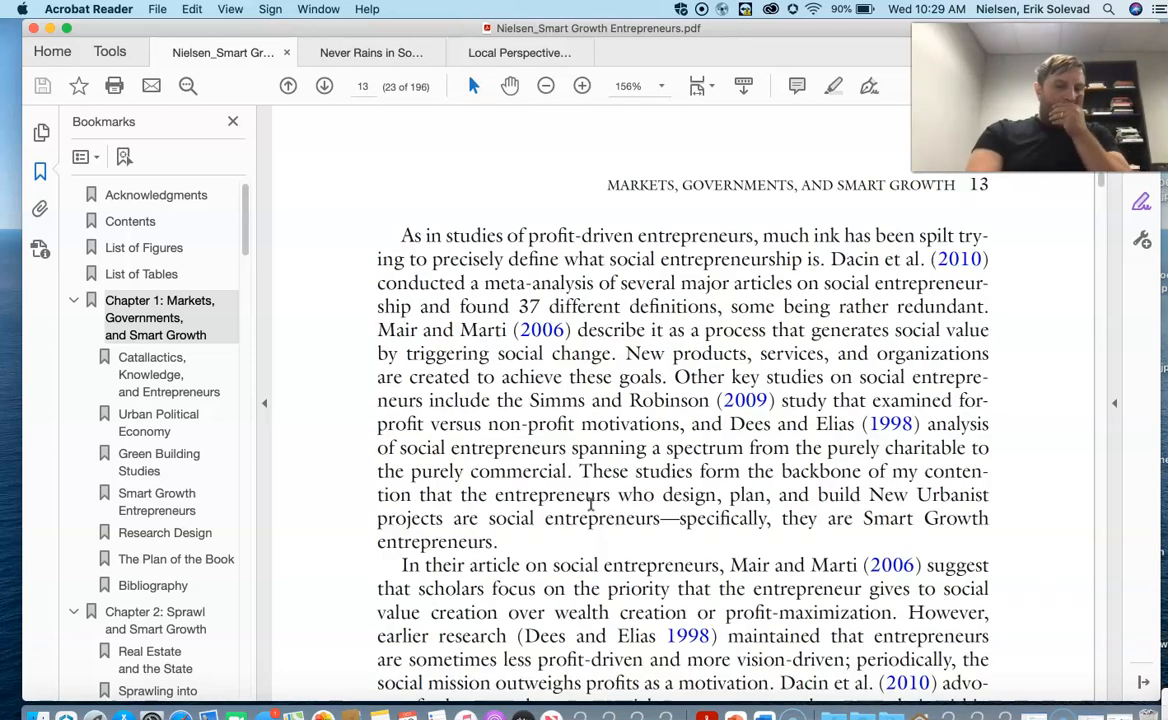
scroll("down", 3)
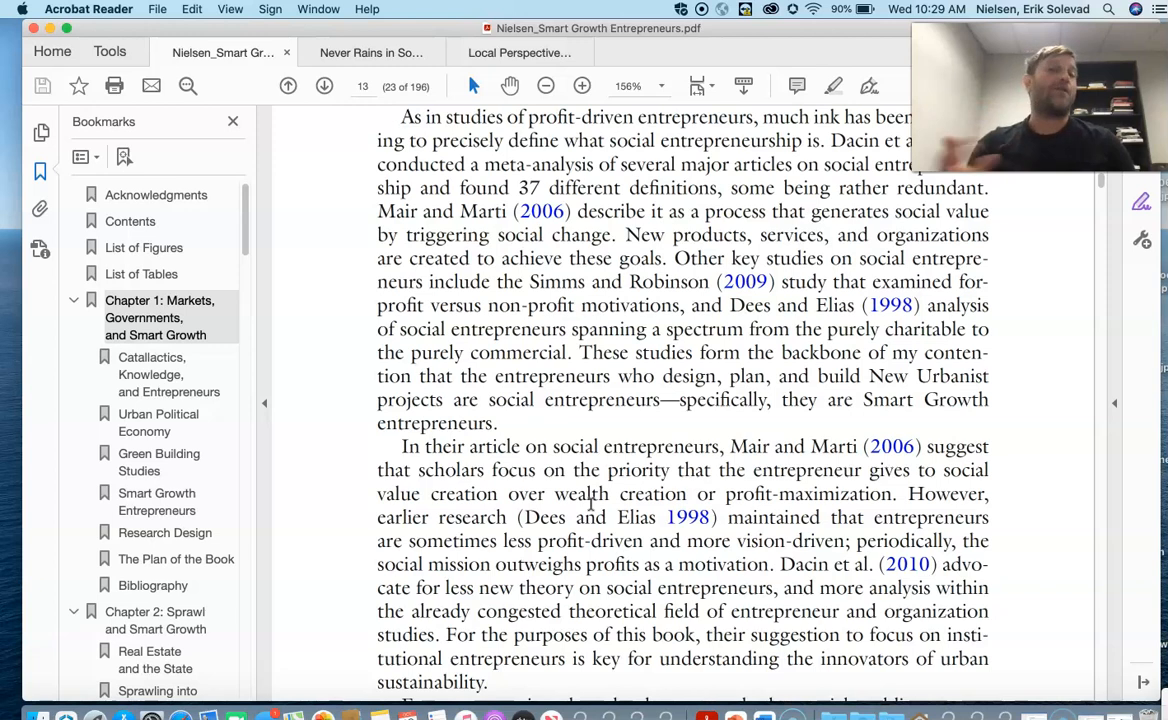
mouse_move(555, 457)
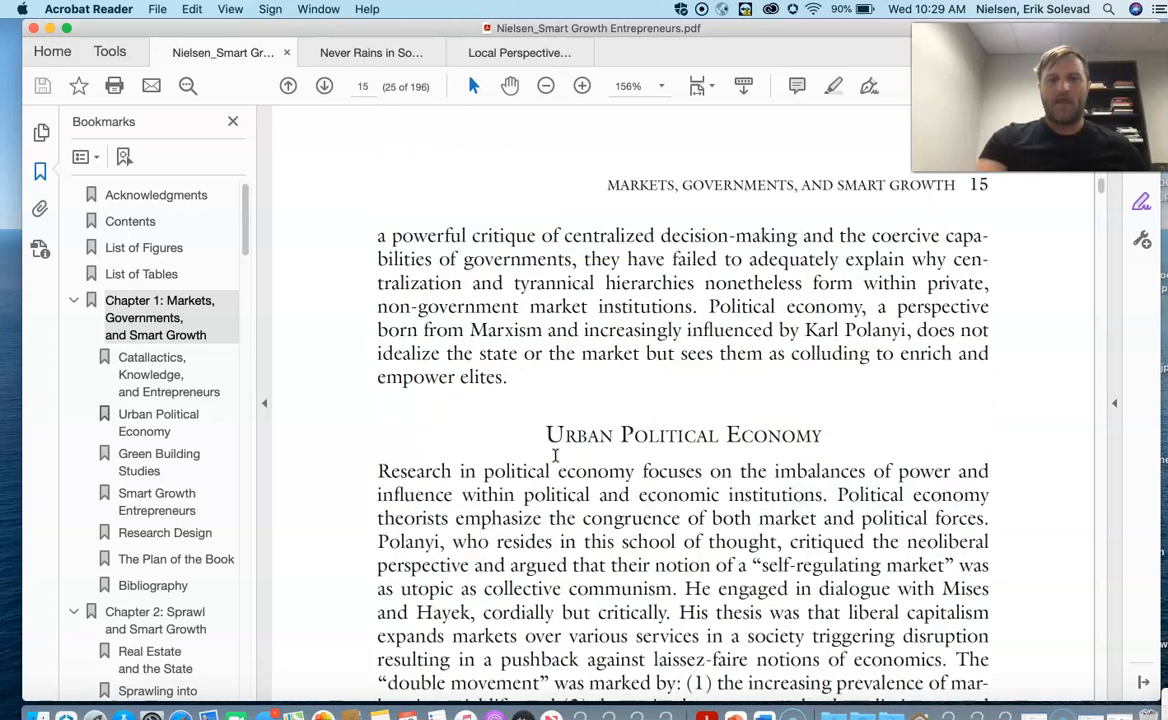
- Scroll from page 16 to page 18 on political entrepreneurs and growth machine theory
scroll("down", 3)
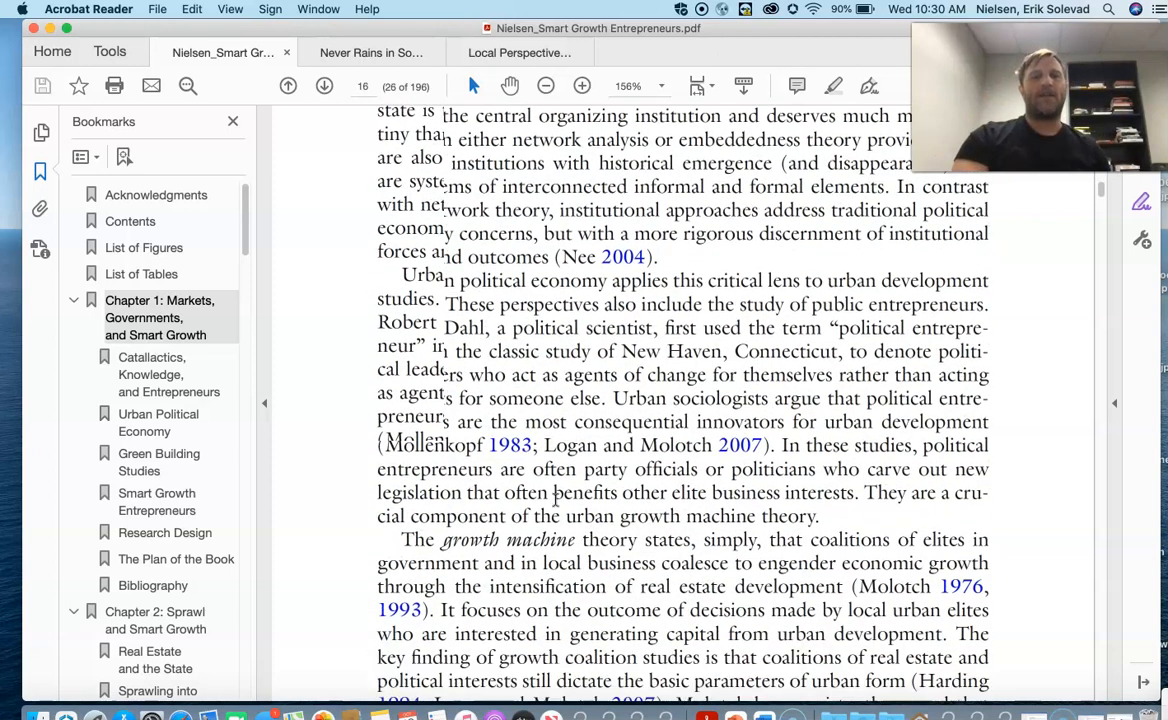
scroll("down", 3)
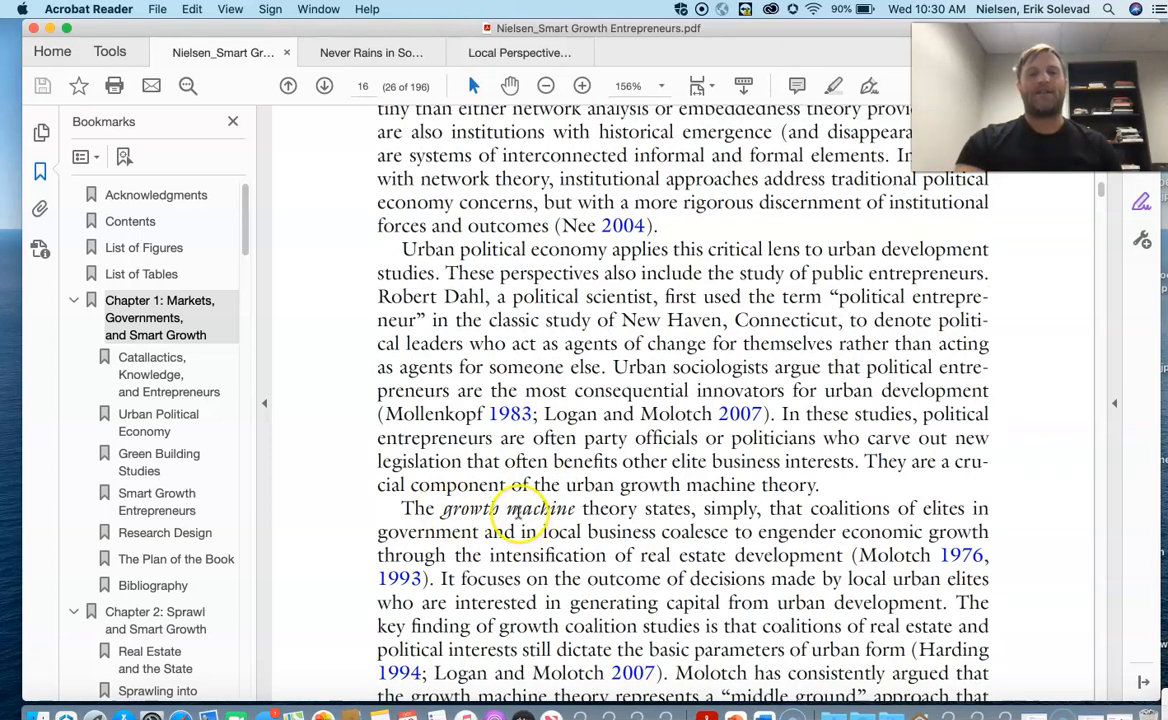
scroll("down", 3)
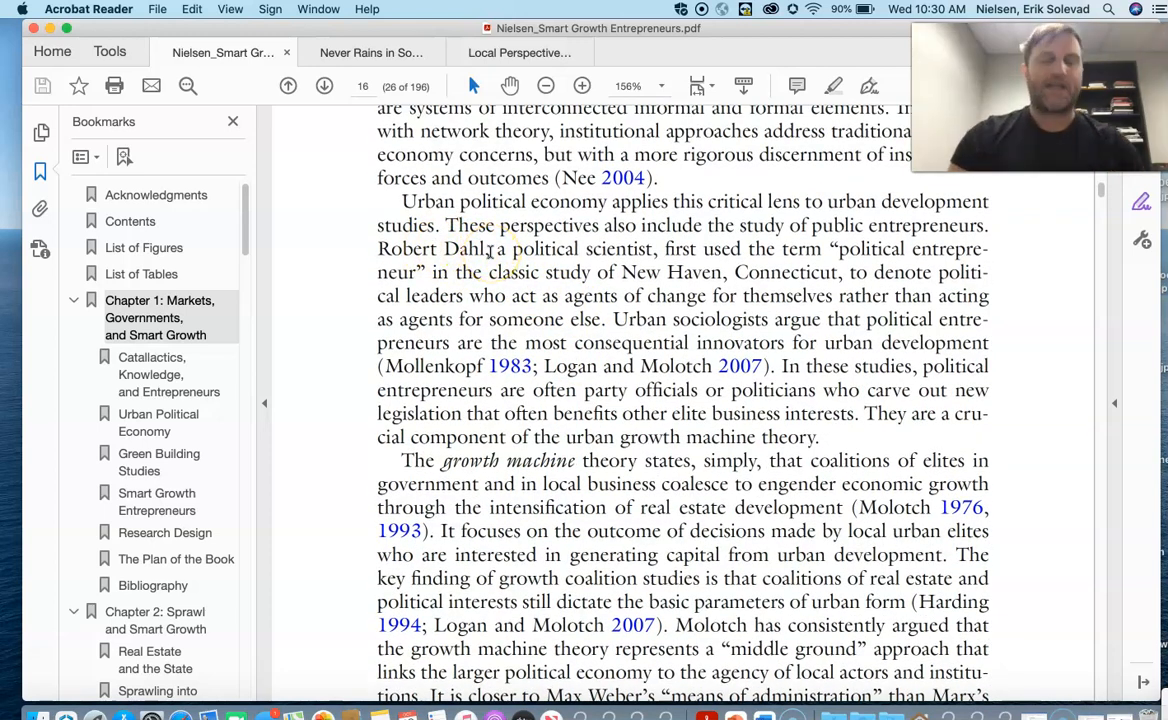
mouse_move(760, 215)
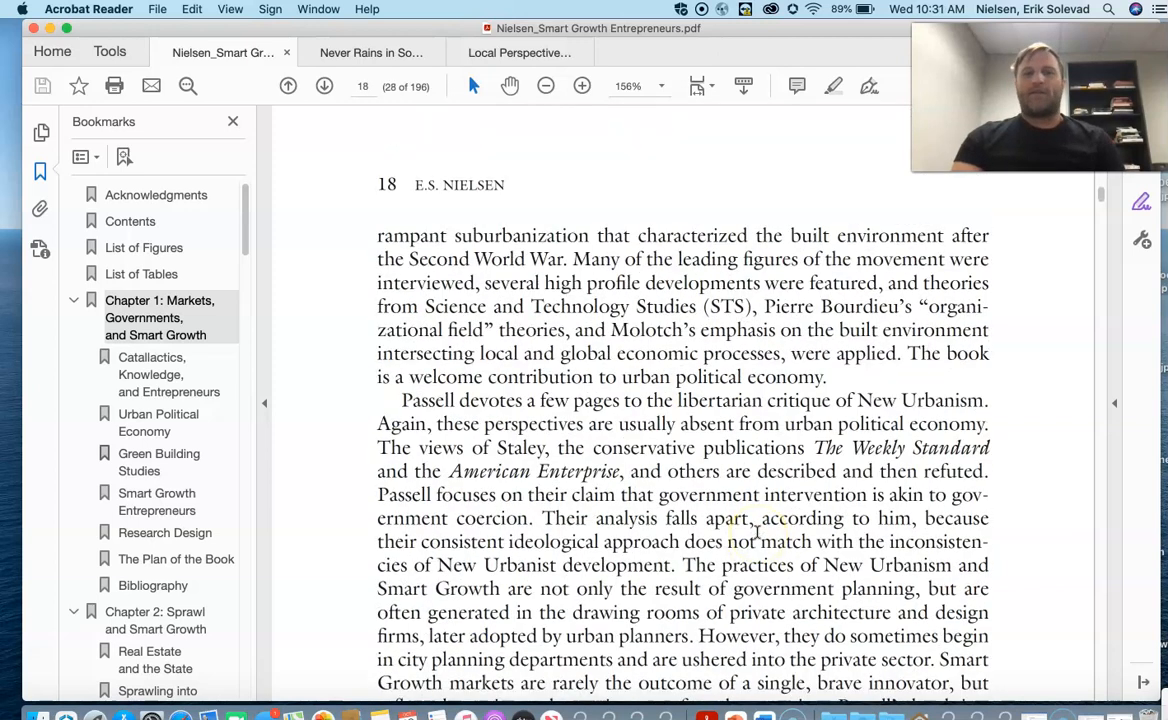
- Scroll down to page 20 where the 'Smart Growth Entrepreneurs' section begins
scroll("down", 3)
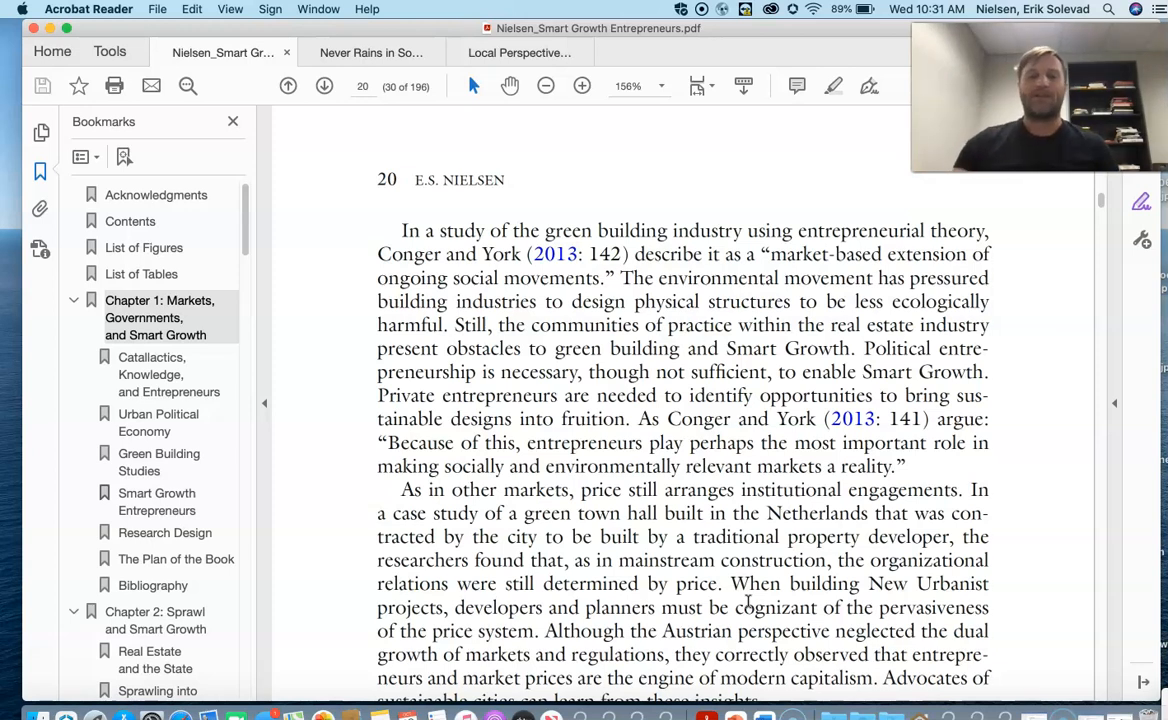
scroll("down", 3)
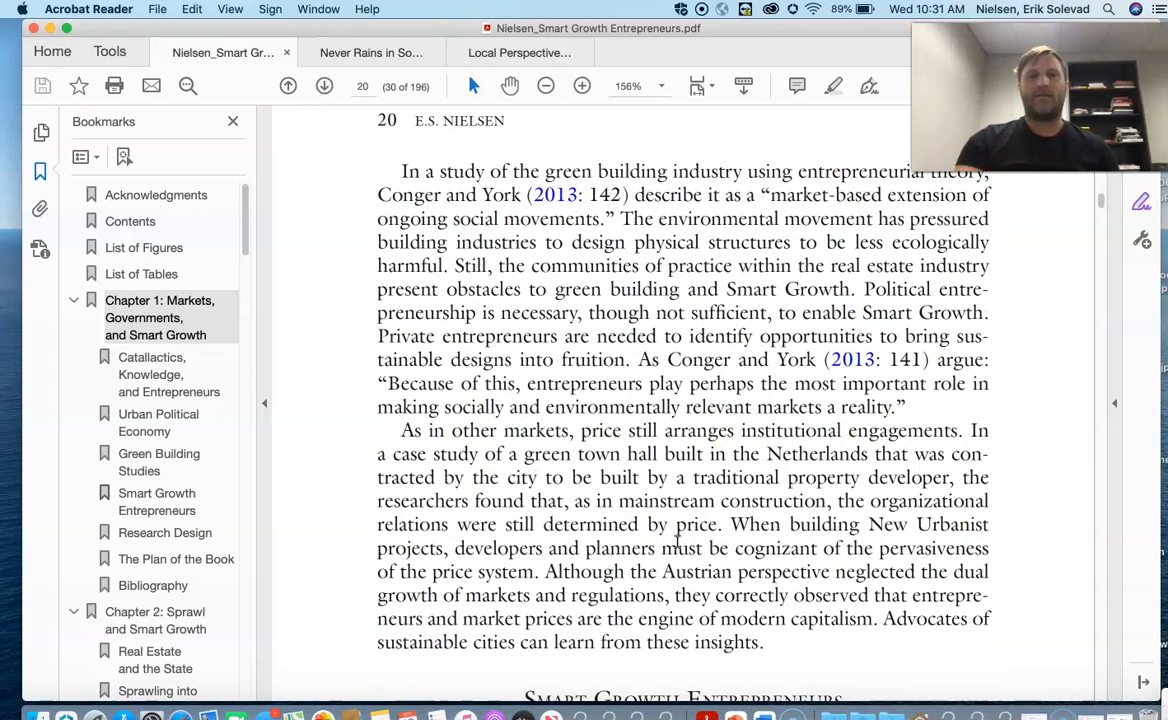
left_click(324, 85)
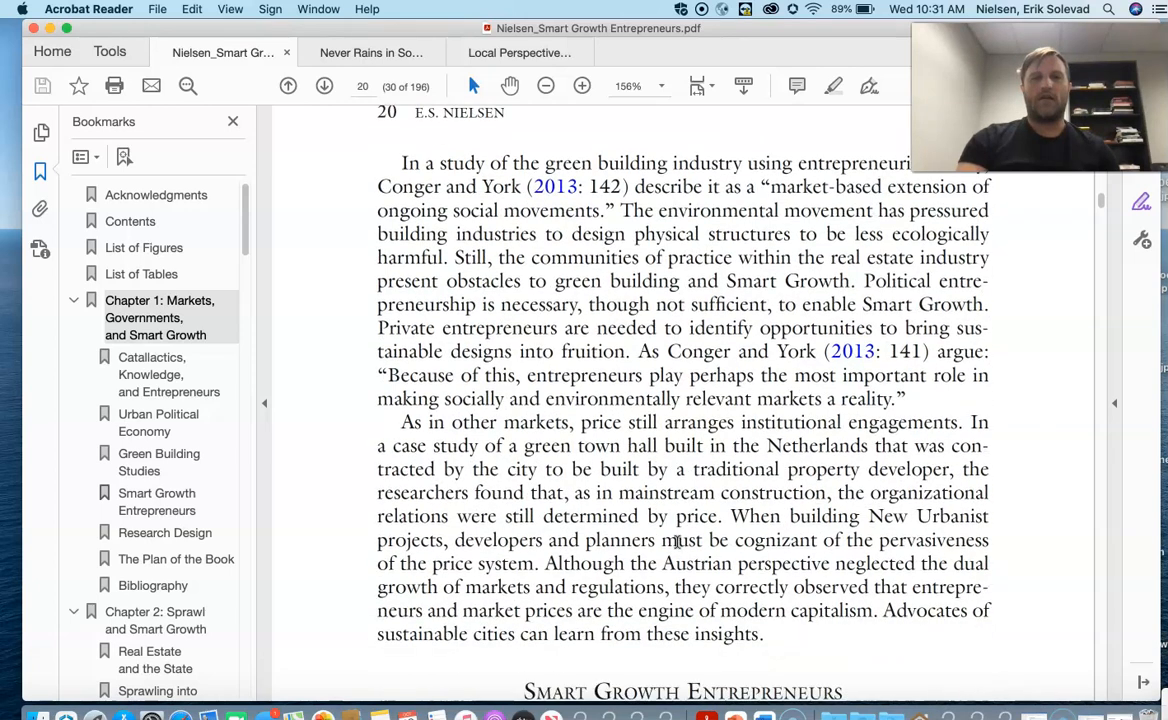
scroll("down", 3)
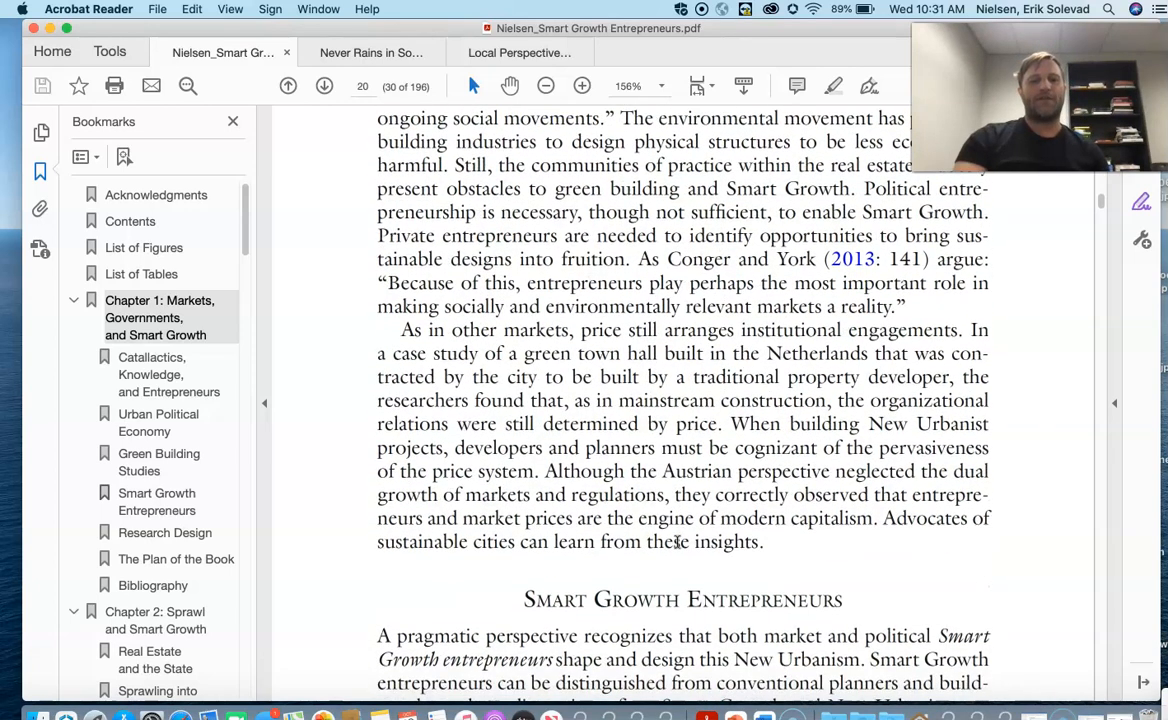
scroll("down", 3)
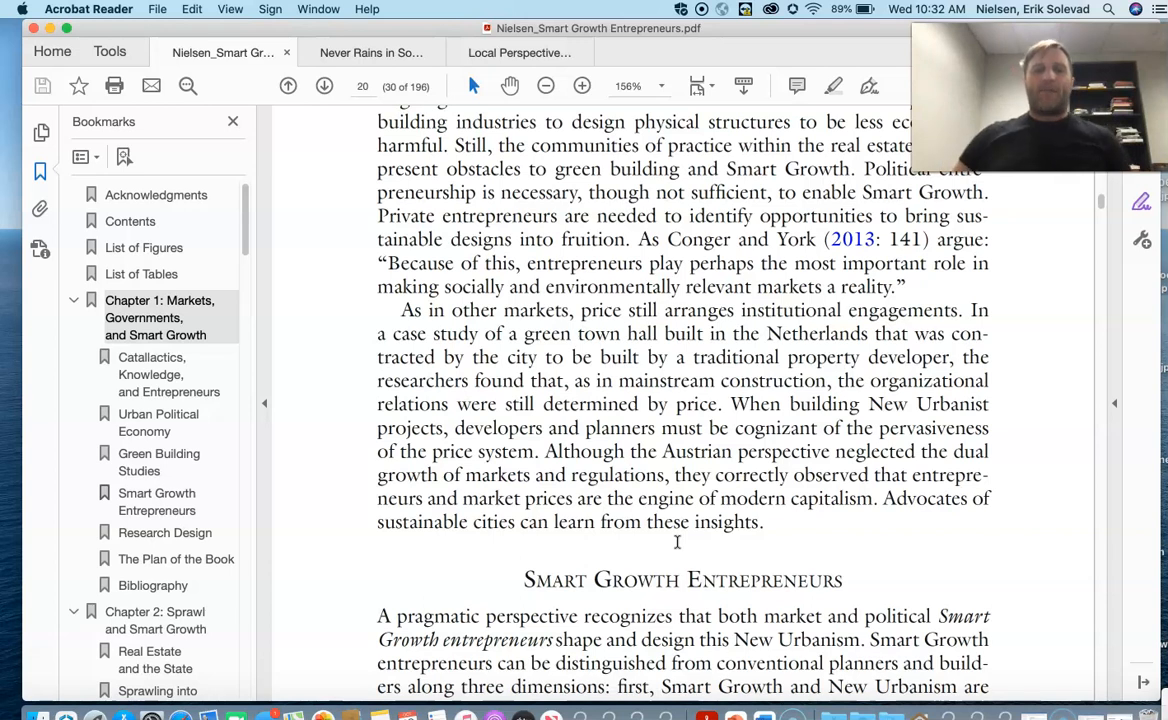
scroll("down", 3)
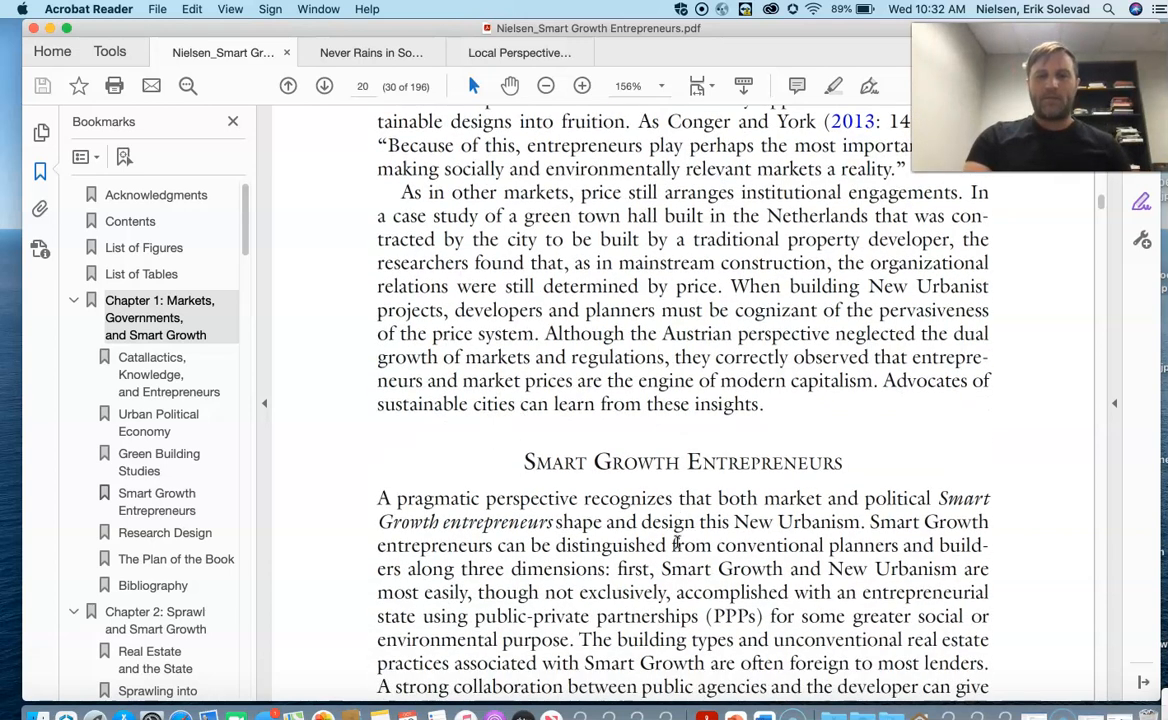
scroll("down", 3)
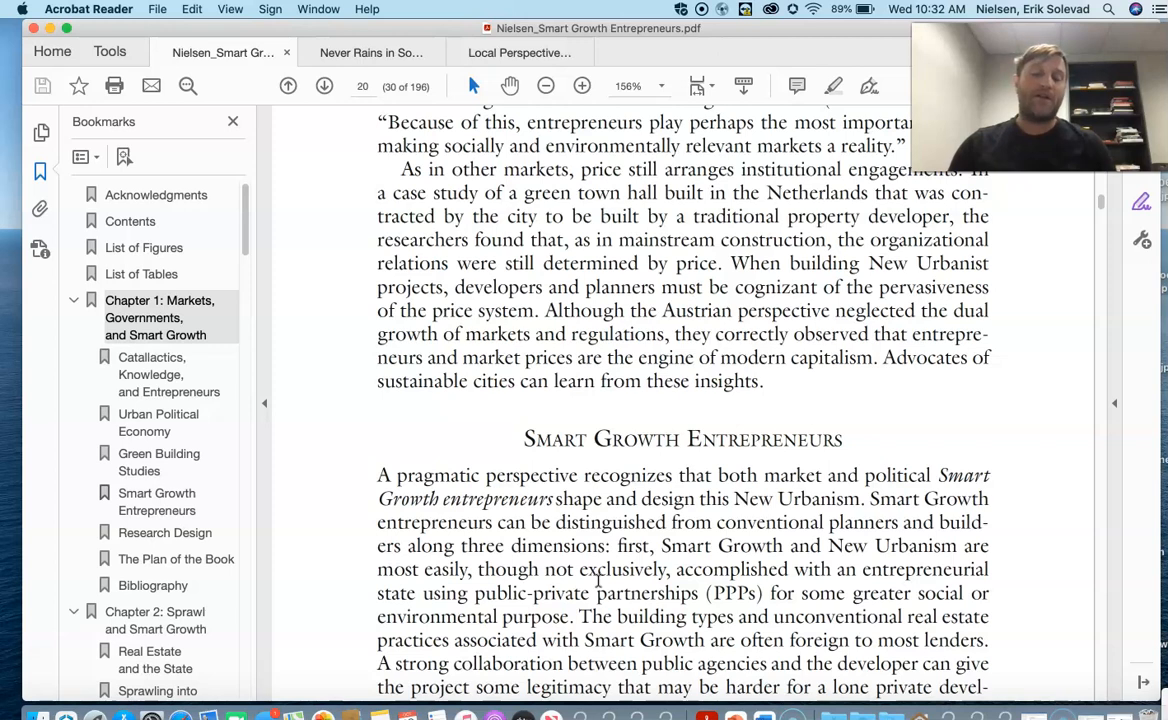
- Scroll to page 22 and read the Research Design section down to the Table 1.1 reference
left_click(324, 86)
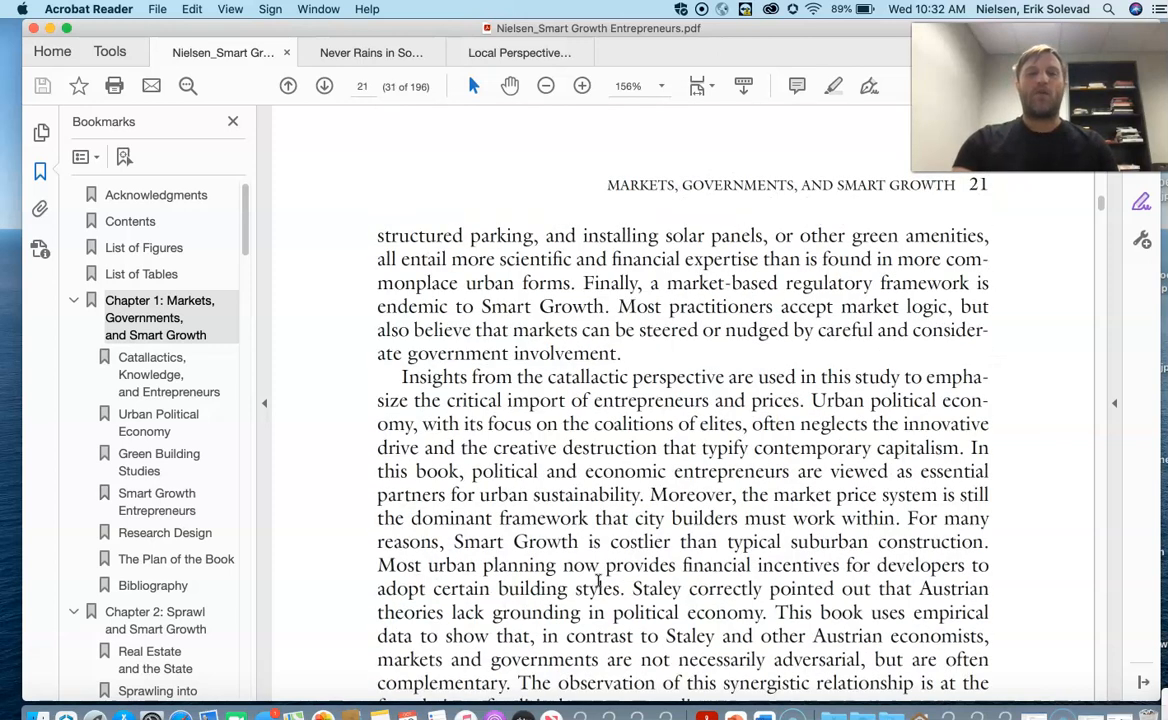
scroll("down", 3)
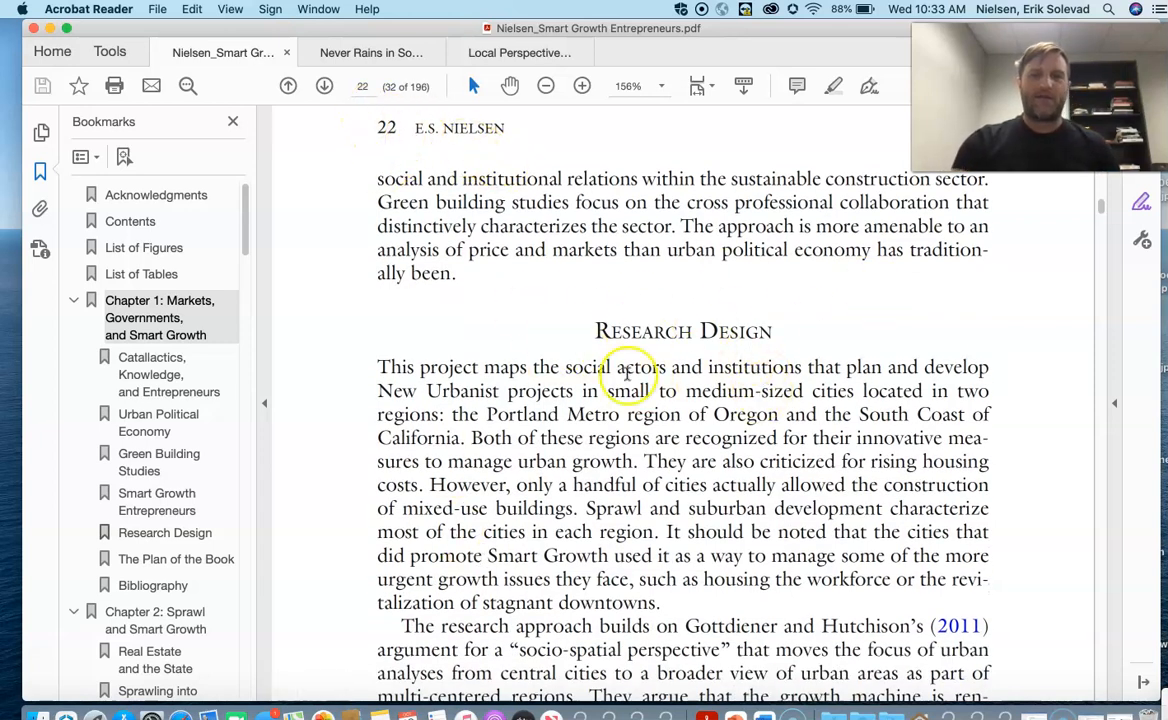
scroll("down", 3)
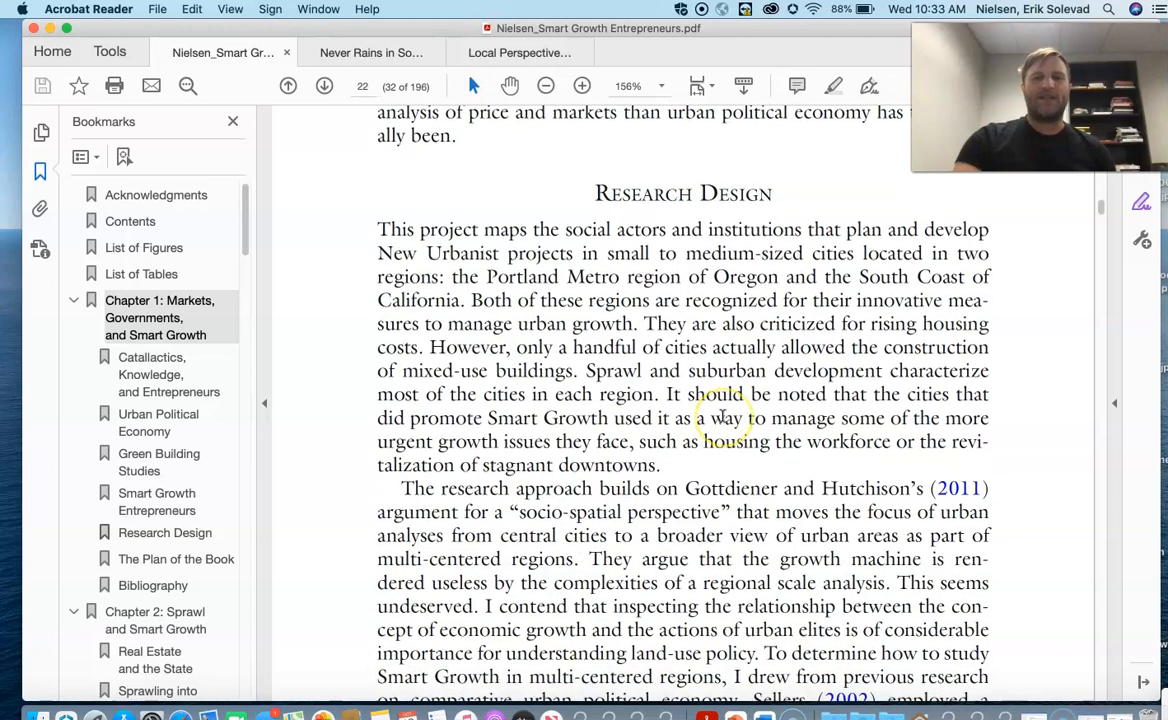
scroll("down", 3)
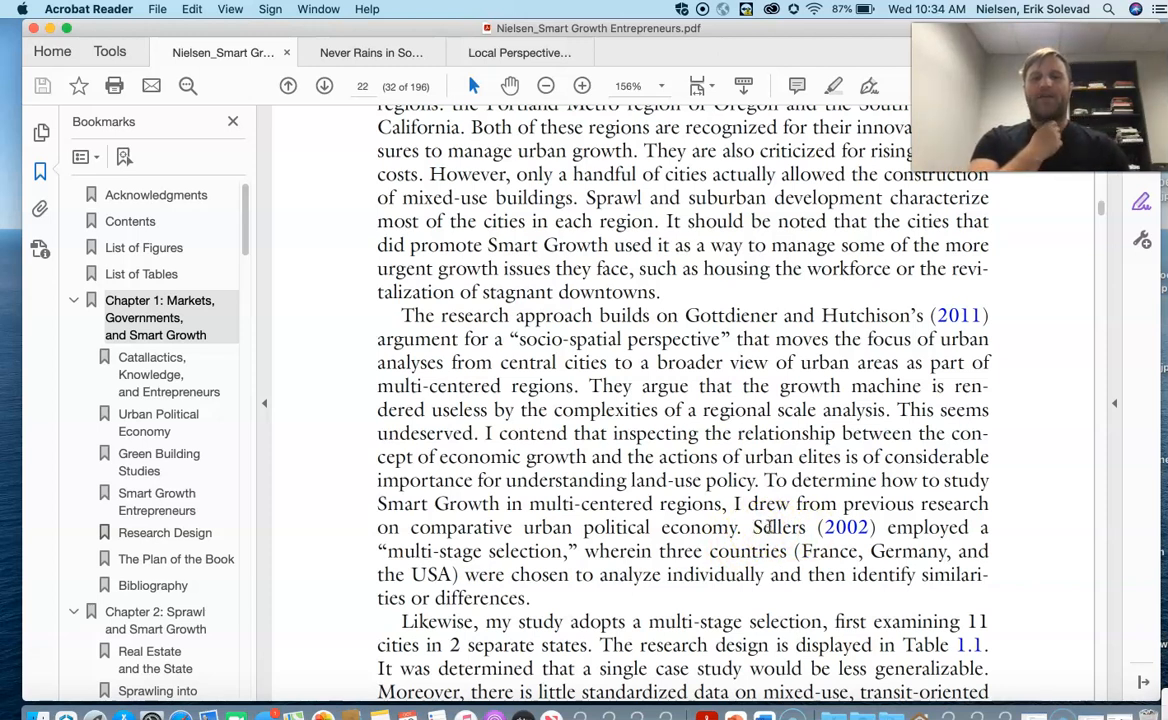
scroll("down", 3)
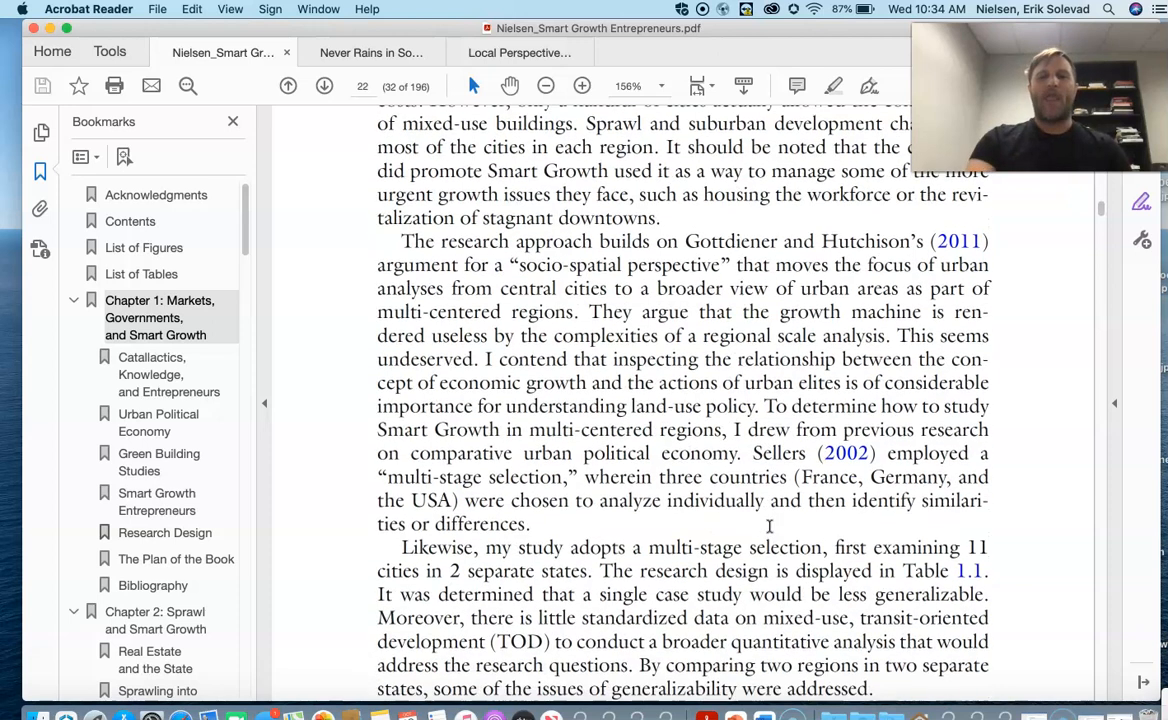
scroll("down", 3)
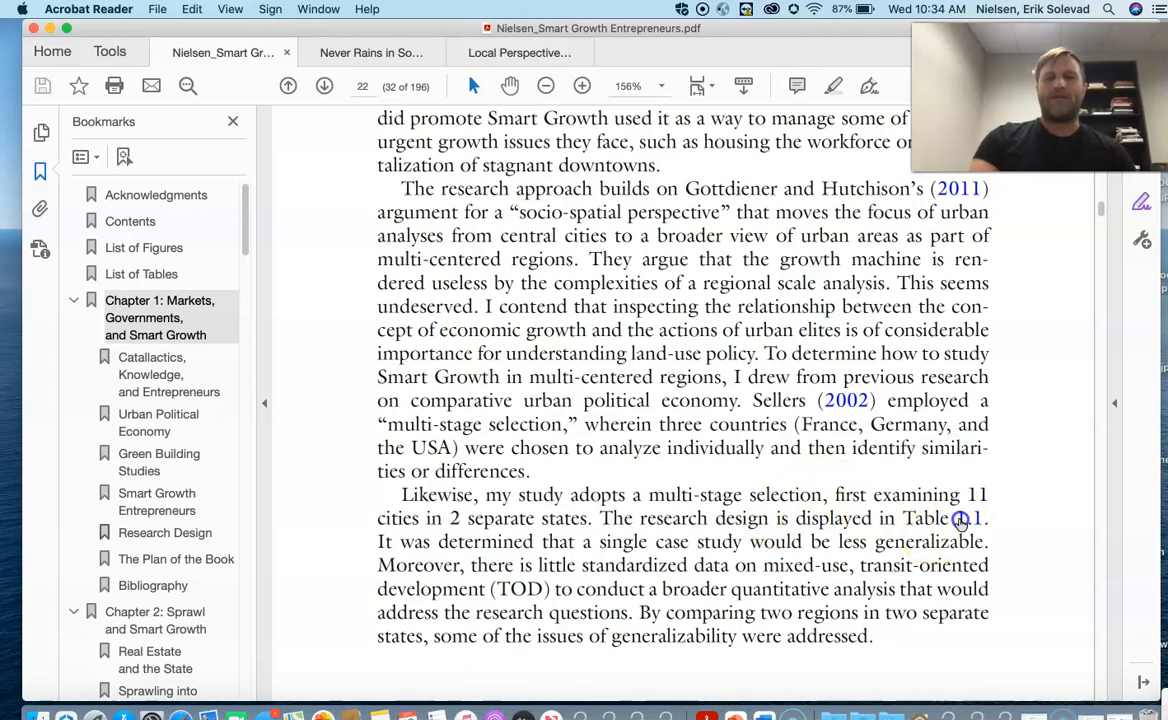
scroll("down", 3)
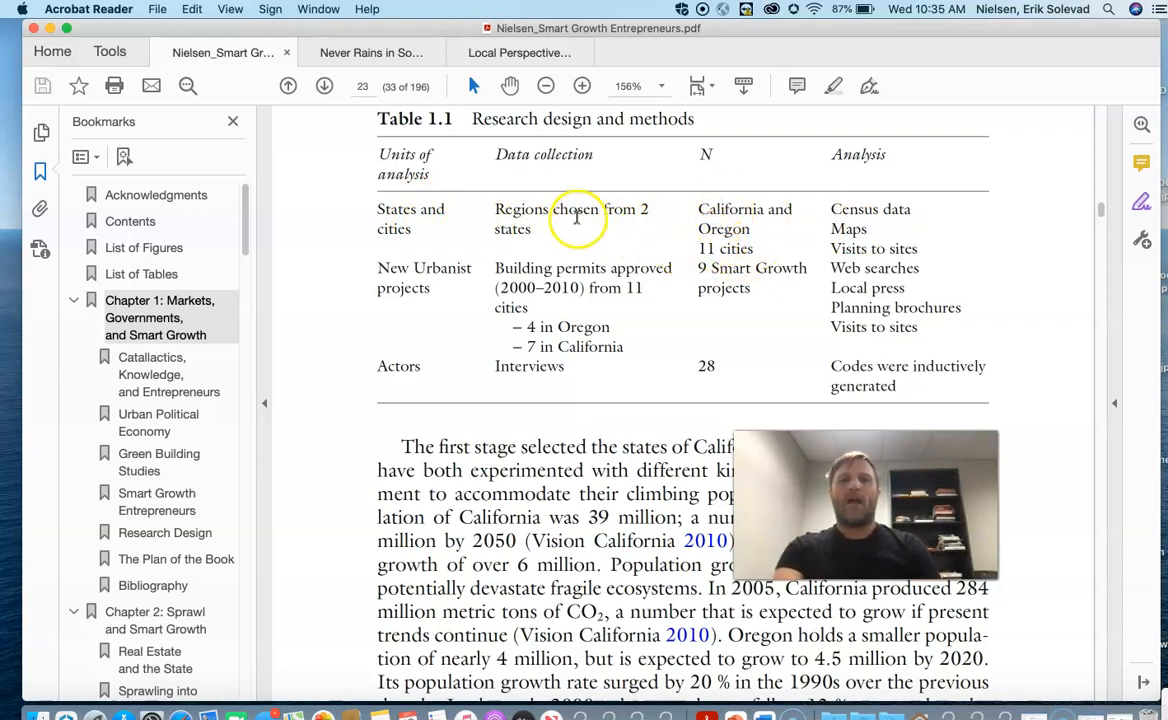
mouse_move(770, 243)
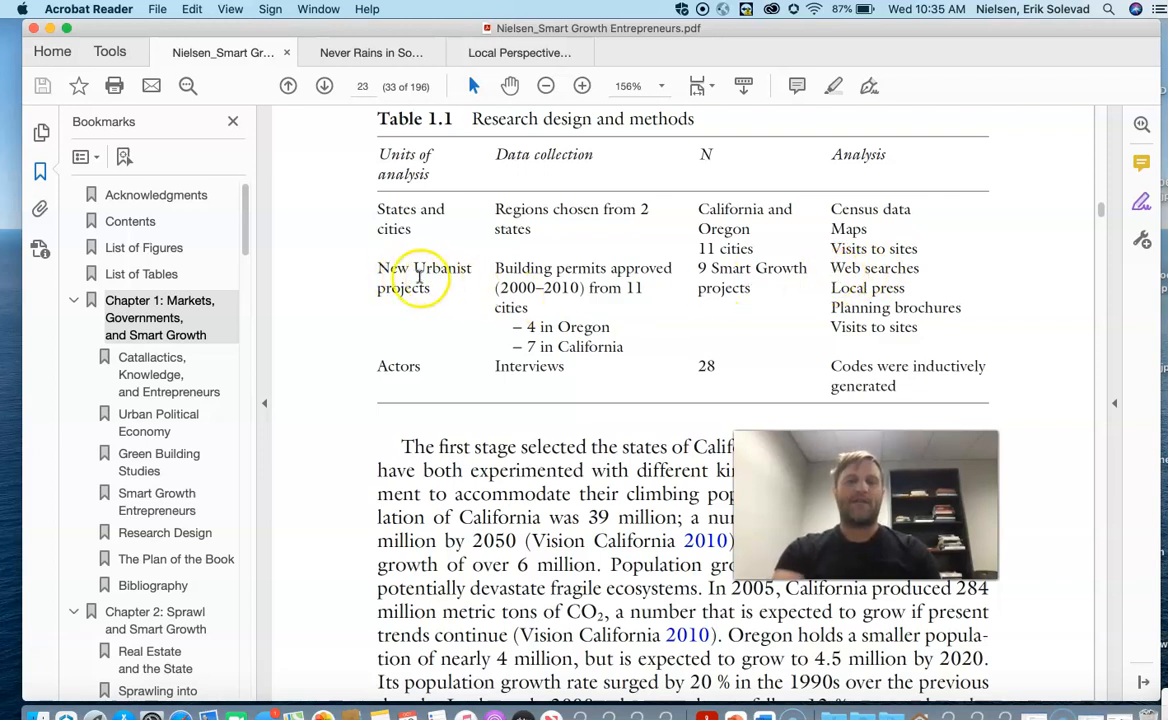
mouse_move(473, 280)
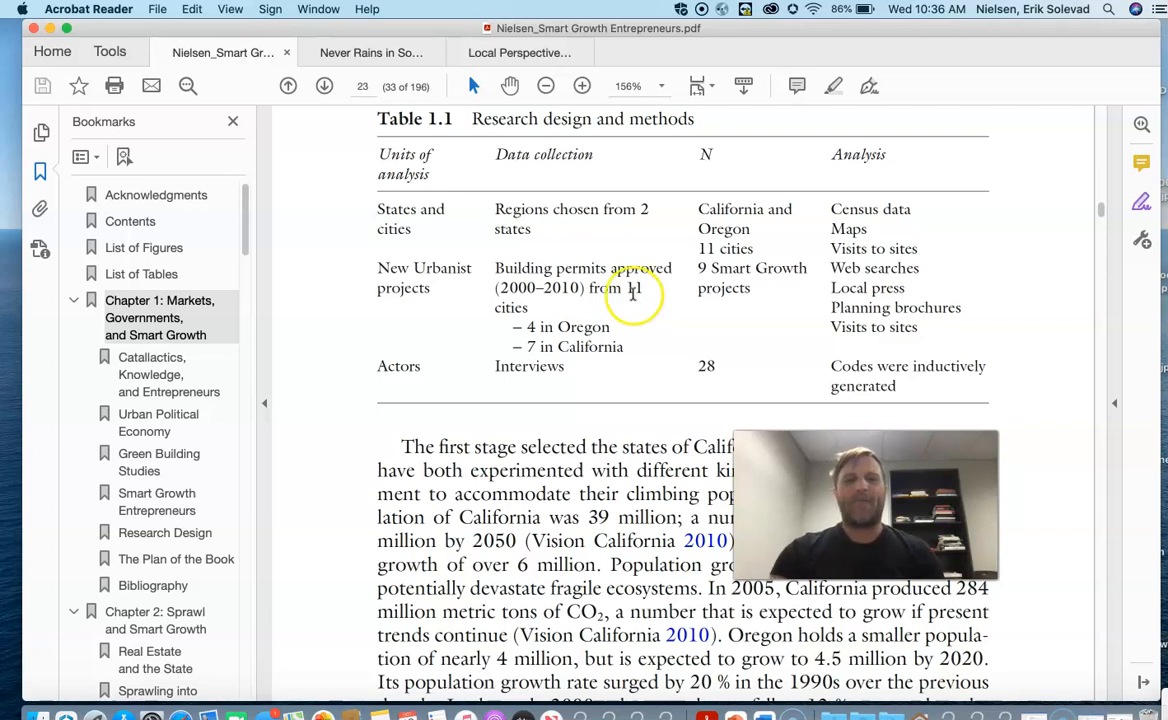
mouse_move(492, 307)
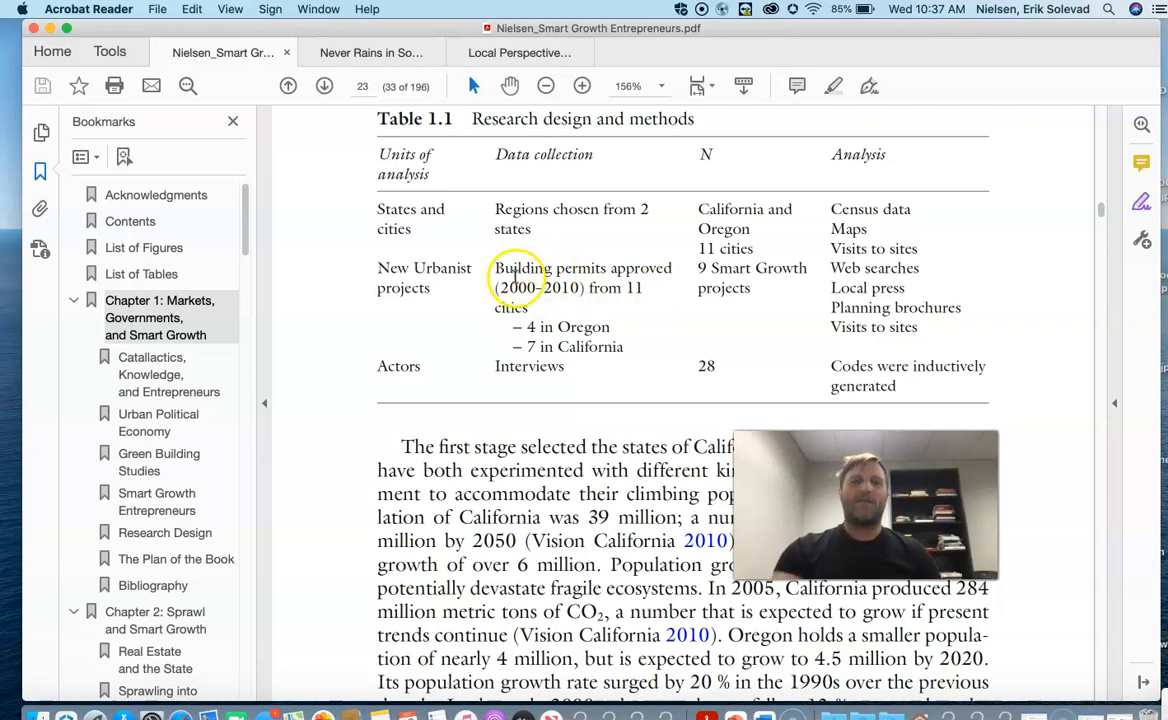
mouse_move(547, 297)
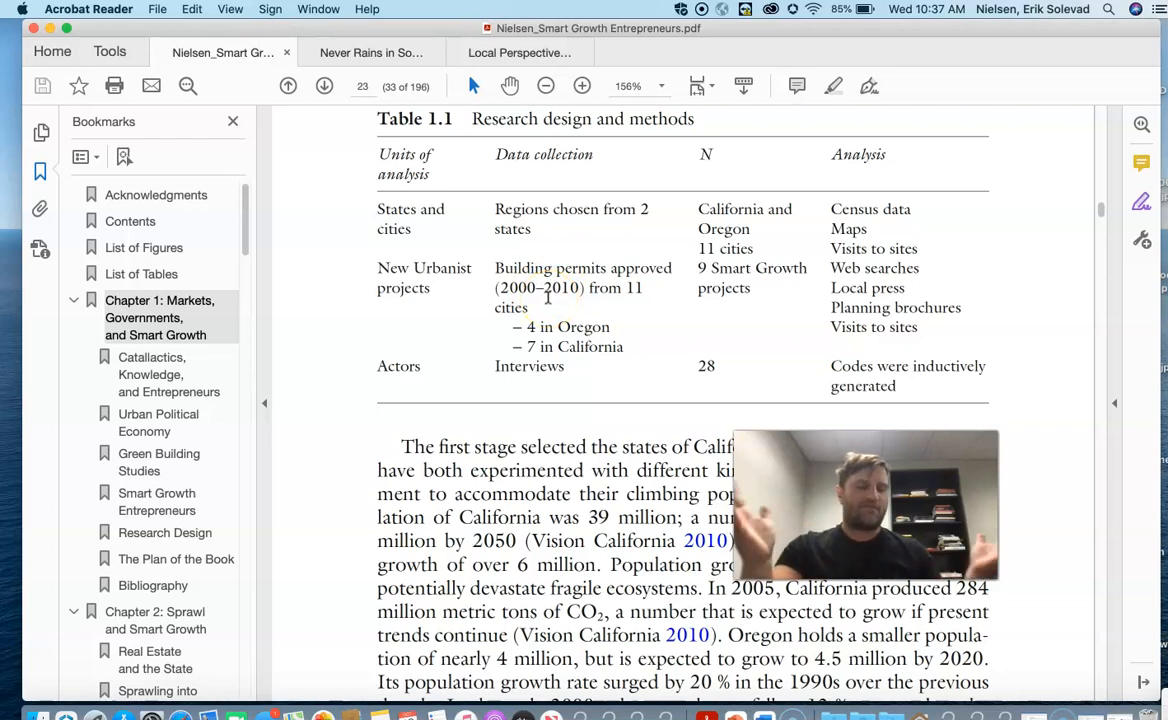
mouse_move(546, 305)
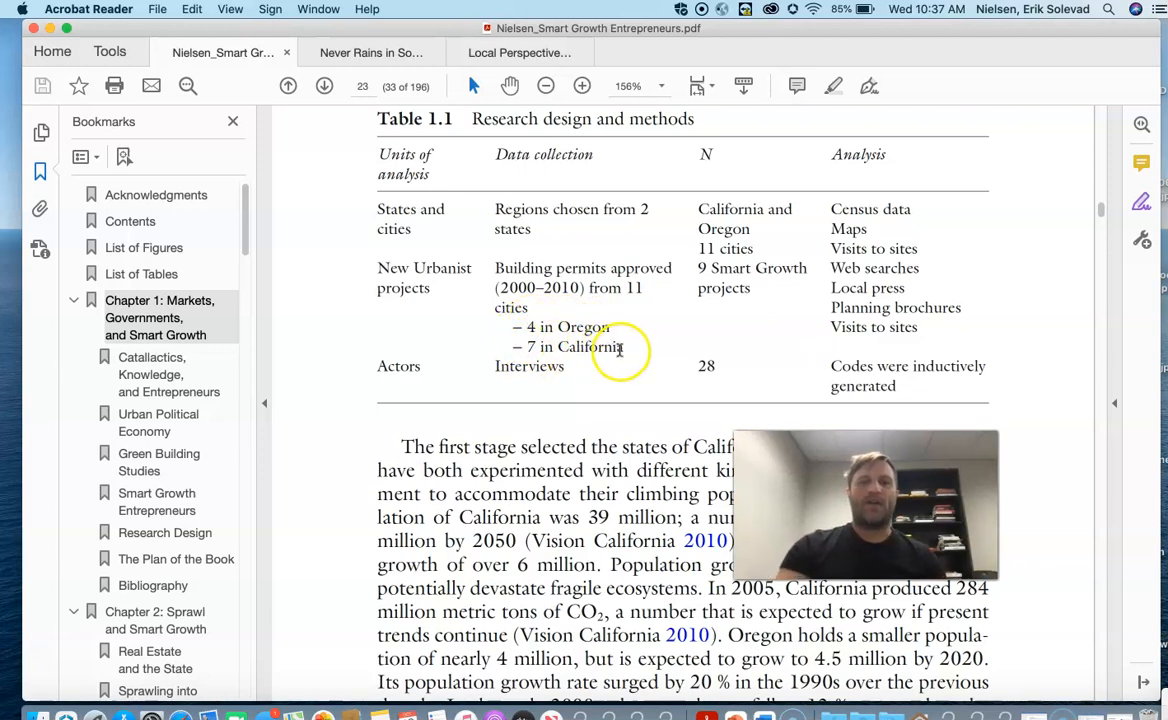
mouse_move(707, 366)
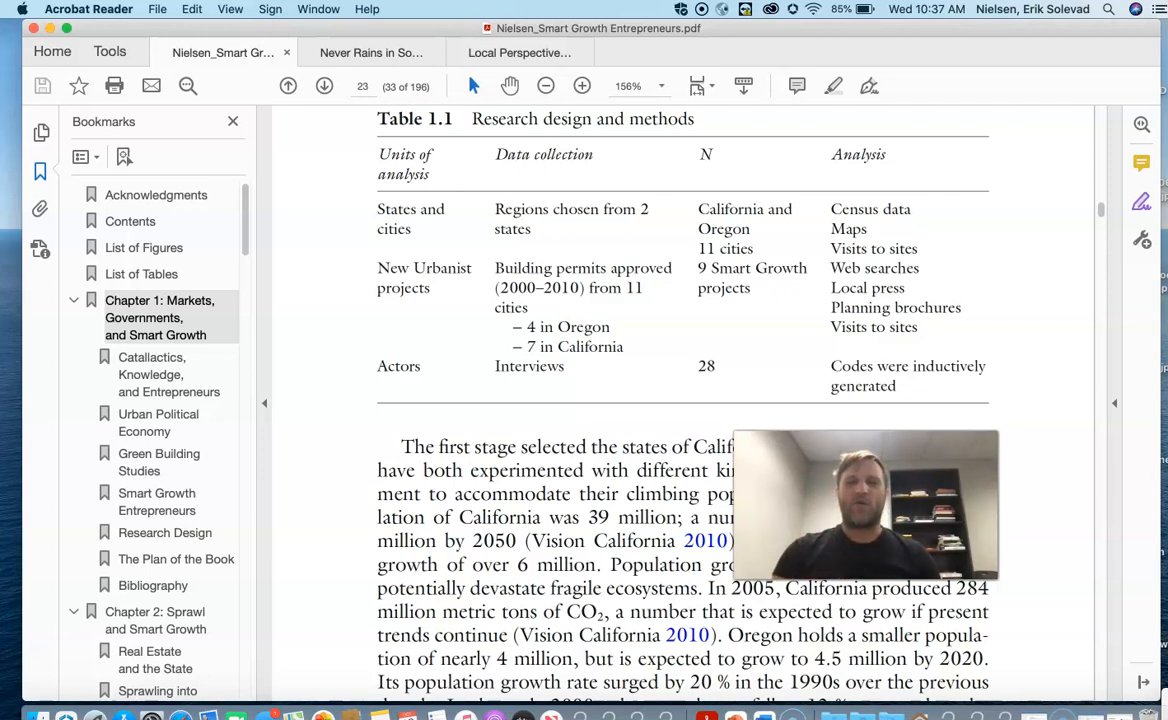
mouse_move(817, 313)
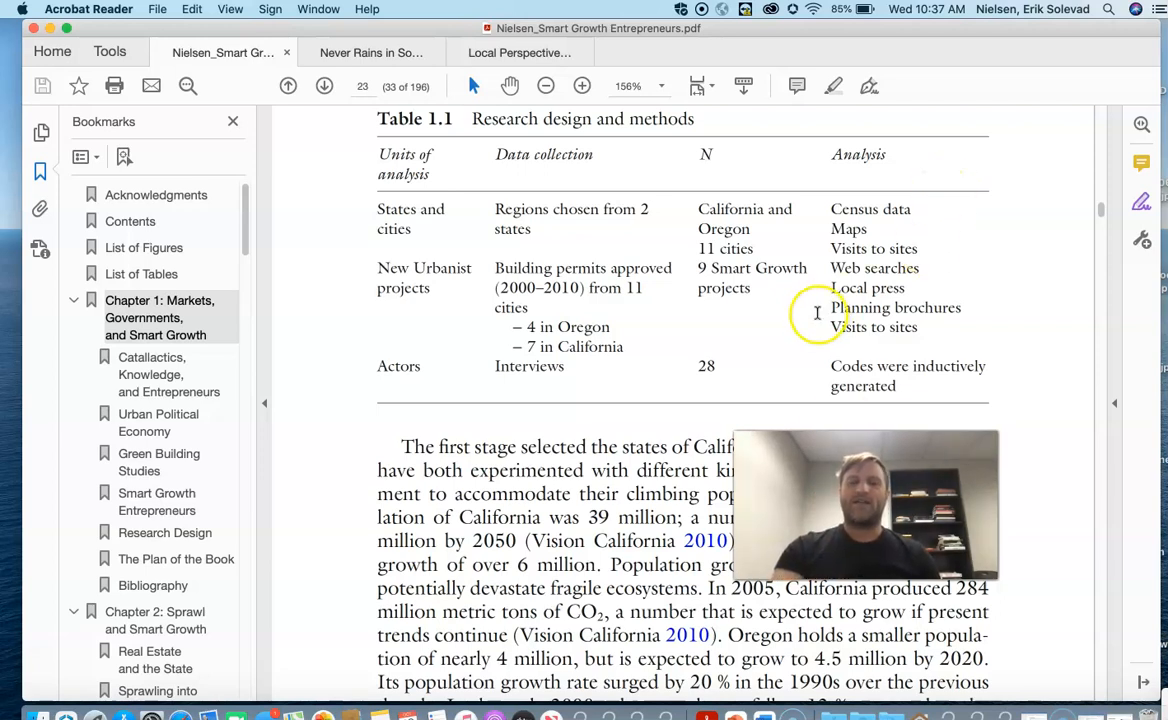
mouse_move(867, 365)
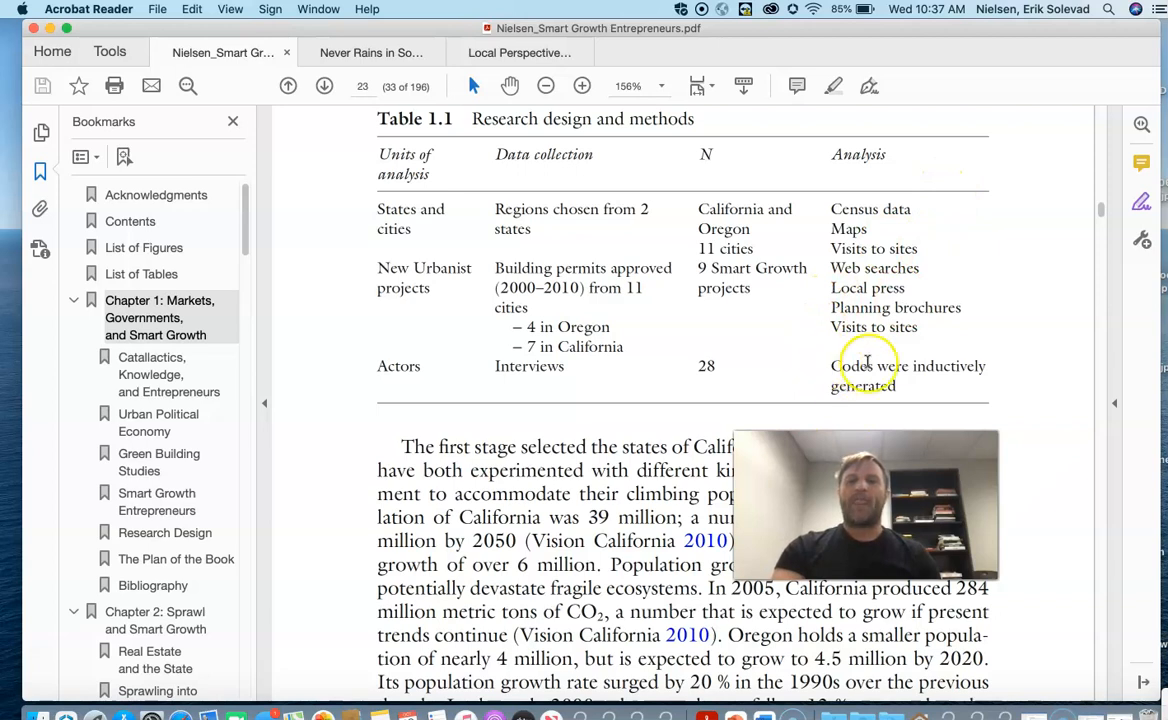
mouse_move(935, 398)
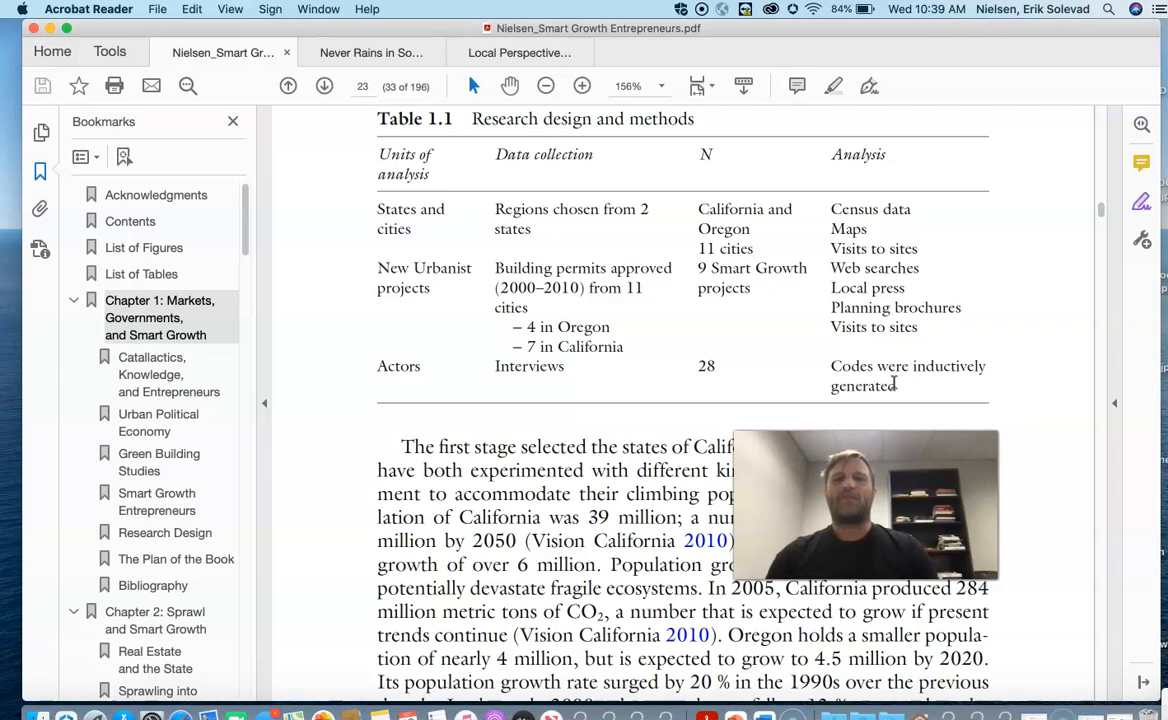
mouse_move(670, 375)
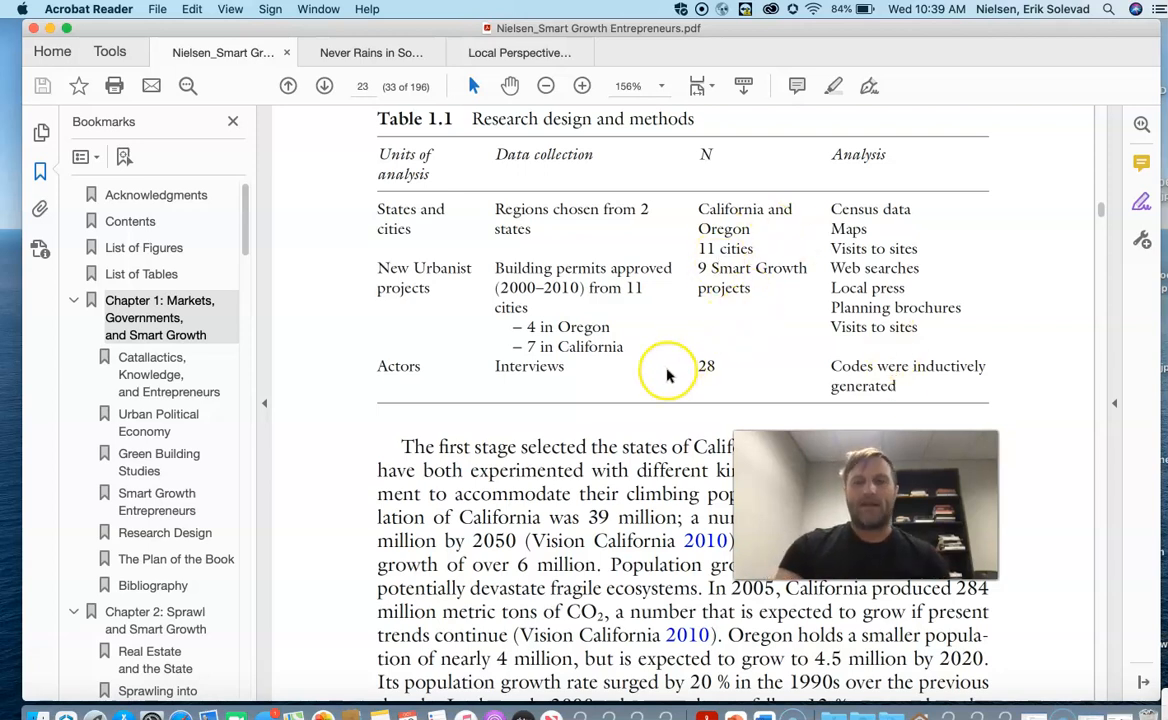
- Scroll down to page 25 showing Table 1.2 Project details
scroll("down", 3)
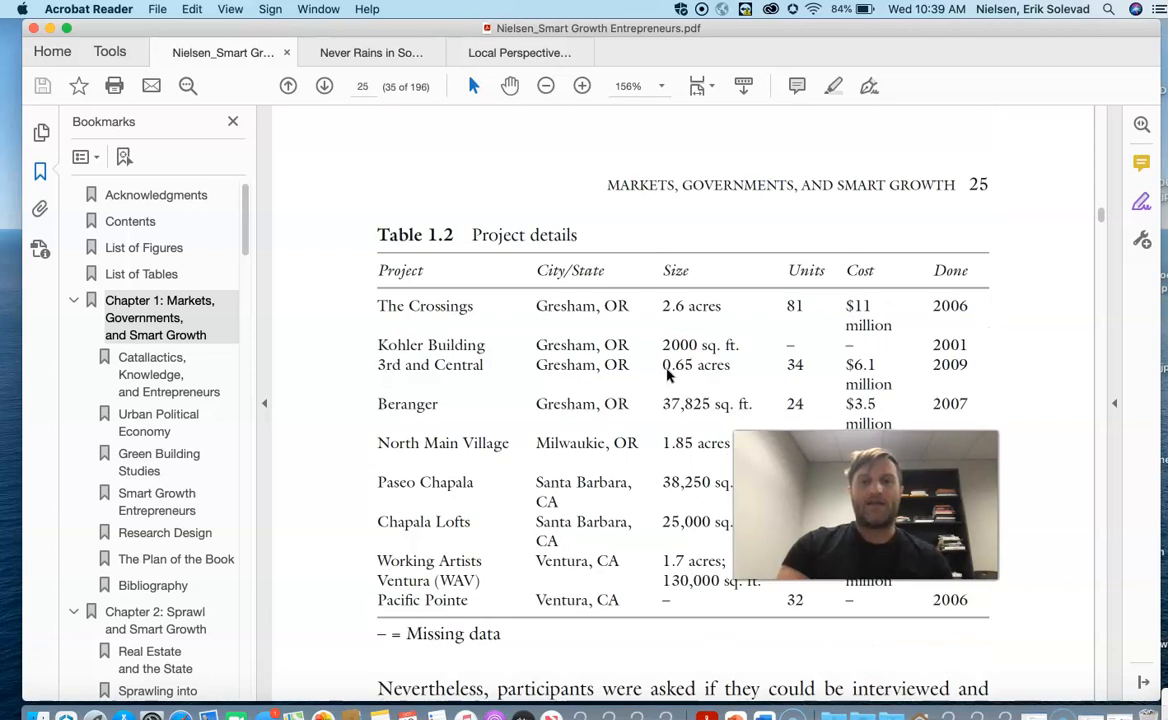
scroll("down", 3)
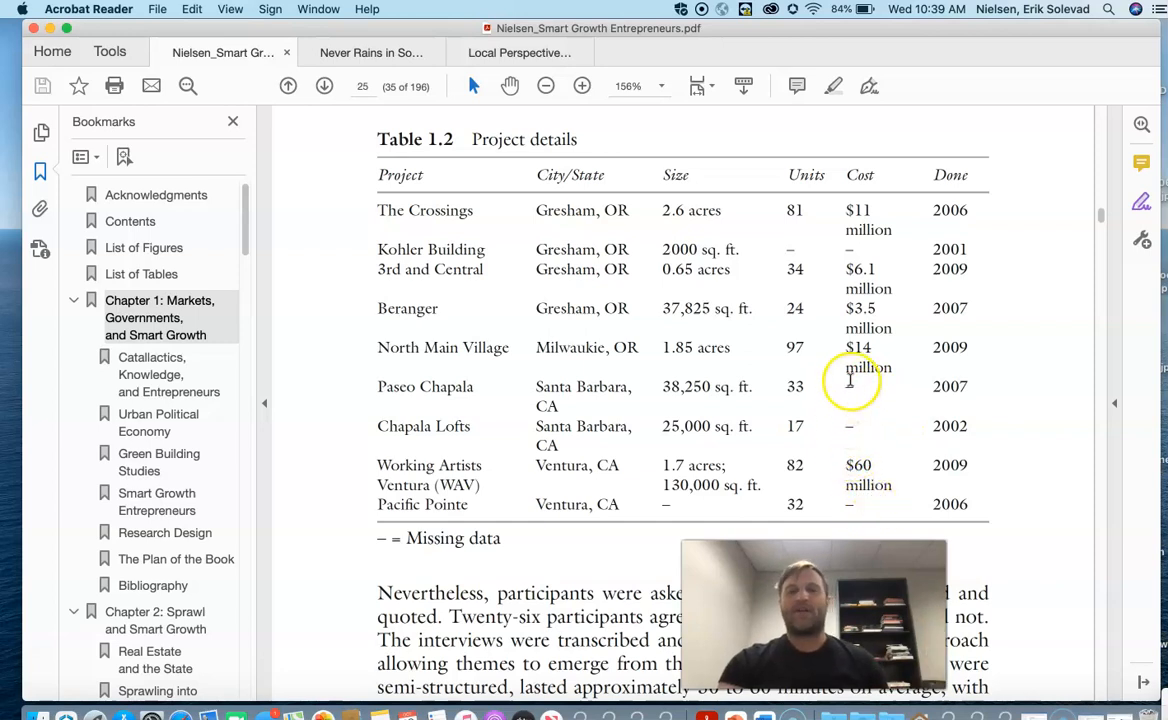
scroll("down", 3)
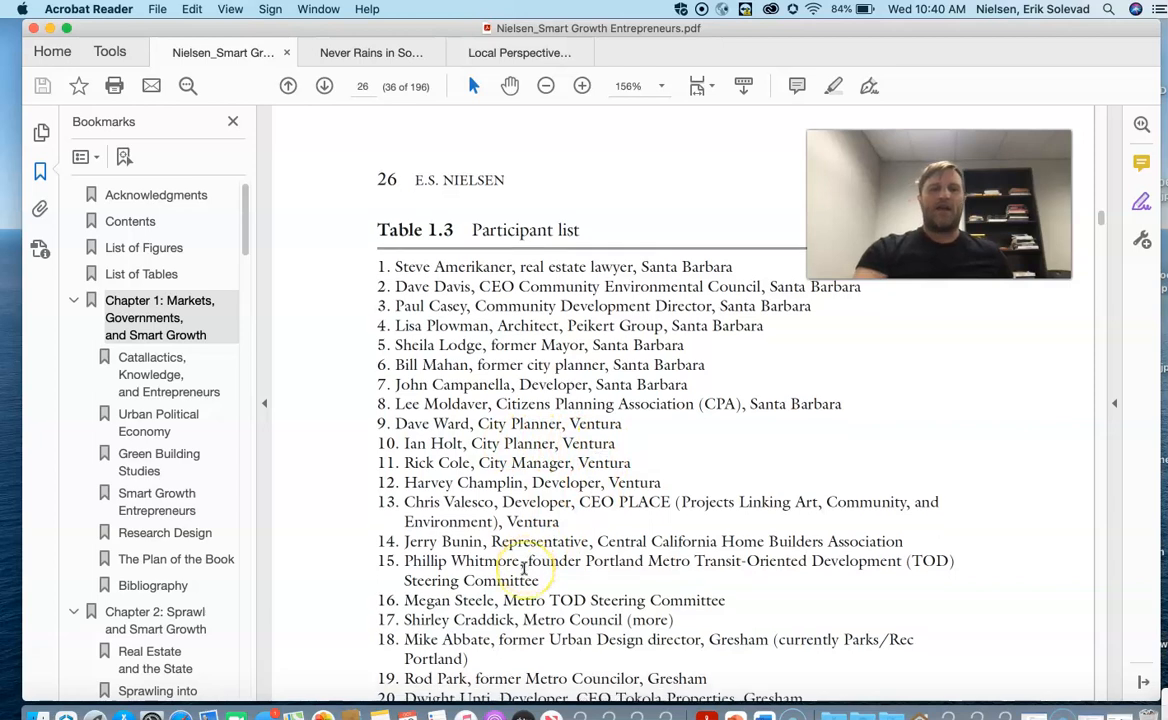
- Scroll down to page 26 showing Table 1.3 Participant list of interviewees
scroll("down", 3)
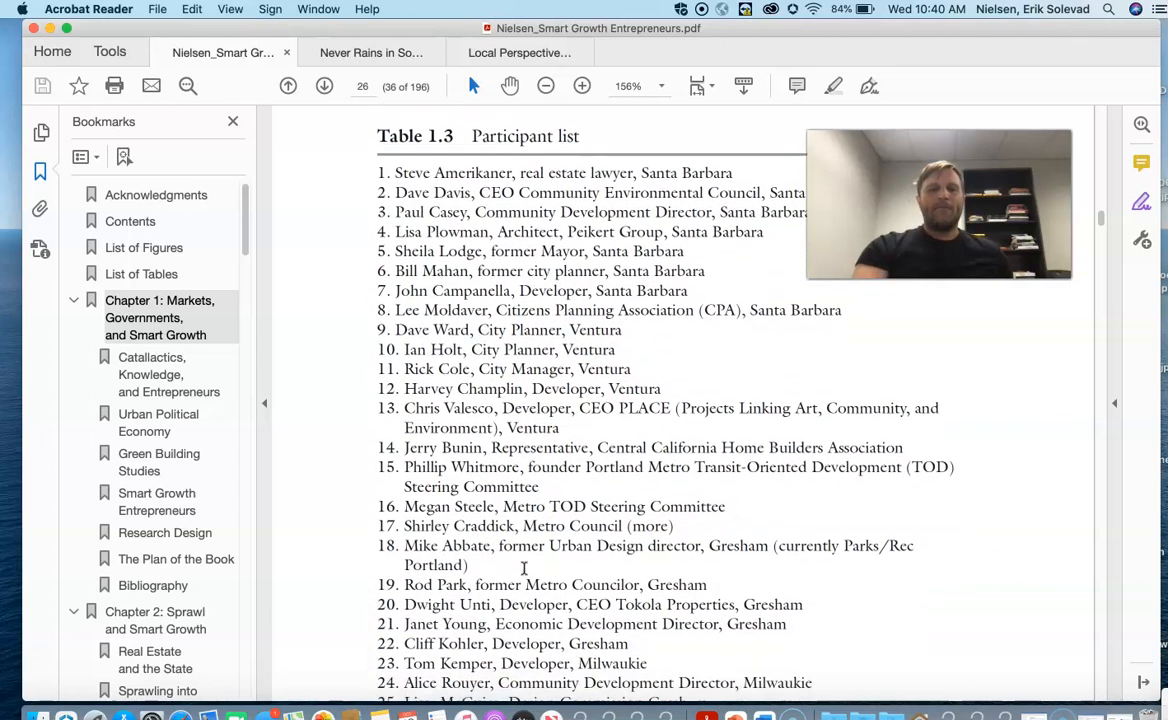
scroll("down", 3)
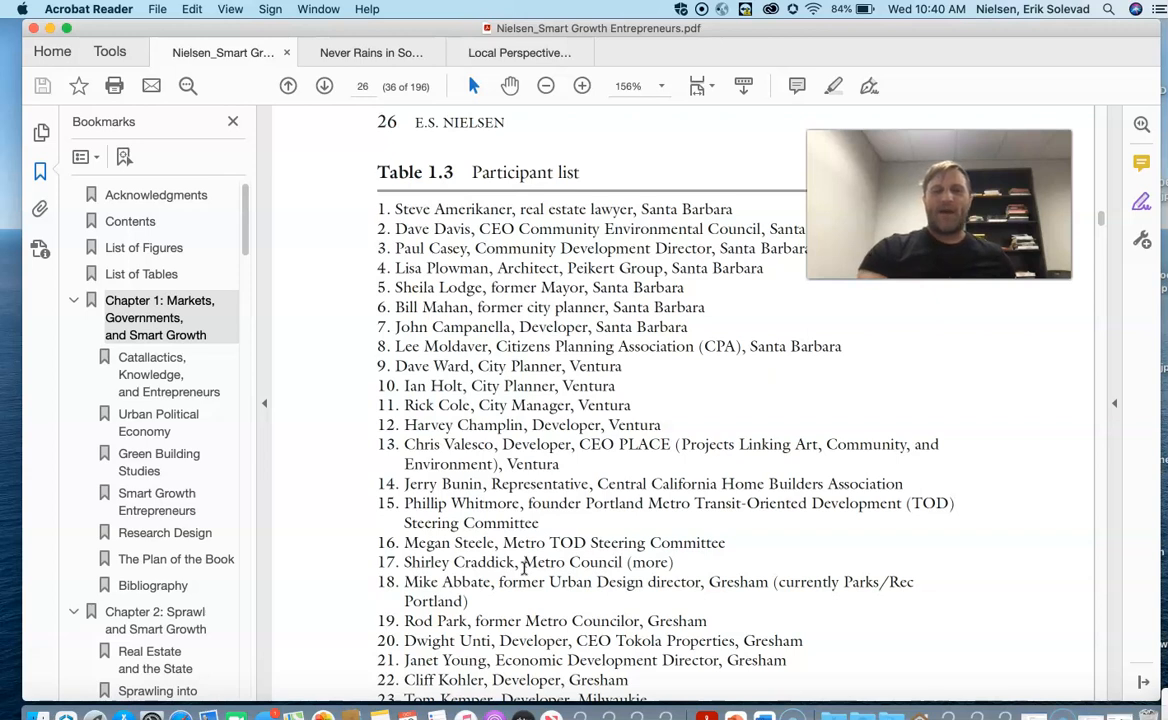
scroll("down", 3)
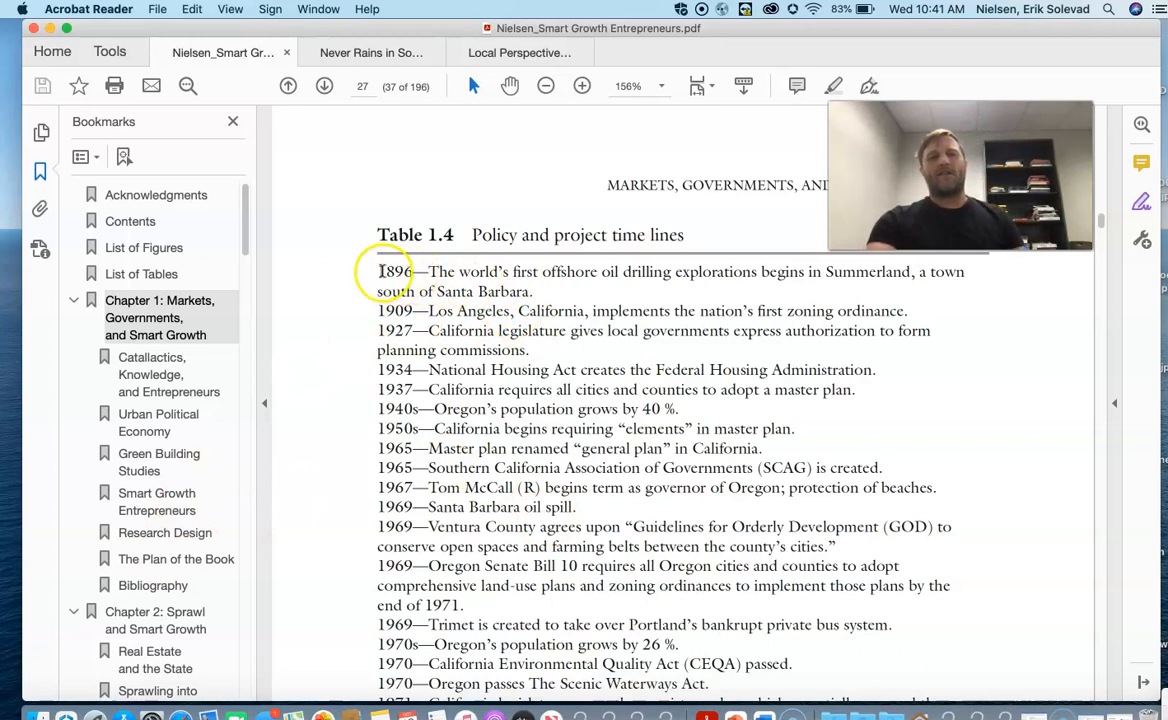
mouse_move(783, 270)
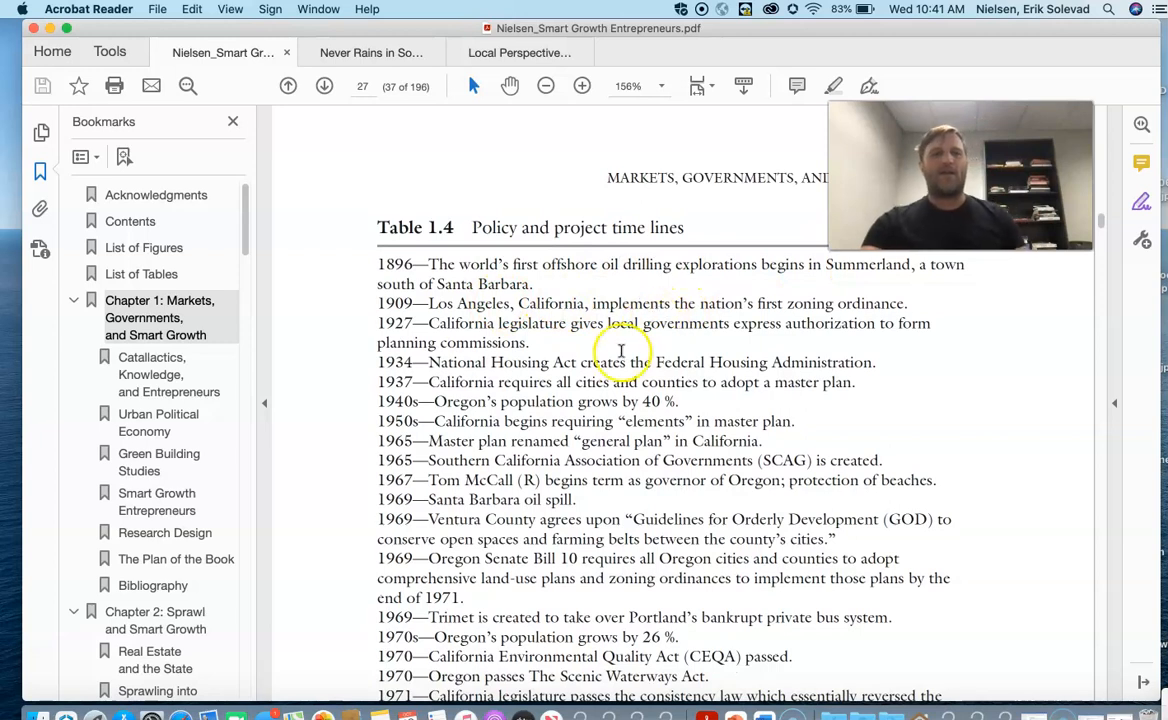
mouse_move(708, 343)
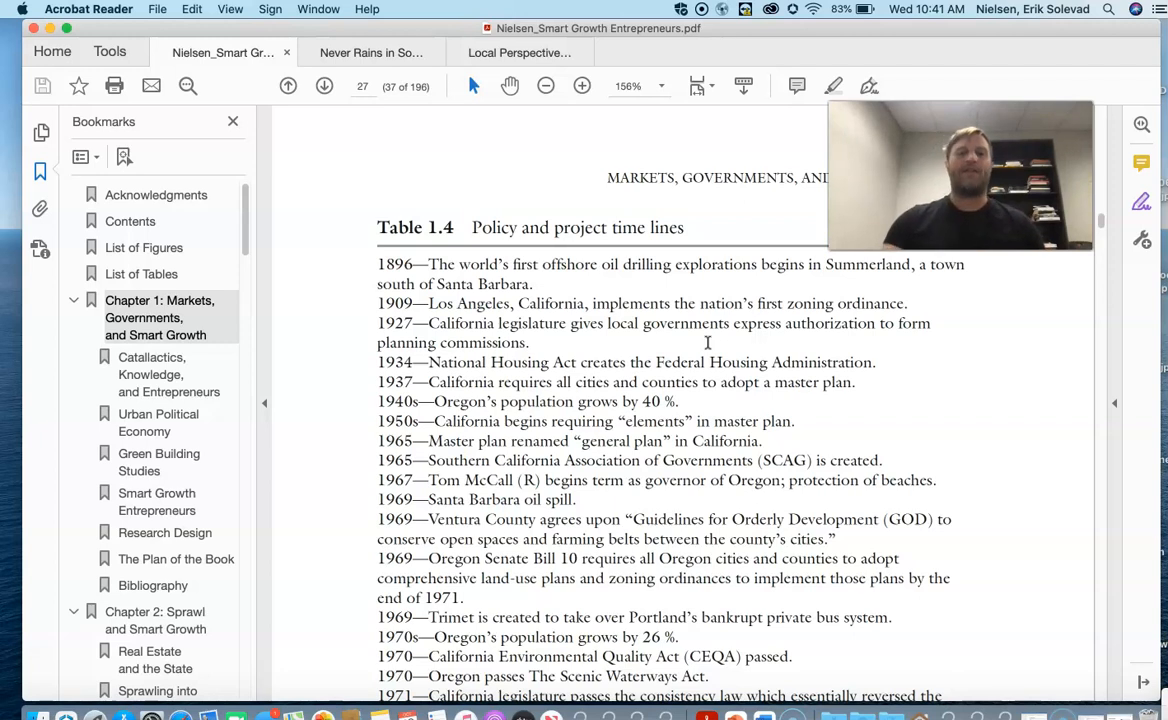
- Scroll through Table 1.4's policy and project timeline to its continuation on page 28
scroll("down", 3)
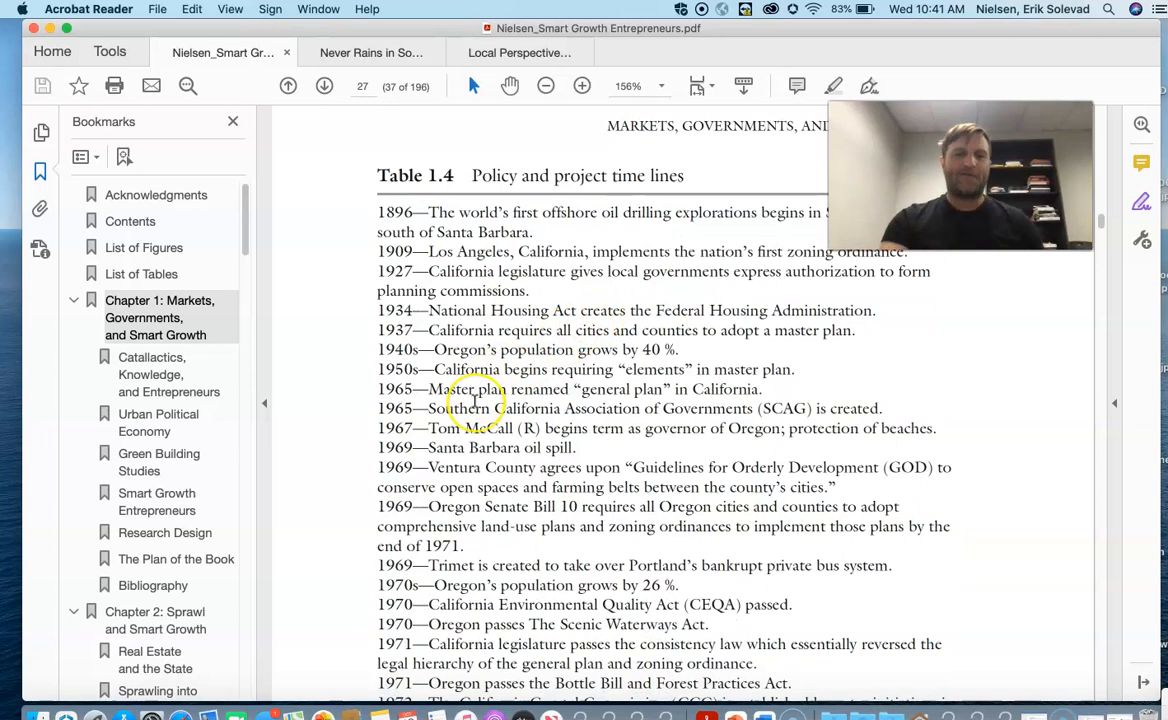
scroll("down", 3)
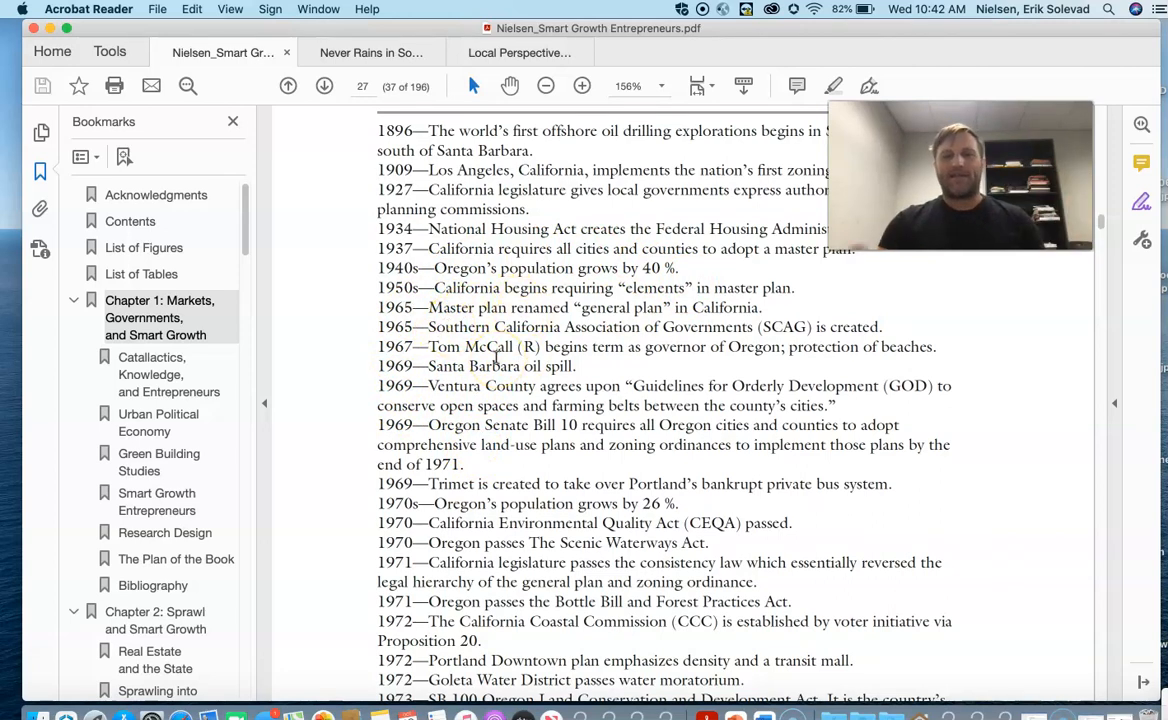
scroll("down", 3)
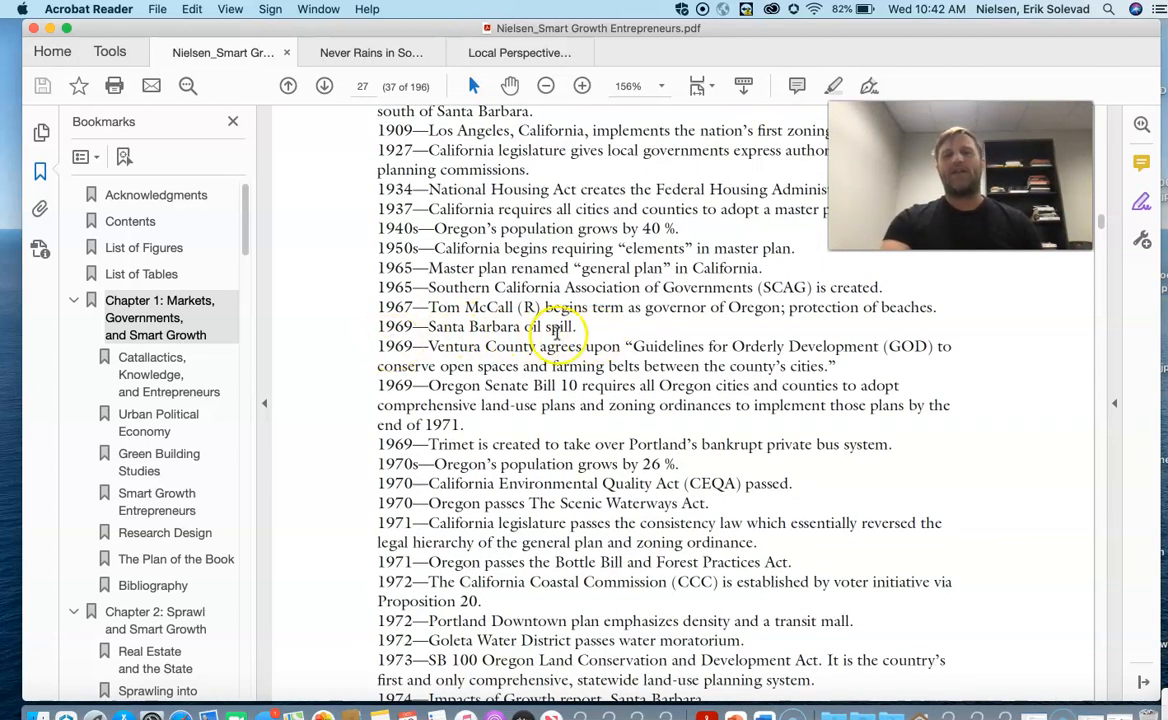
scroll("down", 3)
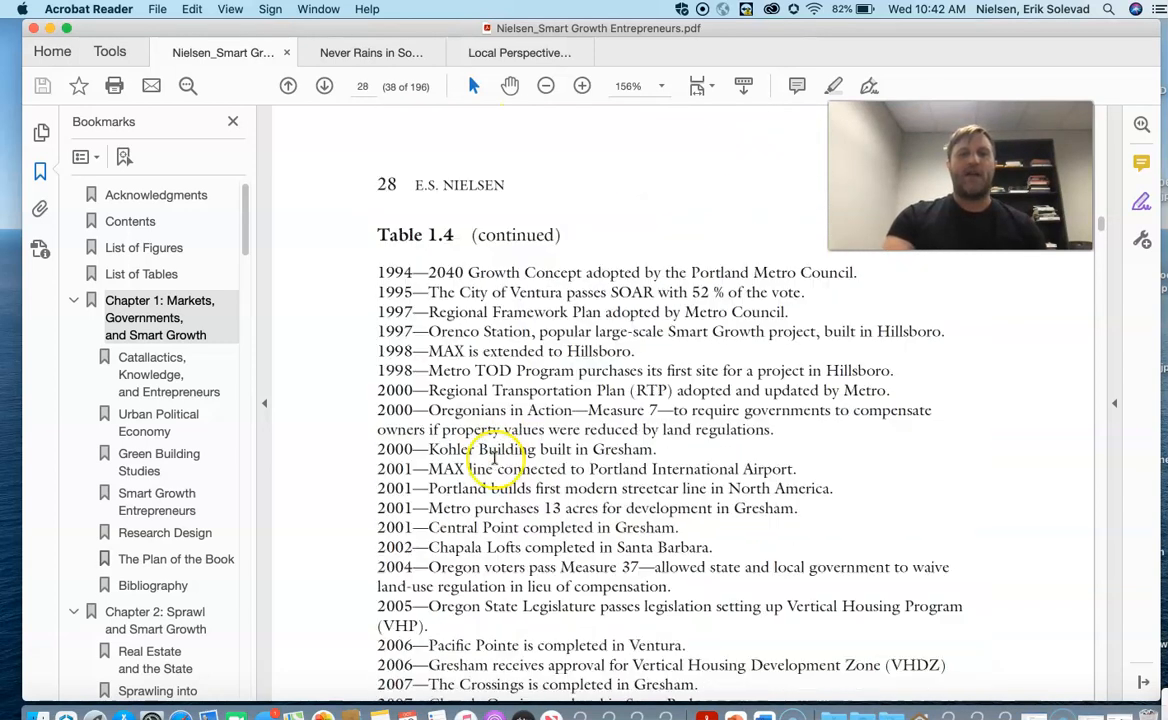
- Scroll past Table 1.4 to page 29's overview of the third and fourth chapters
scroll("down", 3)
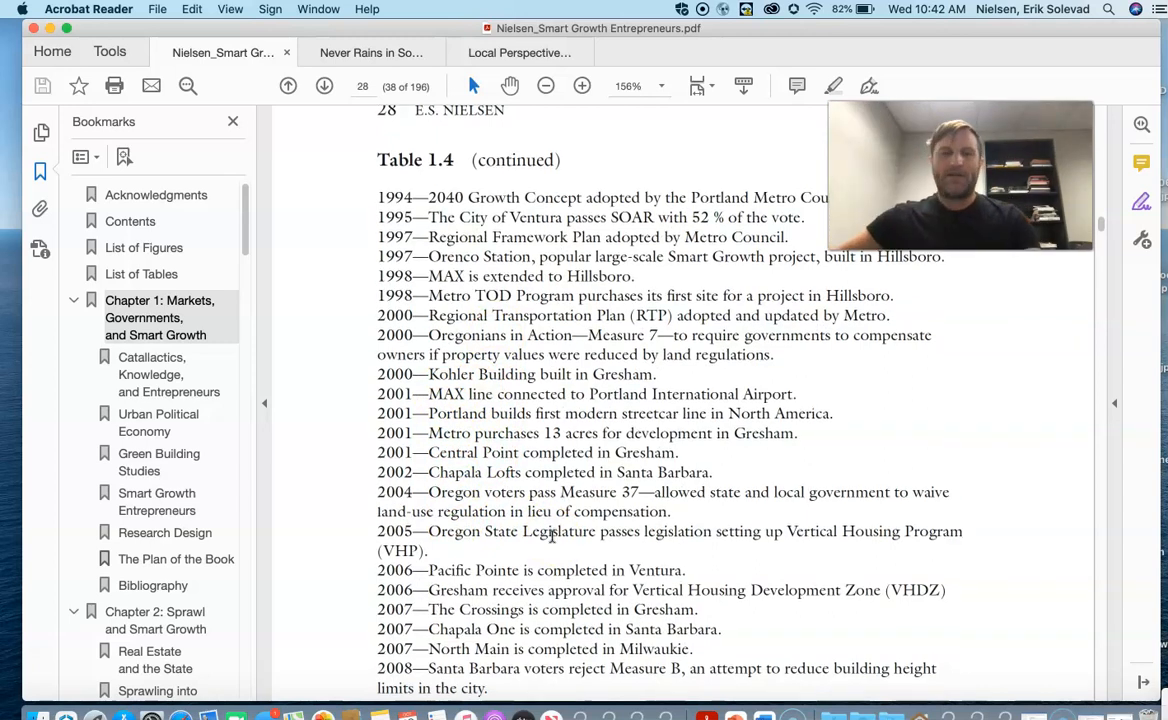
scroll("down", 3)
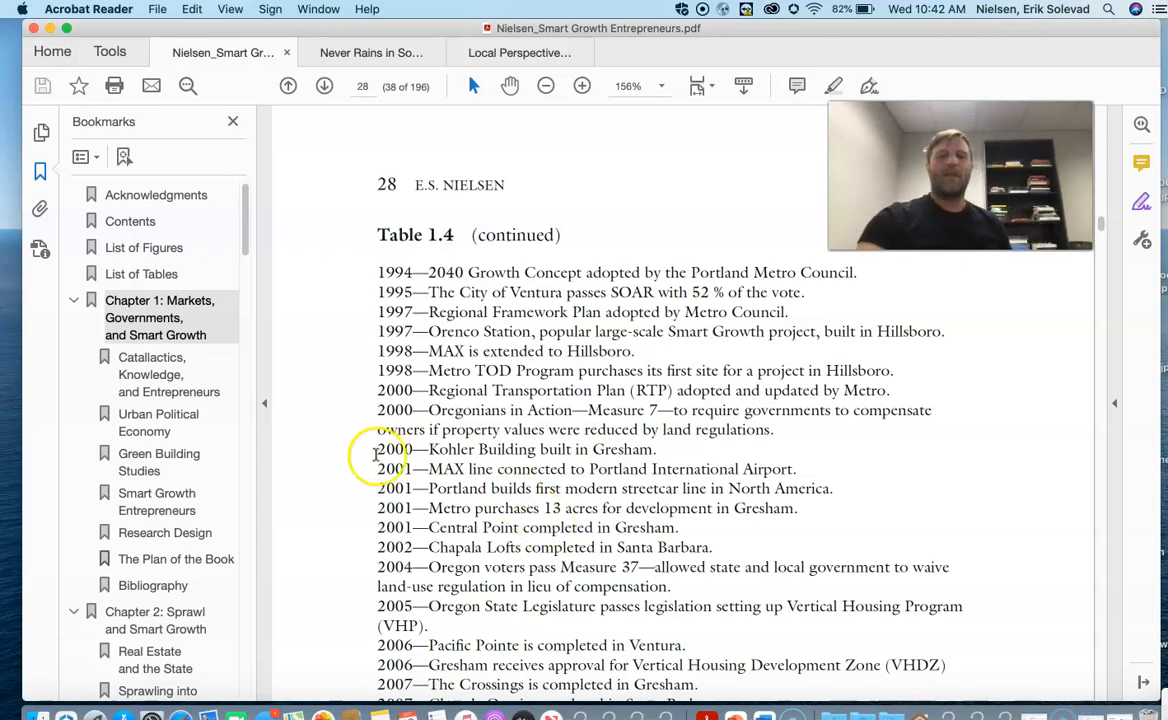
left_click(324, 85)
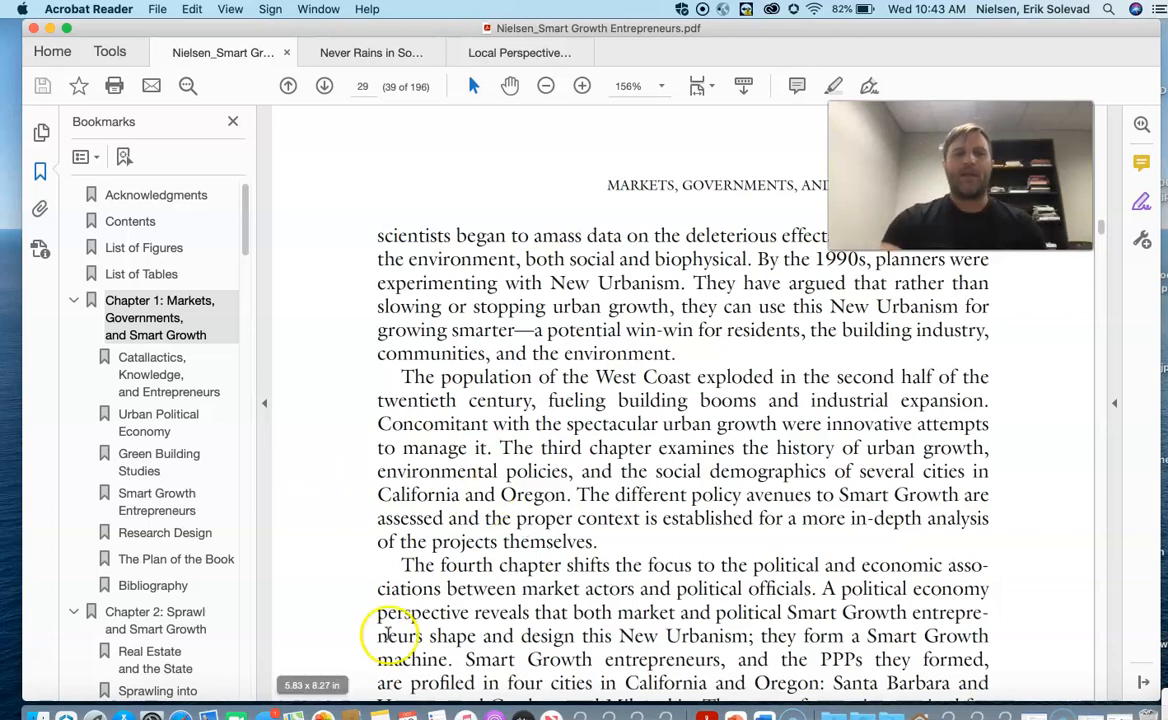
- Move the Smart Growth book from page 24 to Table 1.2's project costs on page 25
left_click(324, 85)
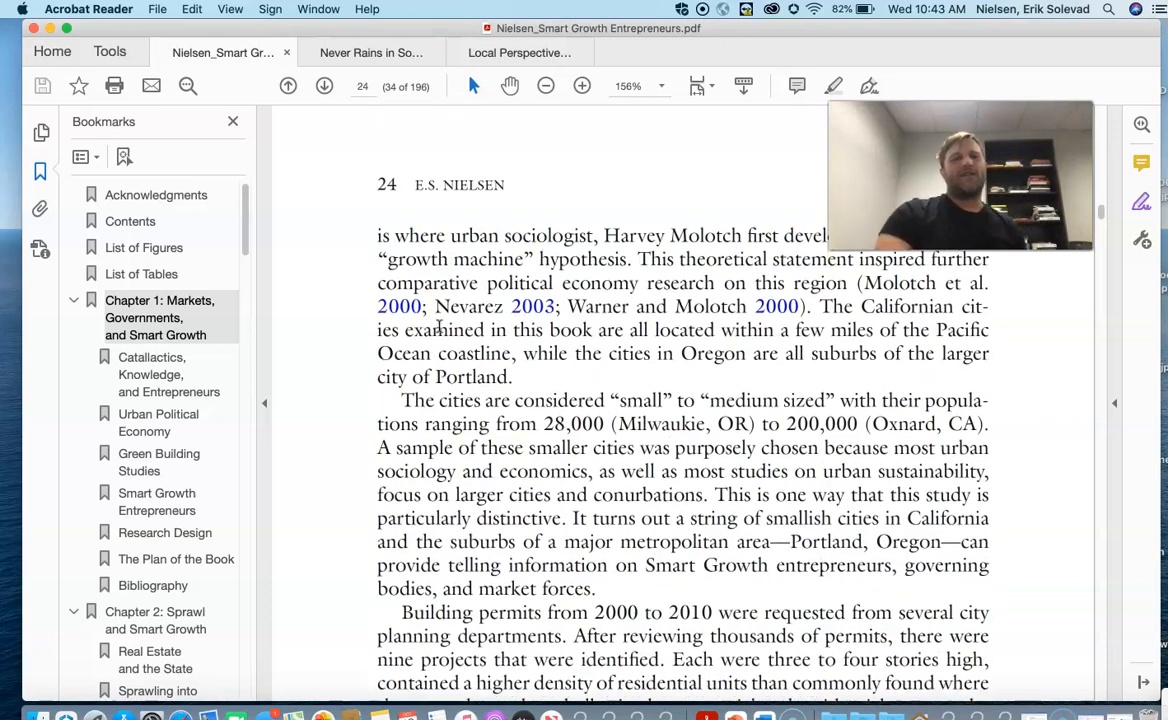
left_click(324, 85)
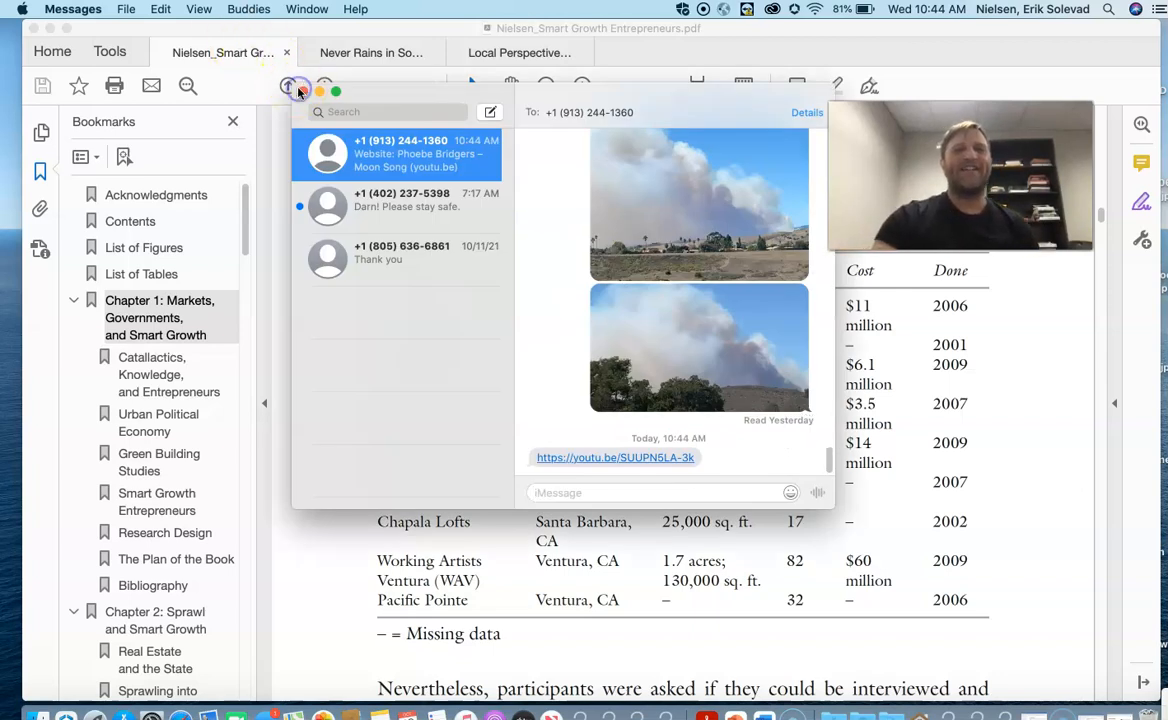
- Read the newly arrived message, then dismiss Messages to return to Table 1.2 in the book
left_click(297, 91)
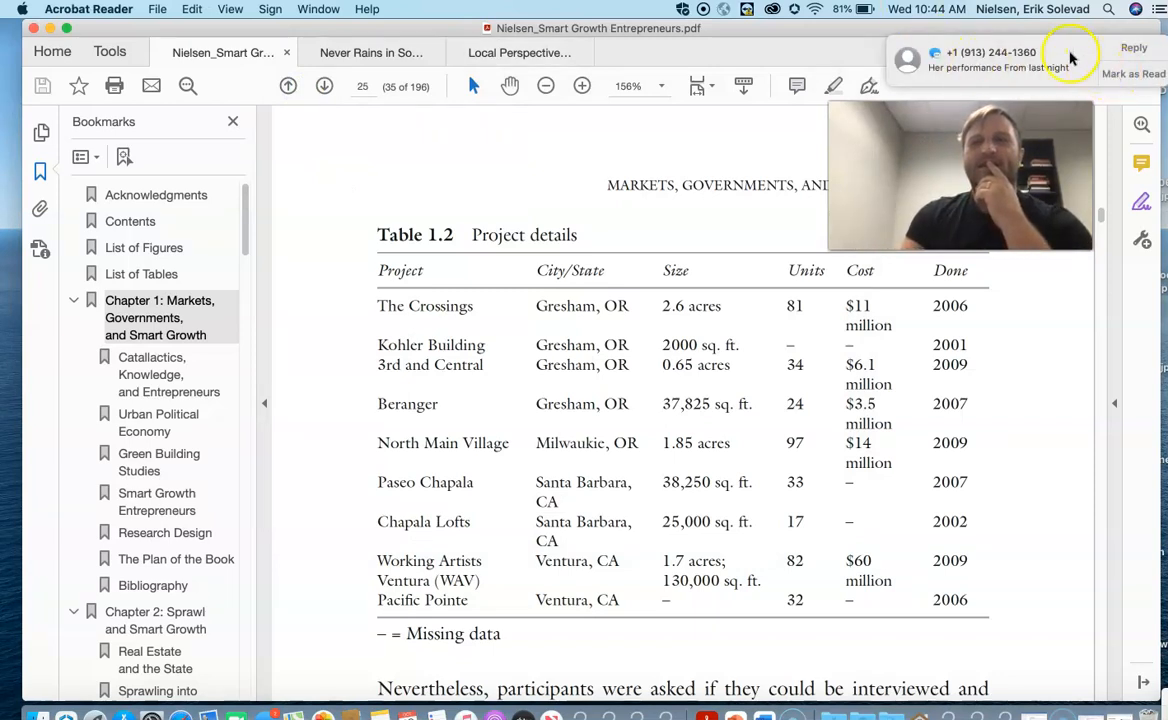
left_click(990, 60)
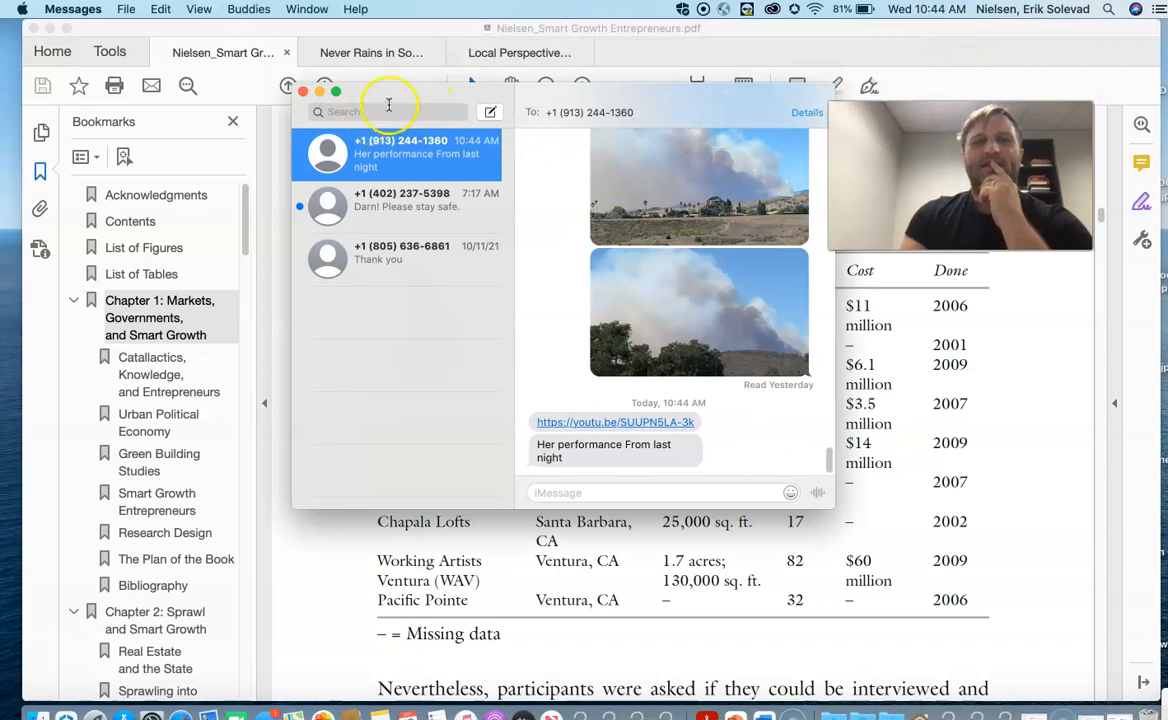
left_click(303, 91)
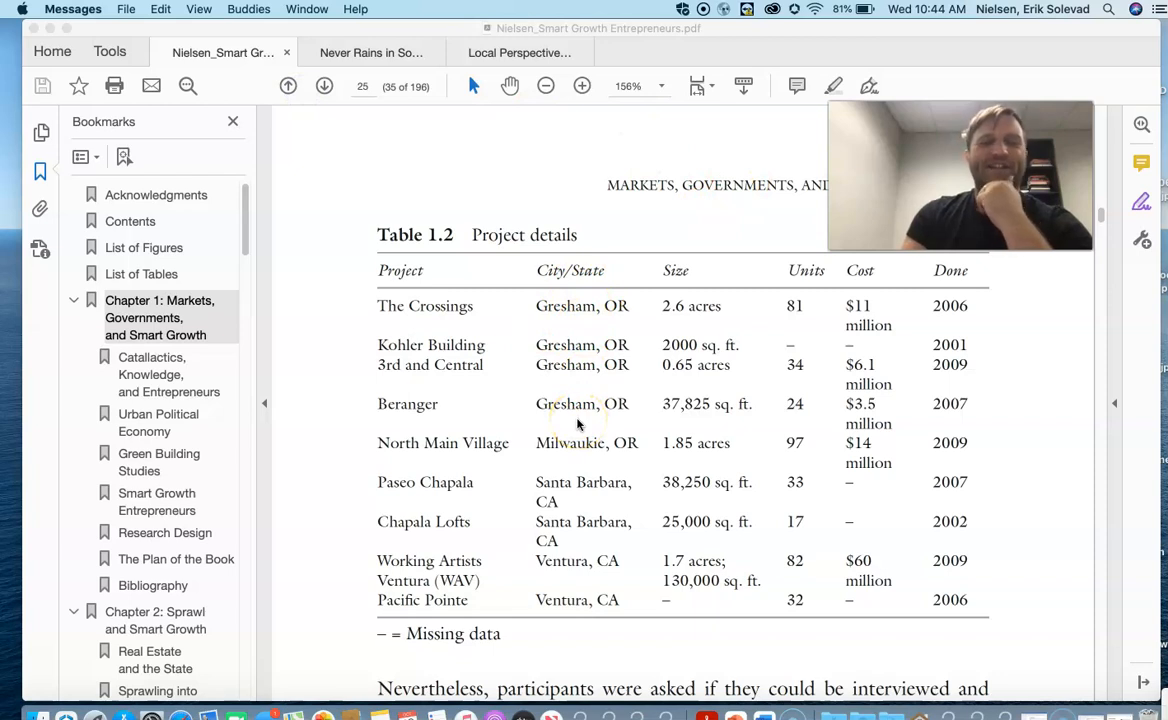
scroll("down", 3)
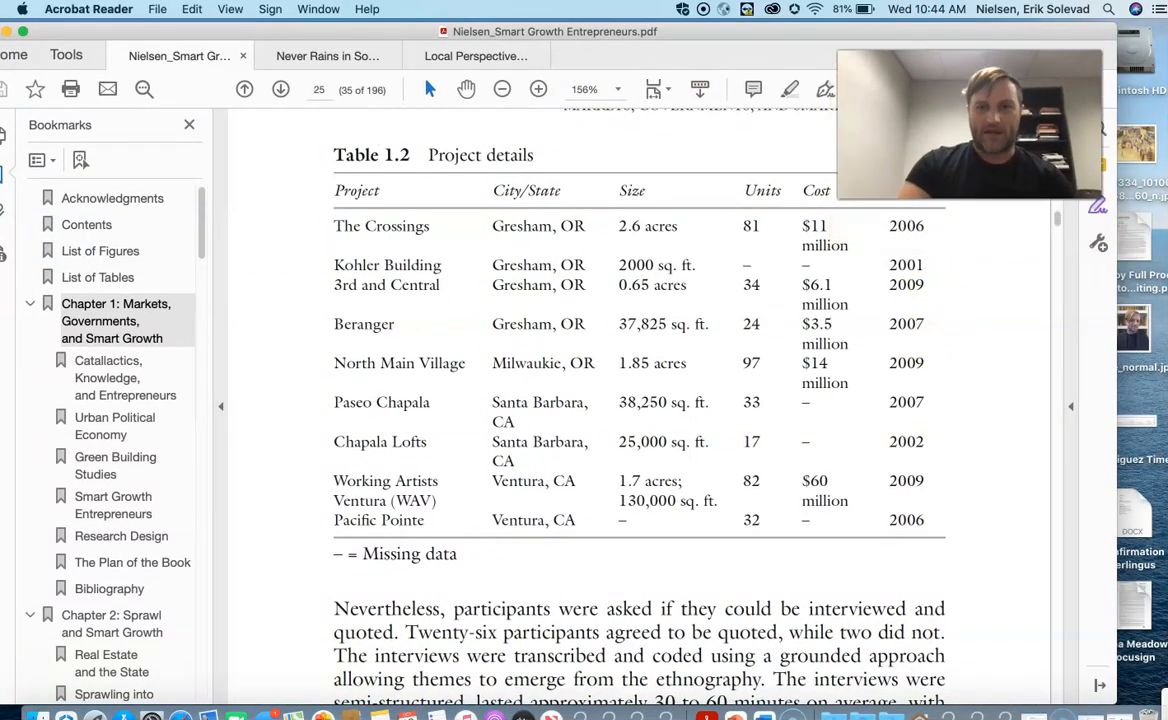
- Switch from the Smart Growth book to the 'It never rains in California' drought article tab
scroll("down", 3)
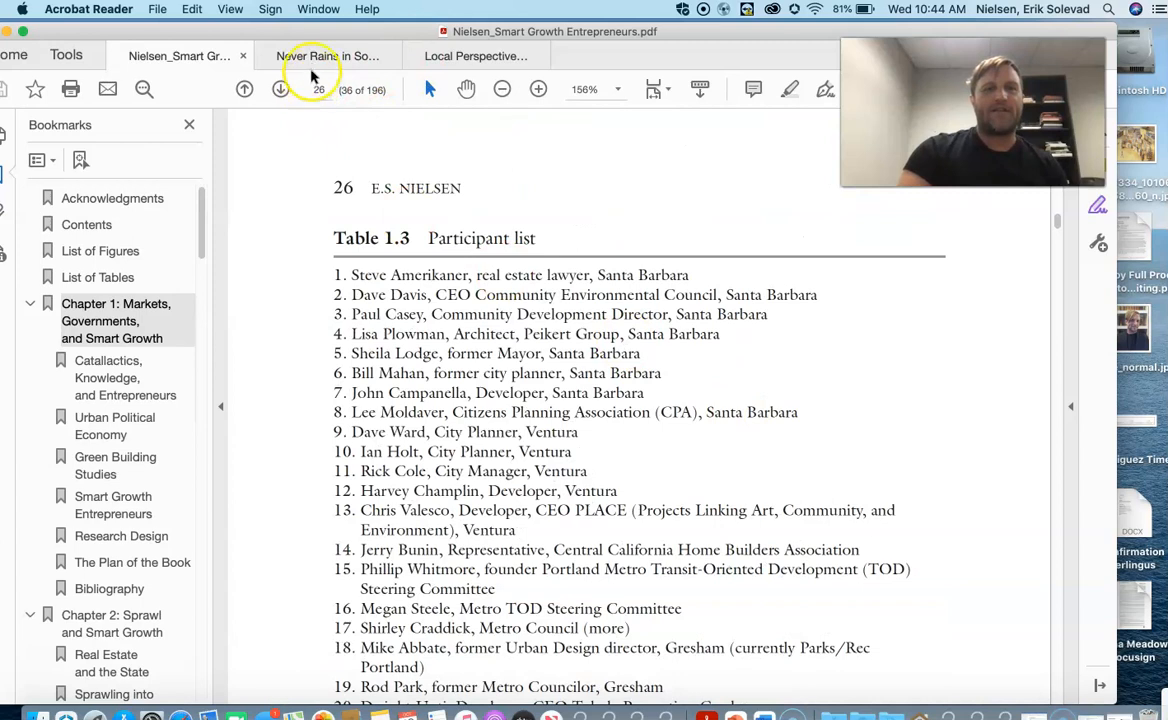
left_click(328, 55)
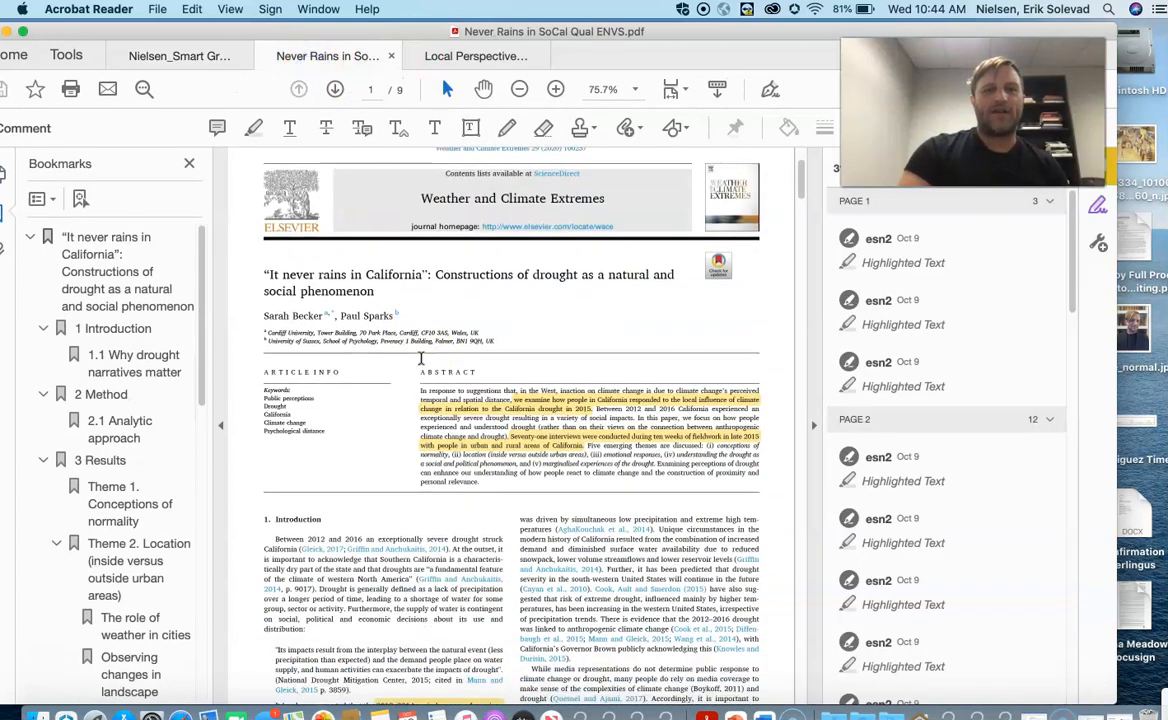
- Enlarge the drought article to 125%, hide the comments pane, and read down to page 2's highlights
scroll("down", 3)
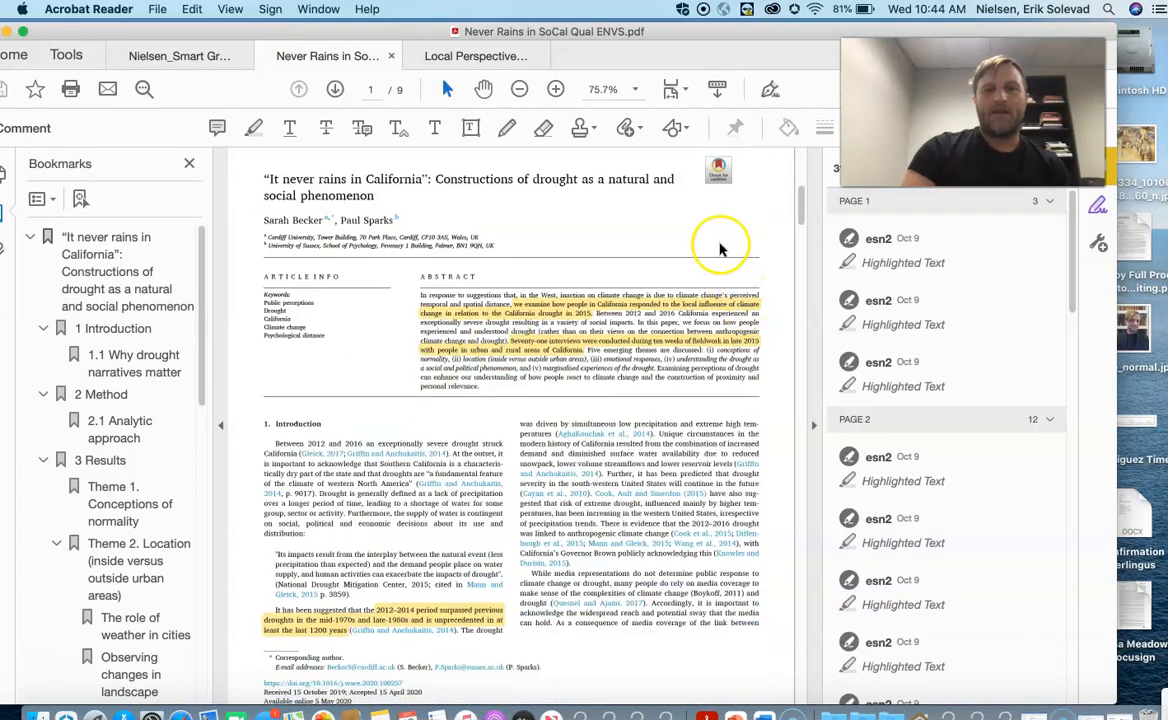
left_click(556, 89)
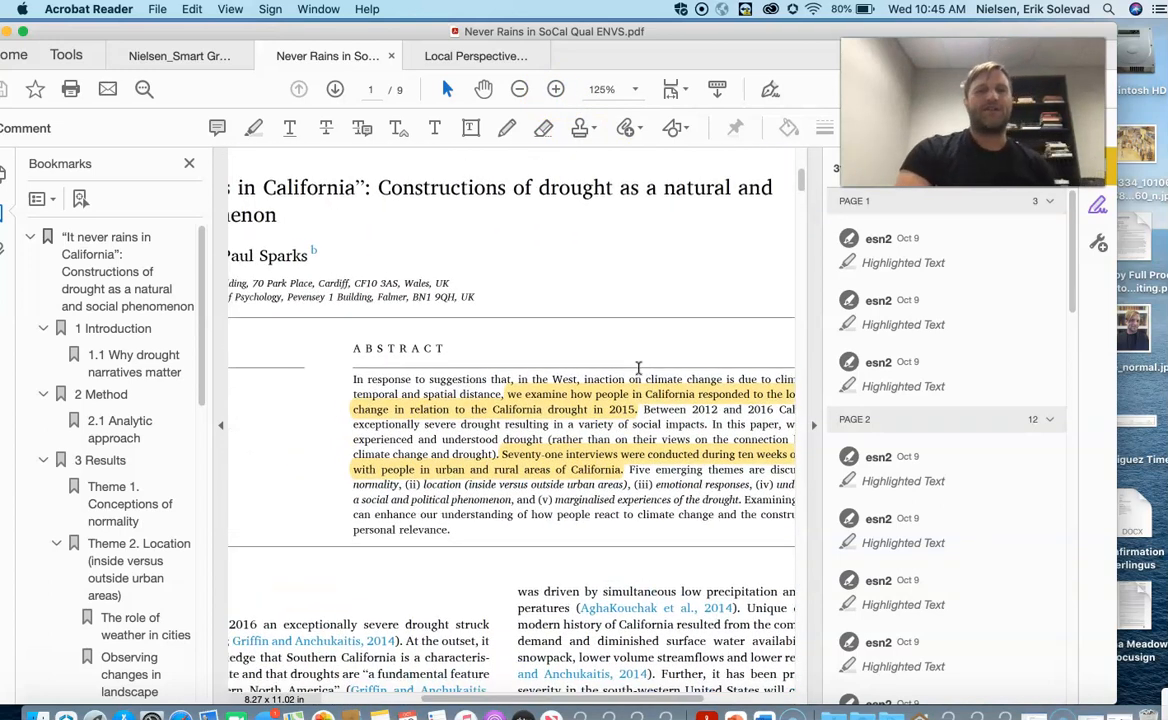
scroll("down", 3)
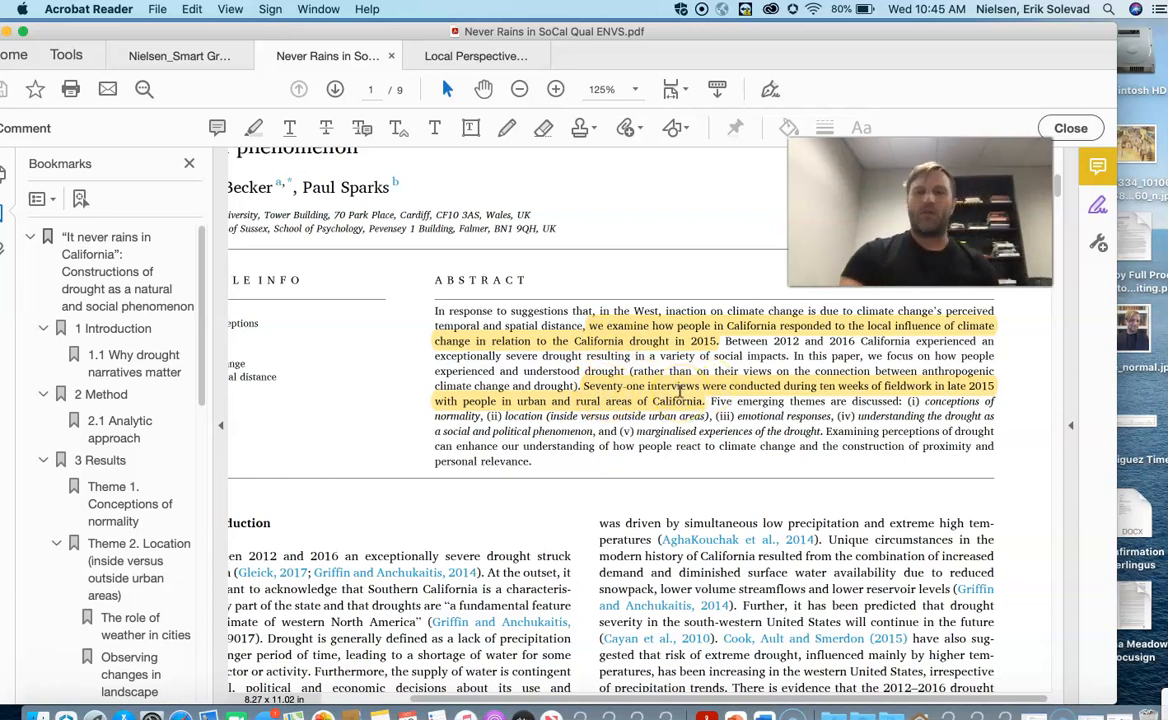
scroll("down", 3)
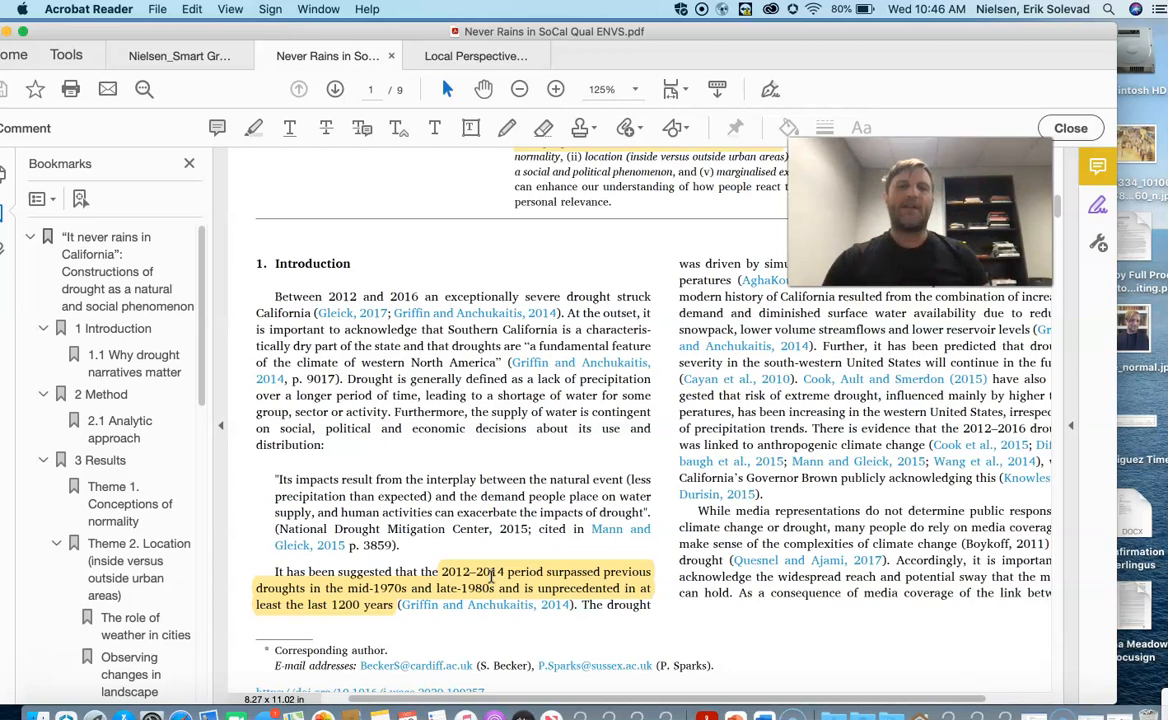
scroll("down", 3)
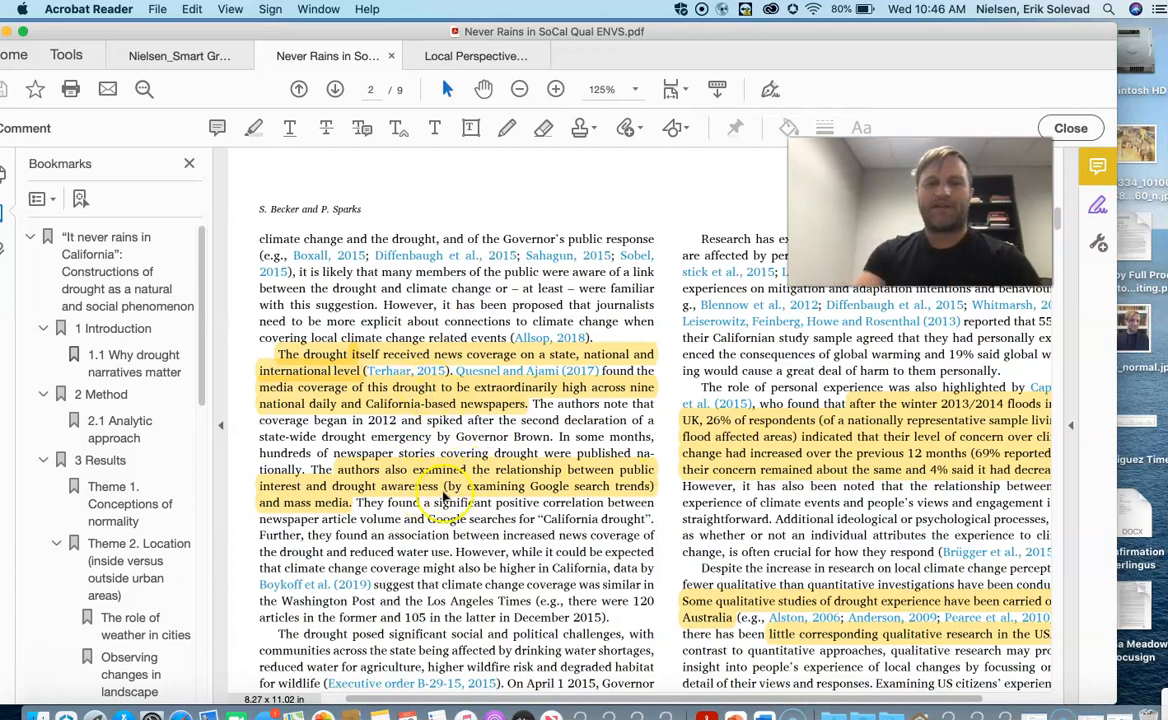
mouse_move(595, 508)
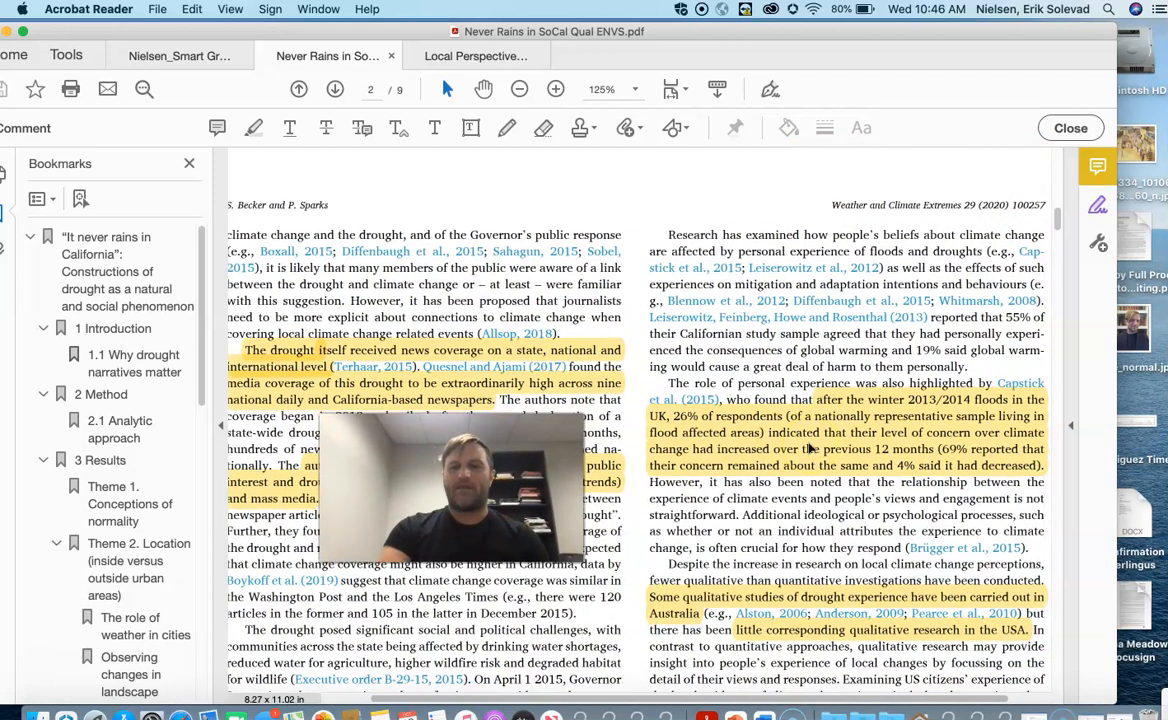
scroll("down", 3)
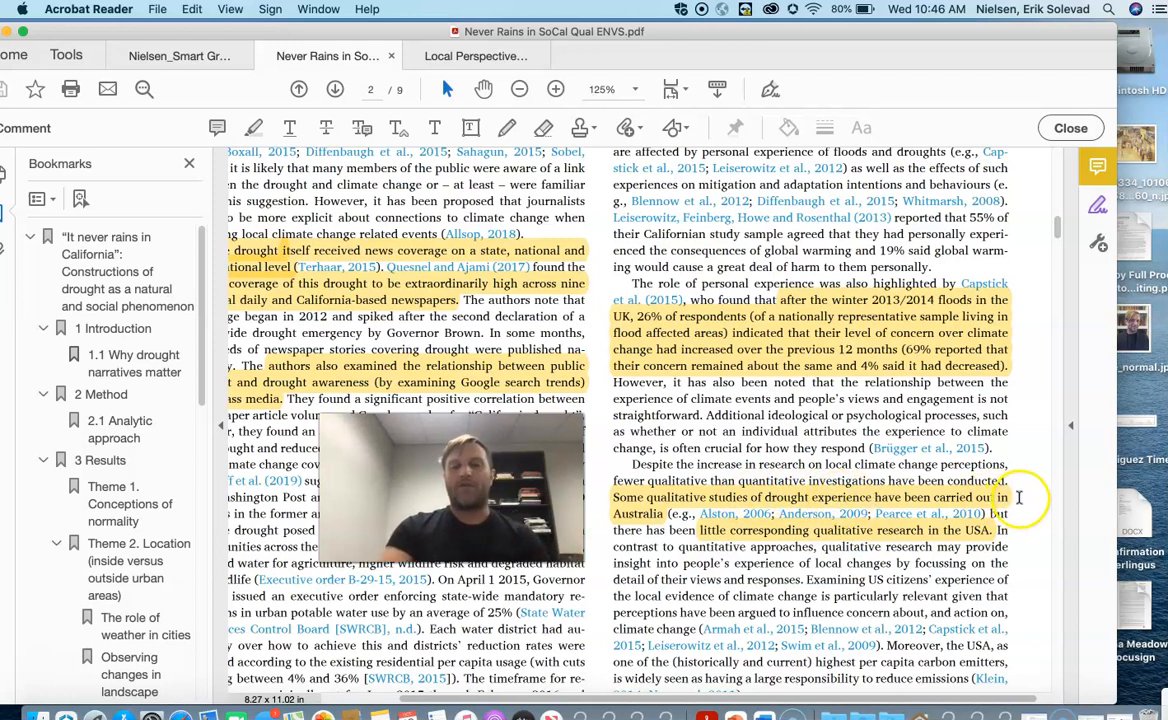
mouse_move(798, 540)
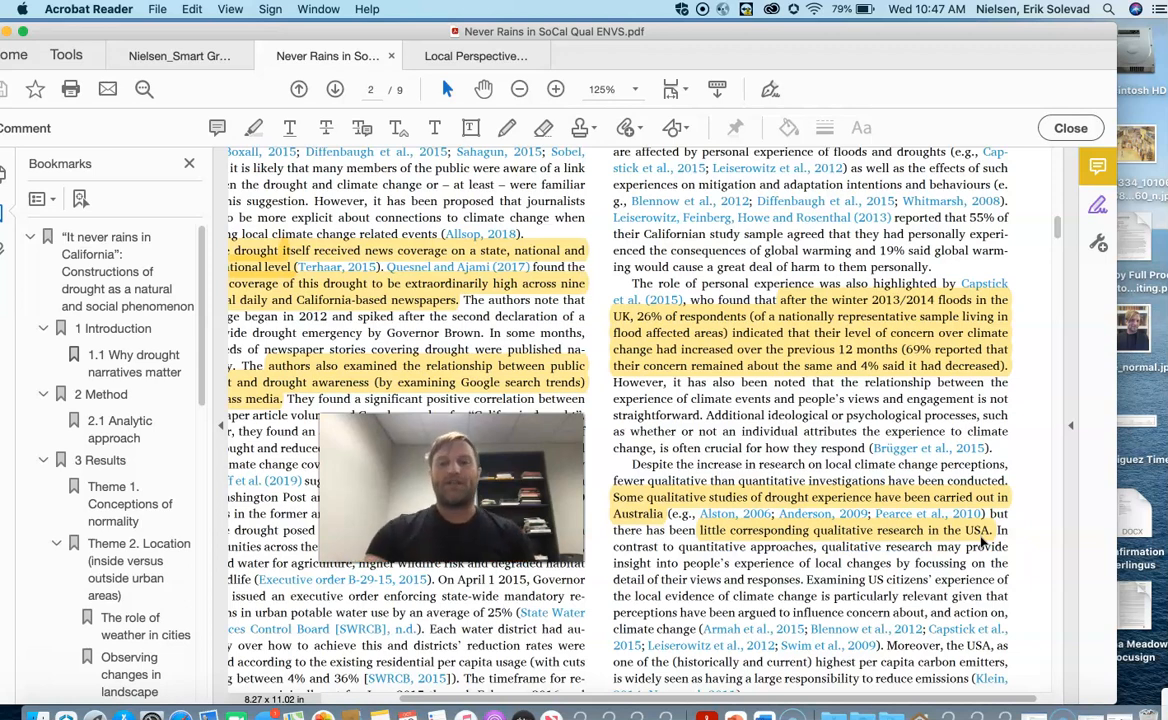
- Read down to page 3's fieldwork sampling passage and the Results Theme 1 heading
left_click(335, 89)
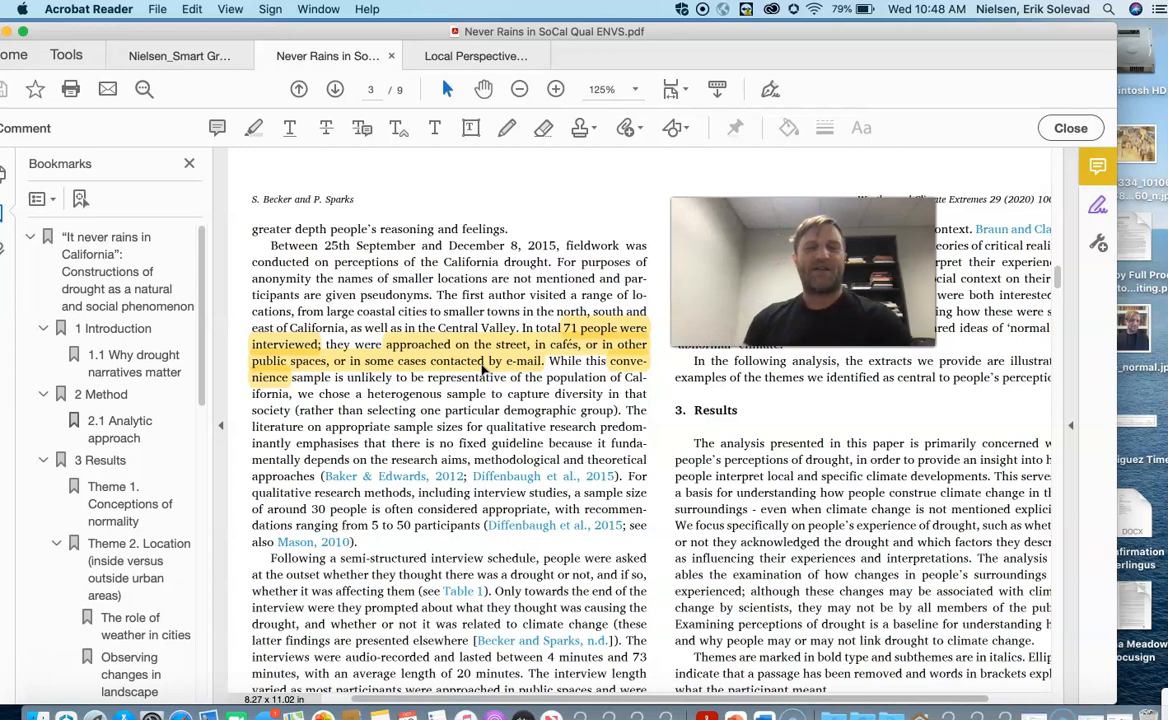
scroll("down", 3)
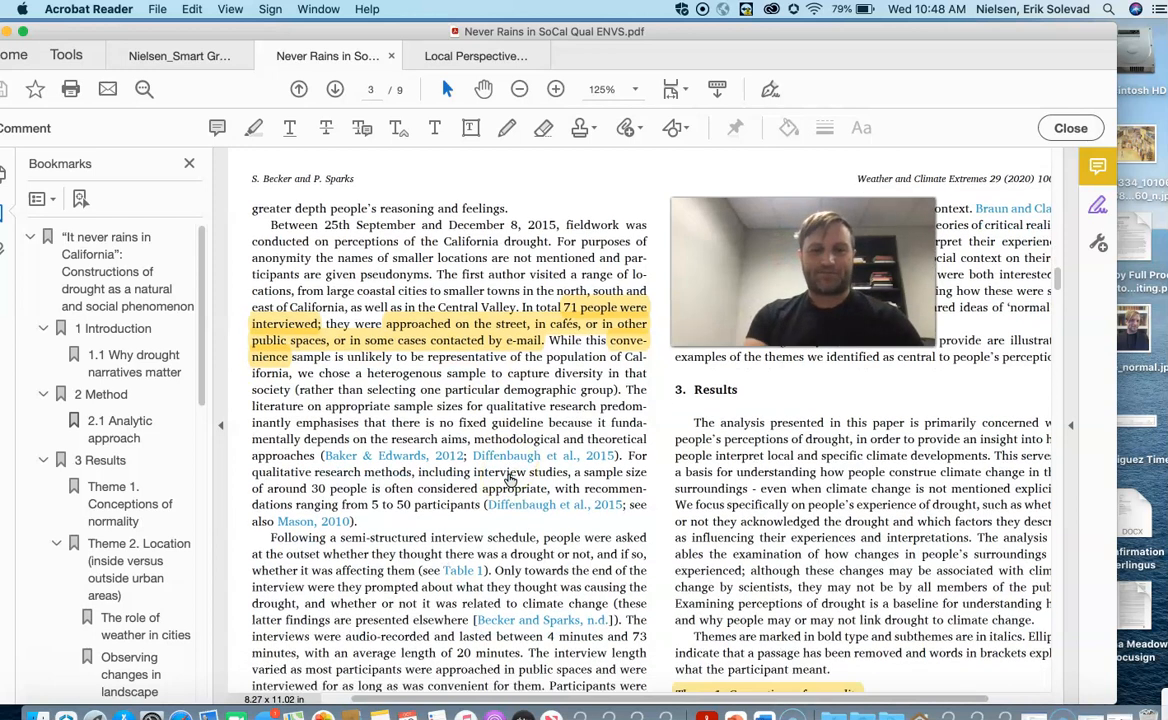
scroll("down", 3)
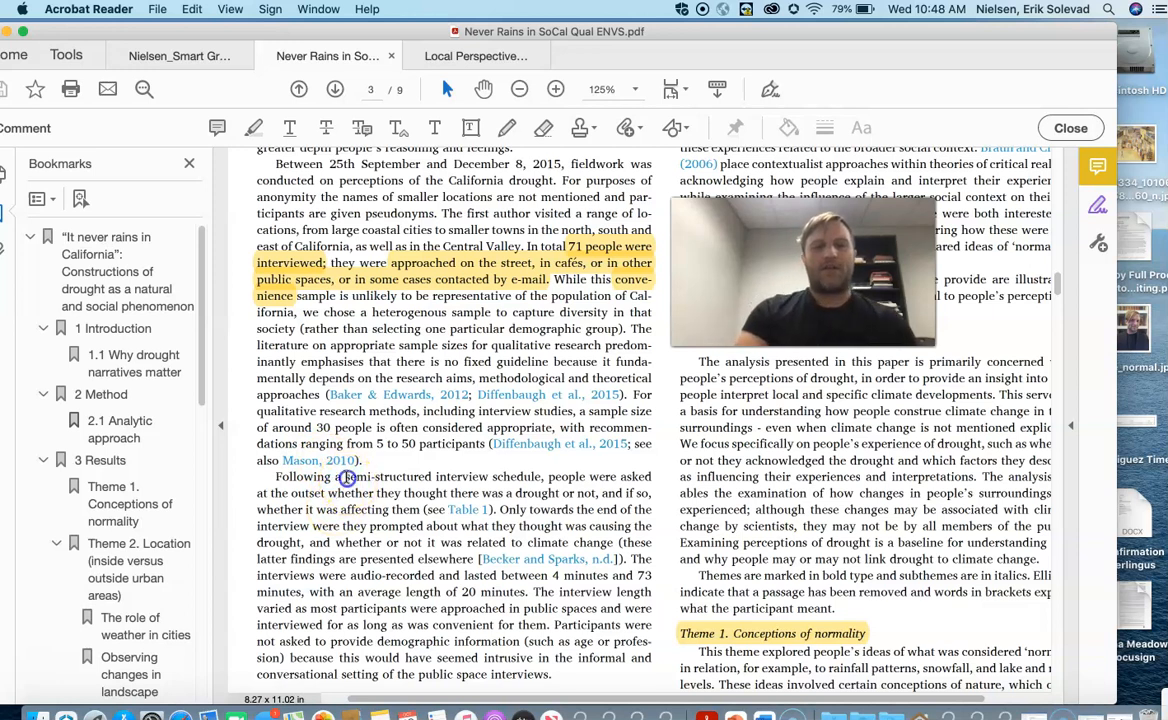
left_click_drag(347, 476, 545, 484)
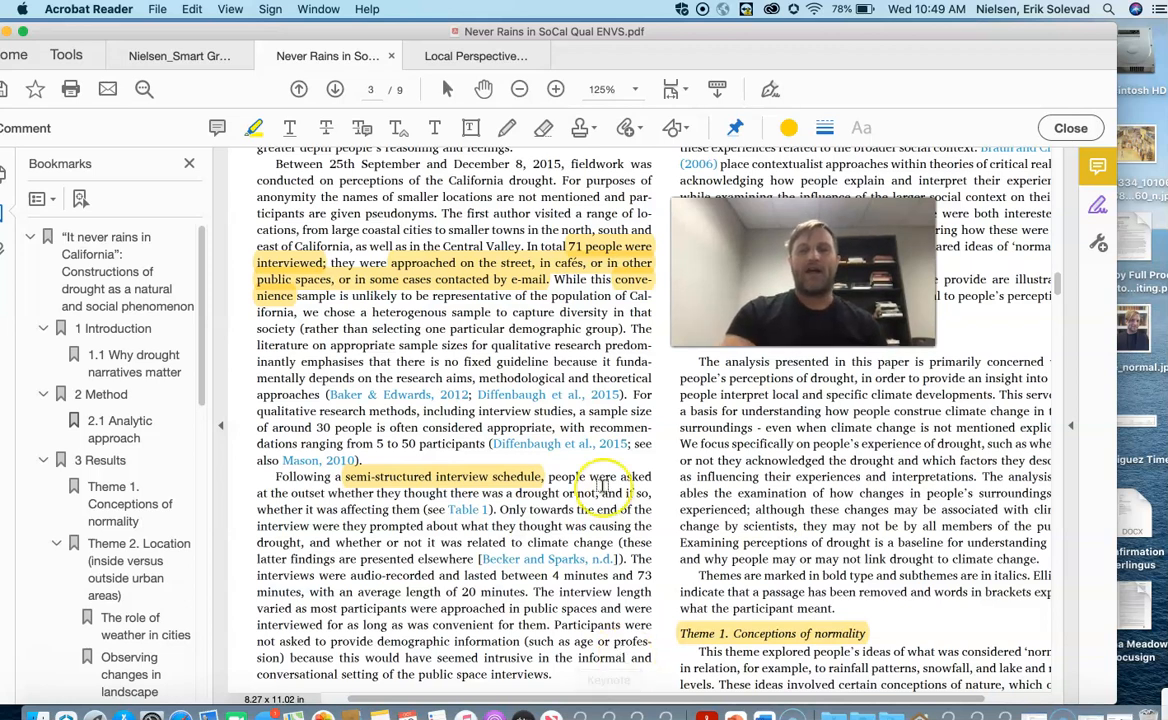
scroll("down", 3)
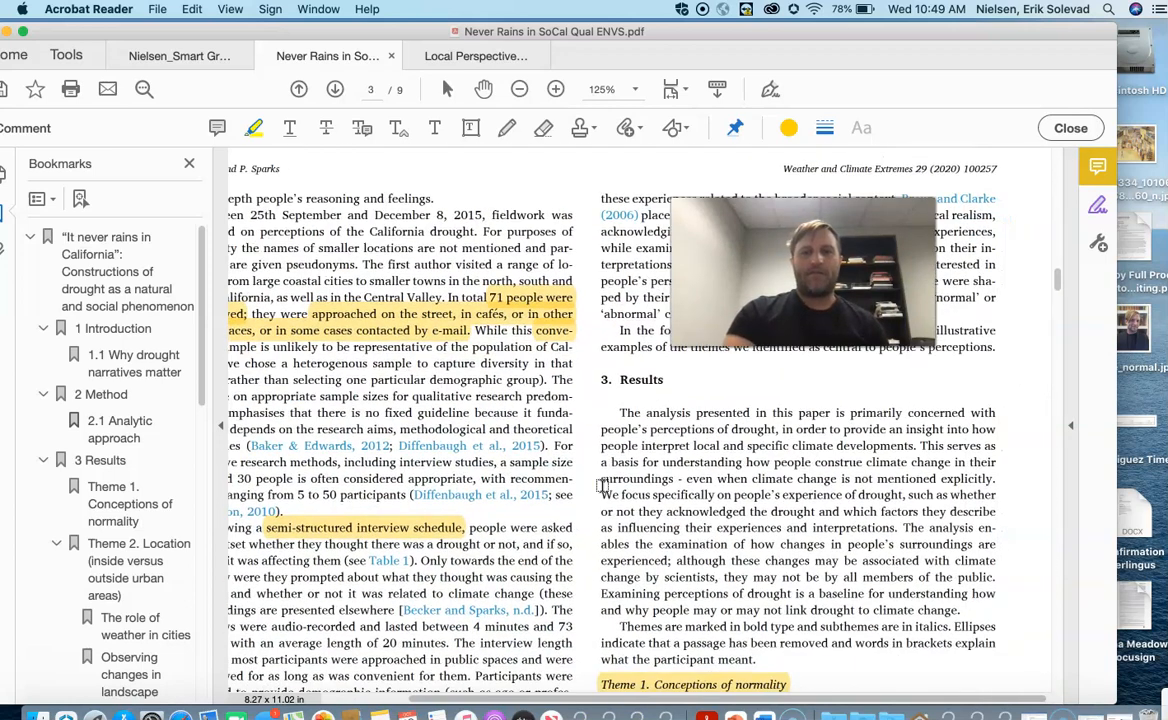
- Continue from the Results section to page 4's highlighted Theme 2 Location passages
scroll("down", 3)
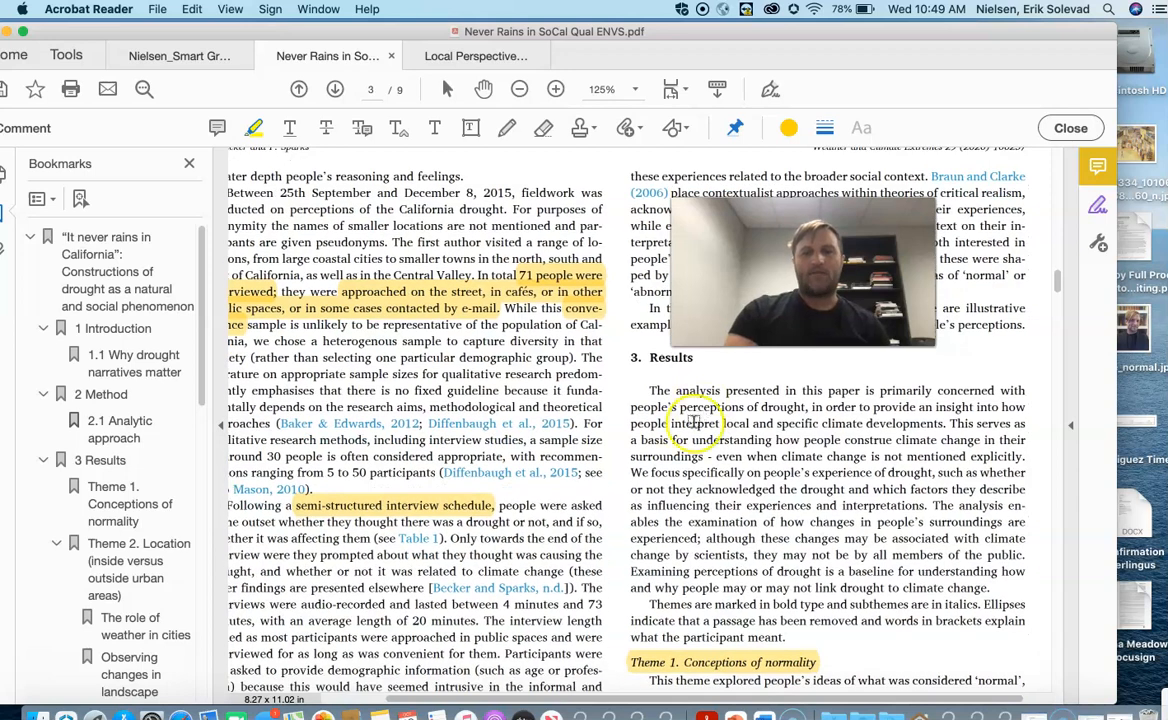
scroll("down", 3)
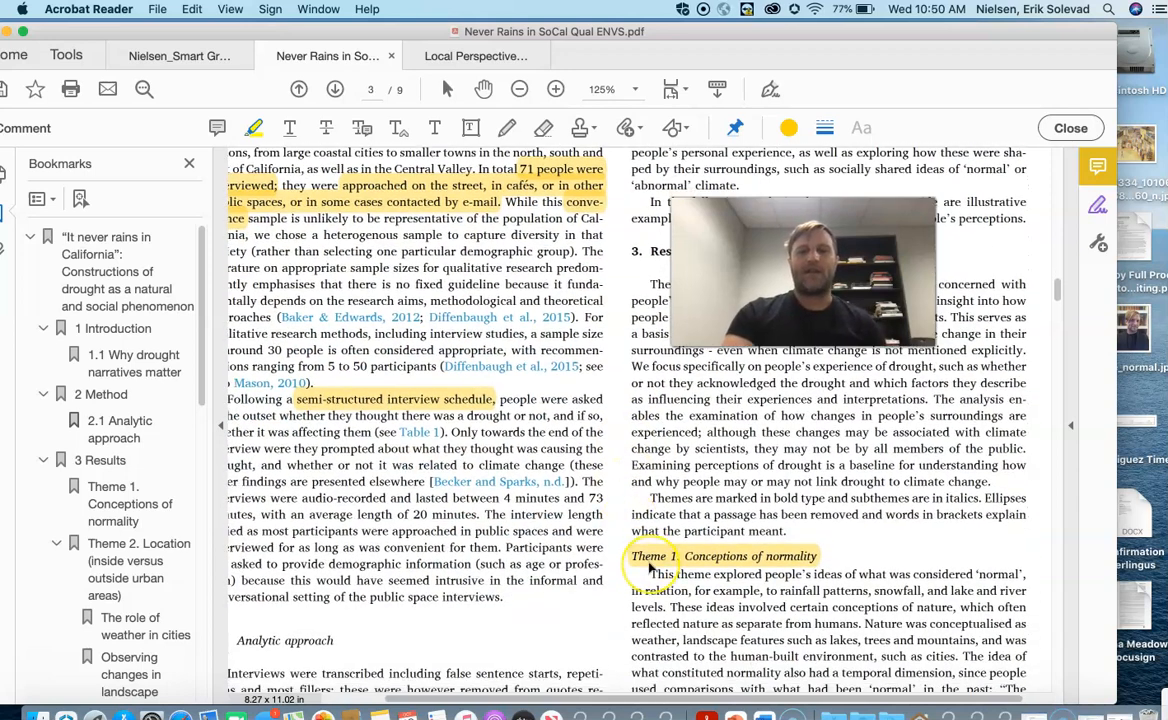
scroll("down", 3)
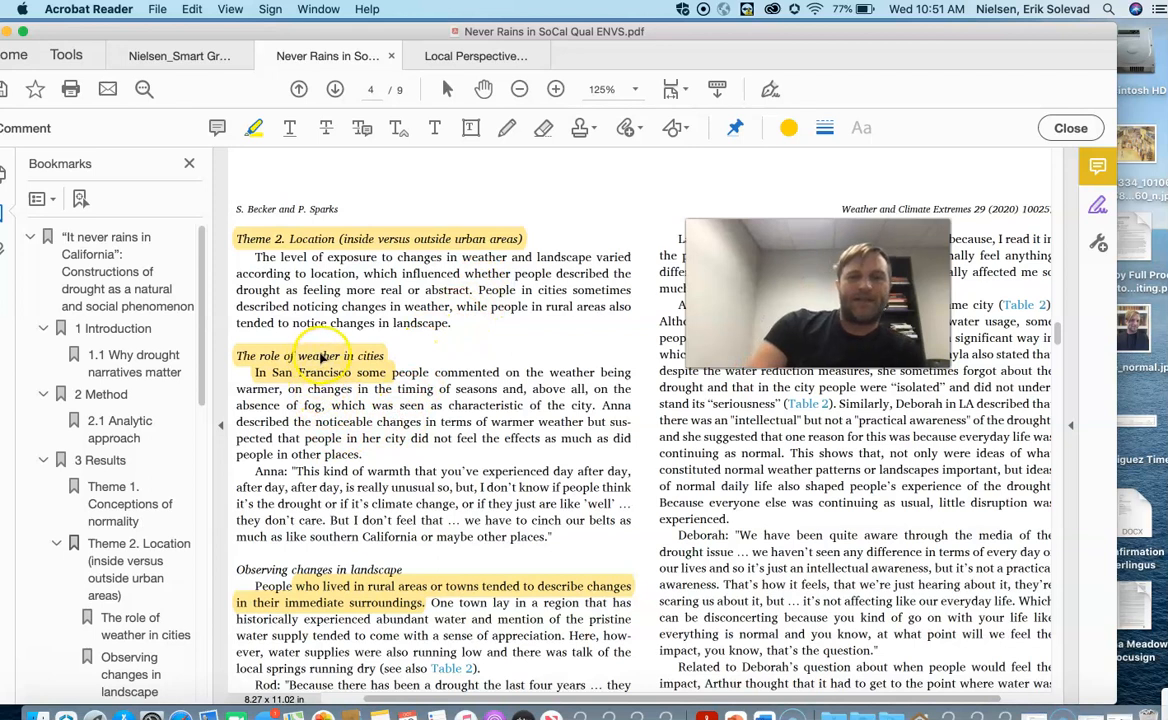
- Read through page 4 and past Table 3's quotations on page 5 to Tom's quote and Theme 3 Emotional responses
scroll("down", 3)
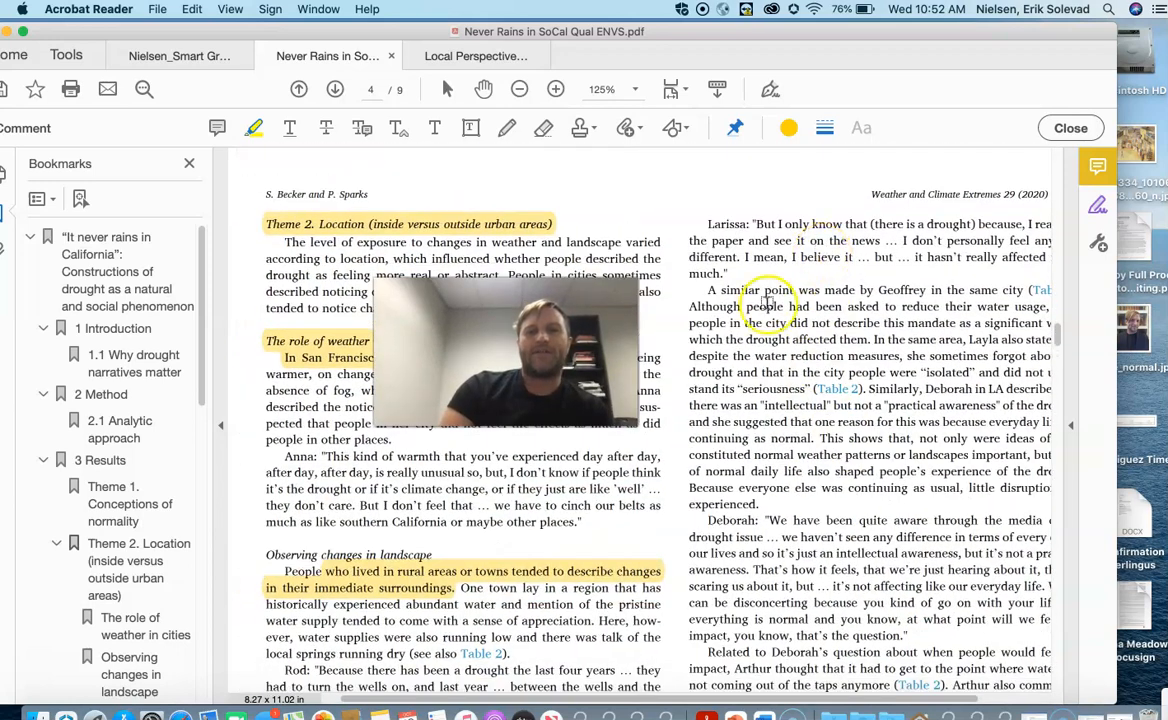
scroll("down", 3)
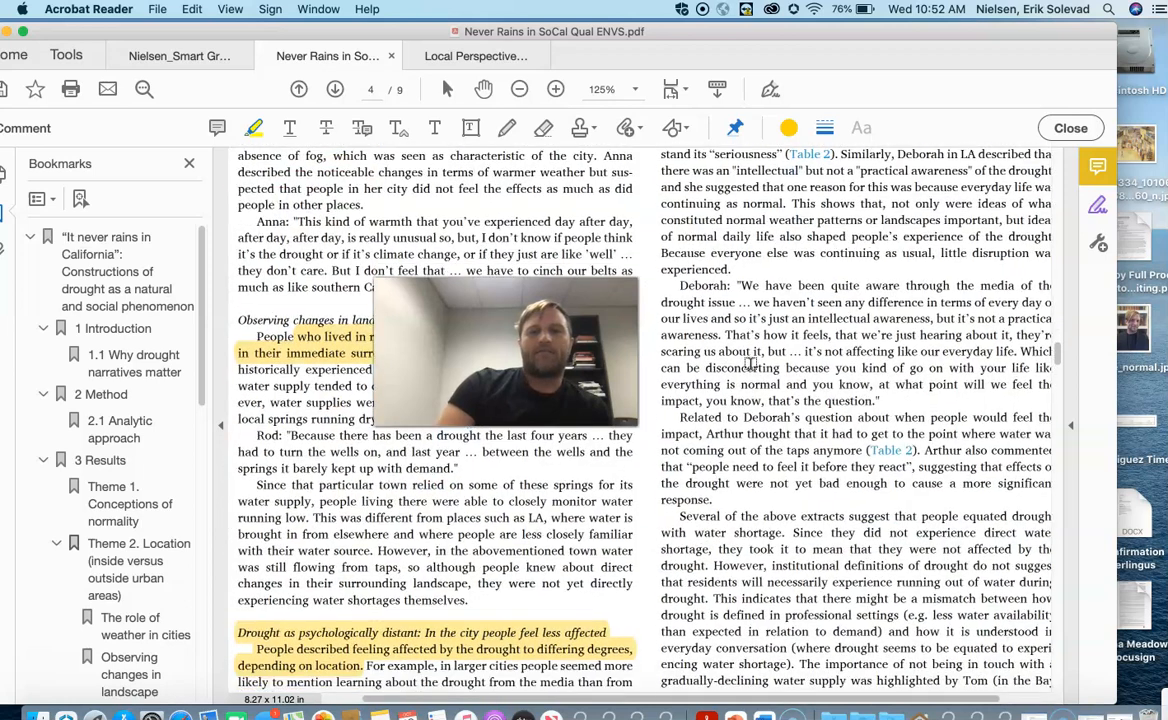
scroll("down", 3)
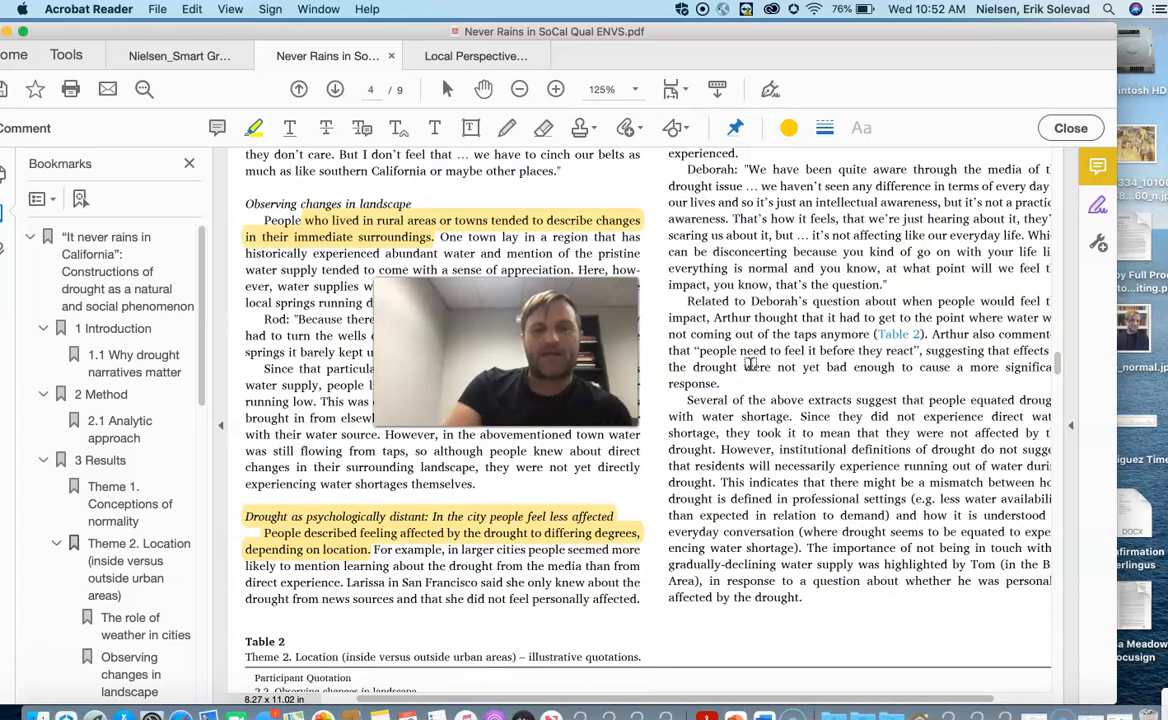
scroll("down", 3)
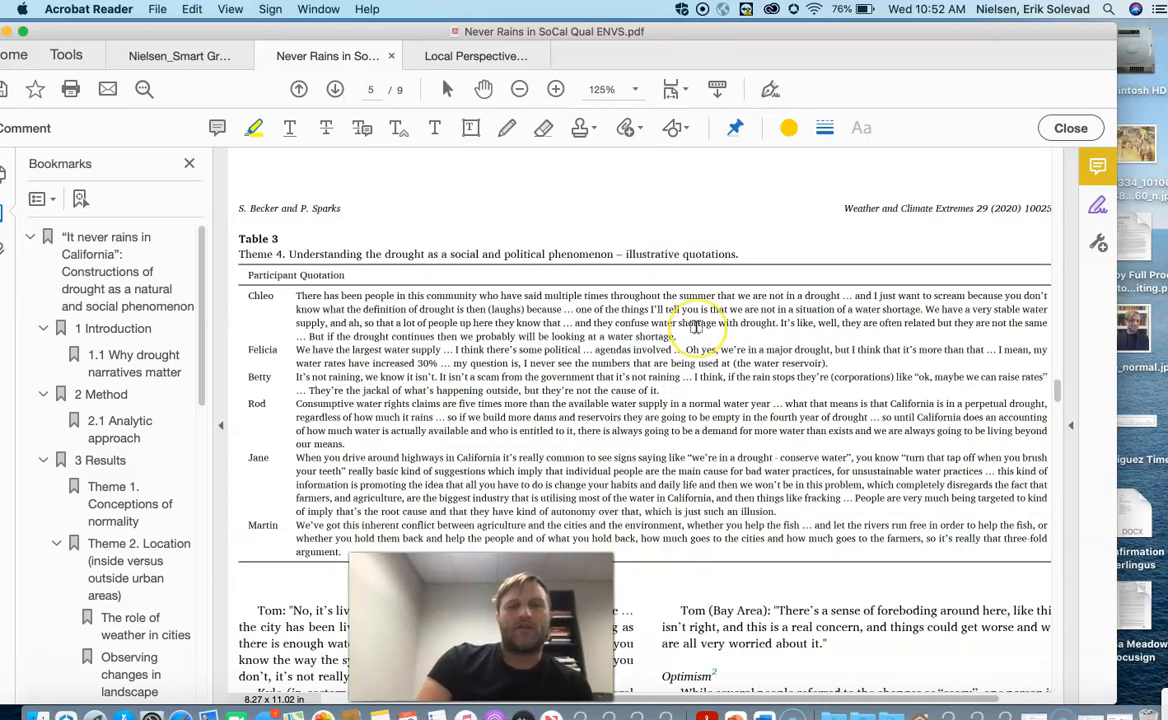
scroll("down", 3)
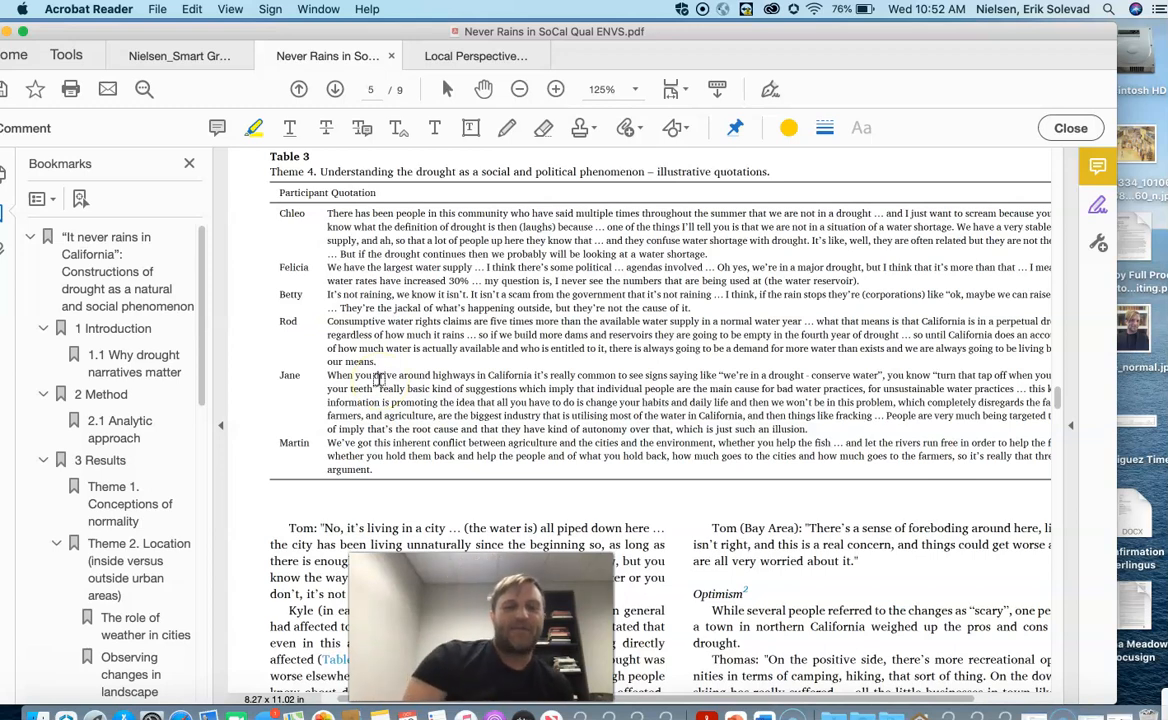
scroll("down", 3)
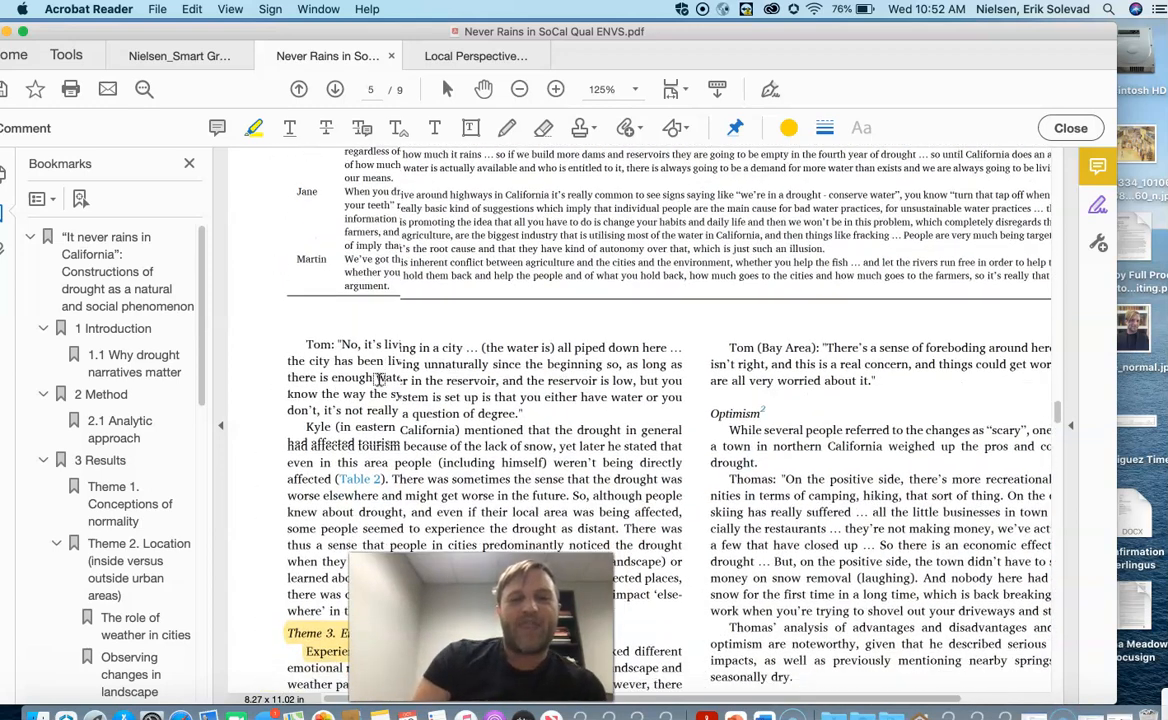
scroll("down", 3)
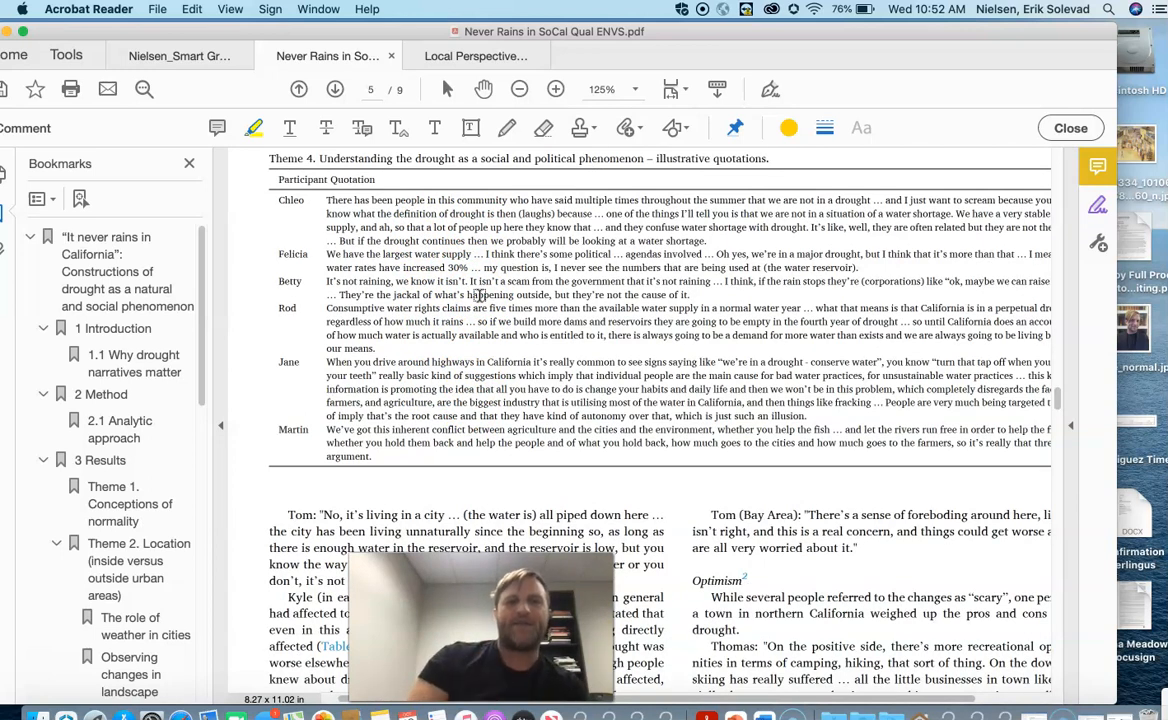
scroll("down", 3)
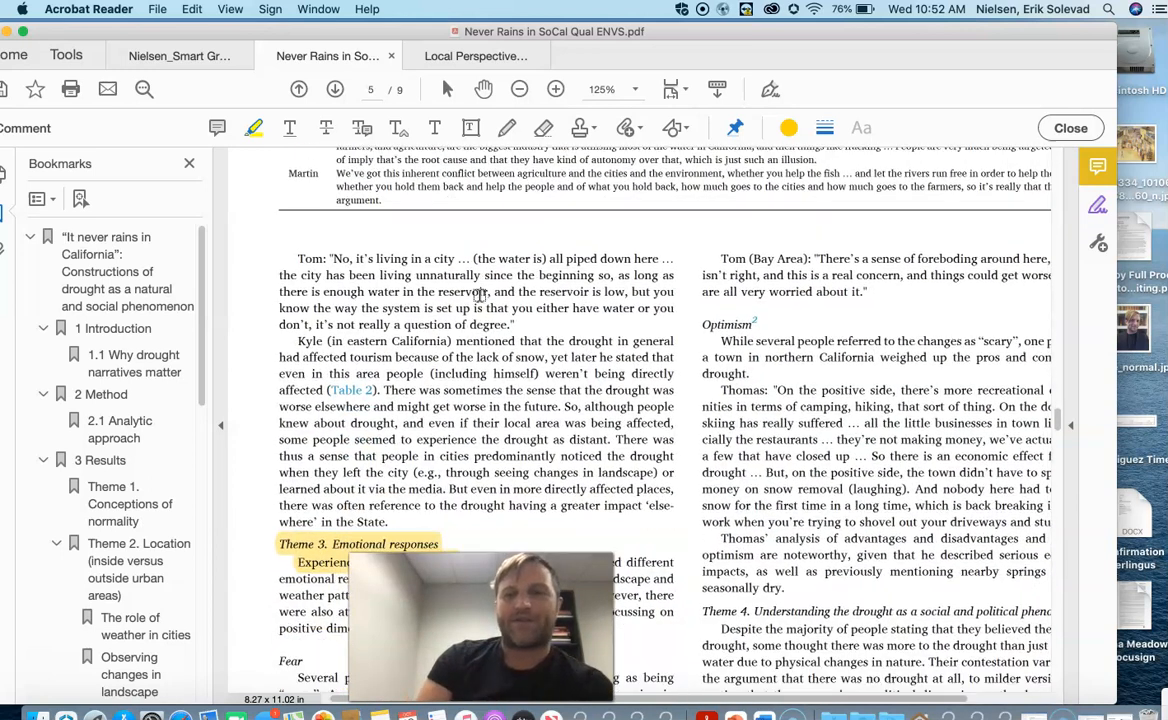
- Move down page 5 through Fear and Optimism quotations to the Theme 4 heading
scroll("down", 3)
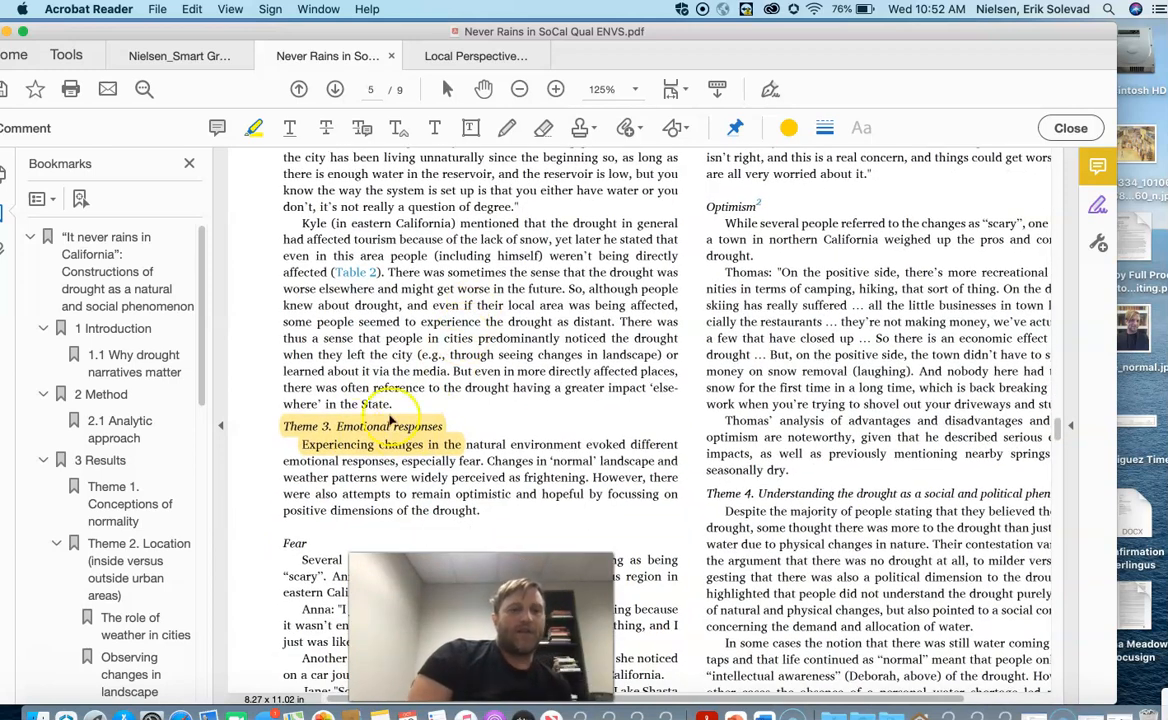
scroll("down", 3)
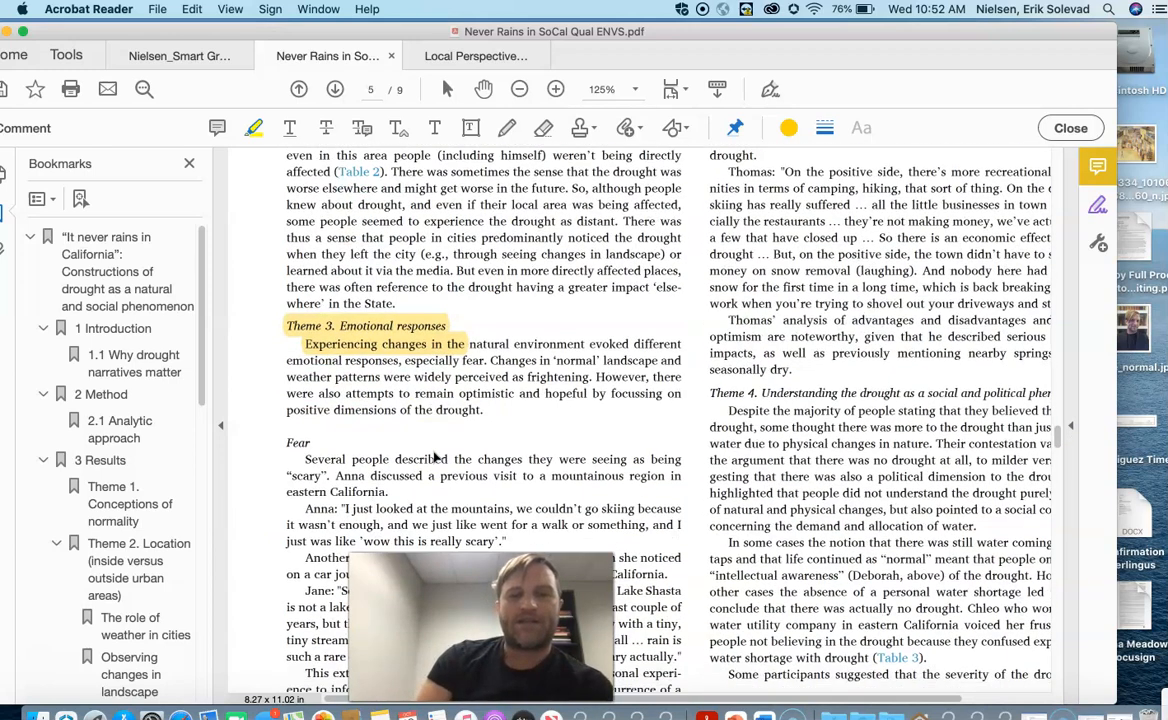
scroll("down", 3)
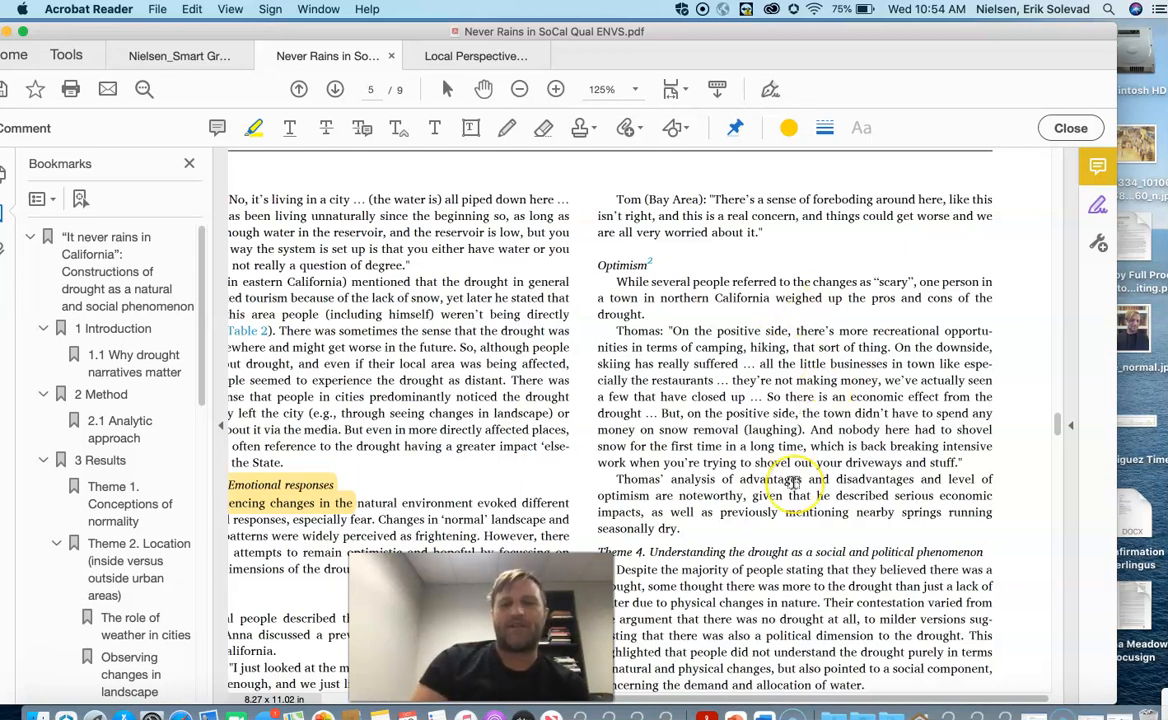
- Continue past the Theme 4 heading through page 6's Discussion to page 7's Sources of information and conclusion
scroll("down", 3)
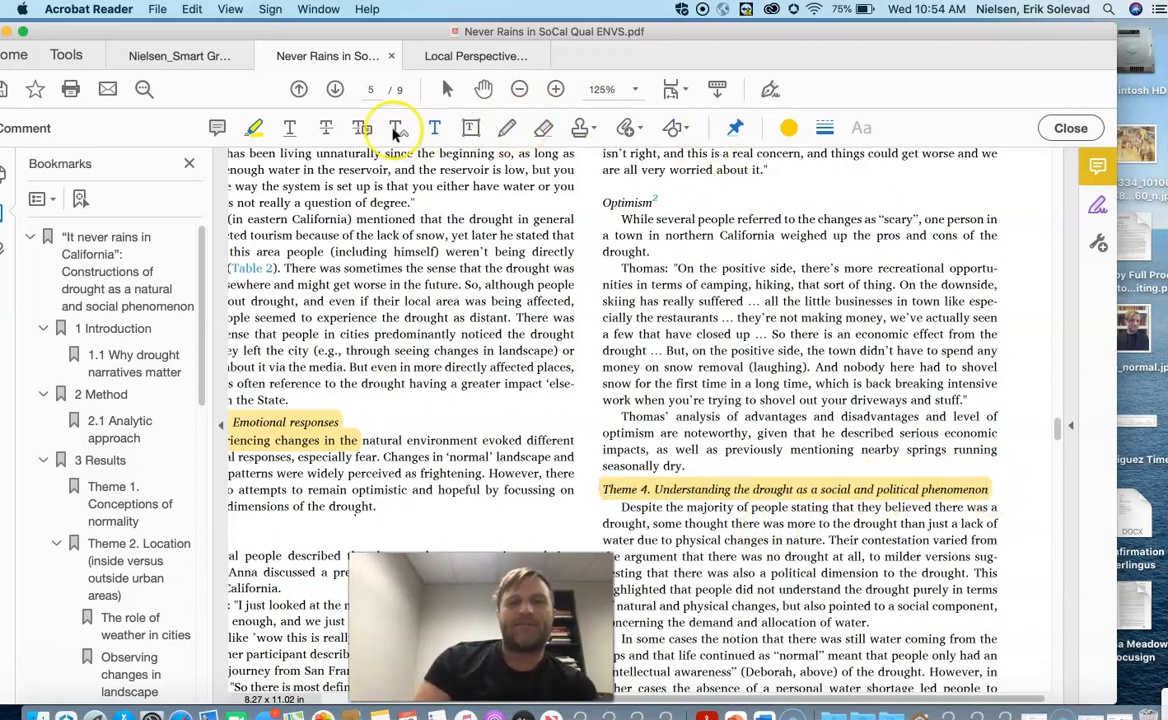
scroll("down", 3)
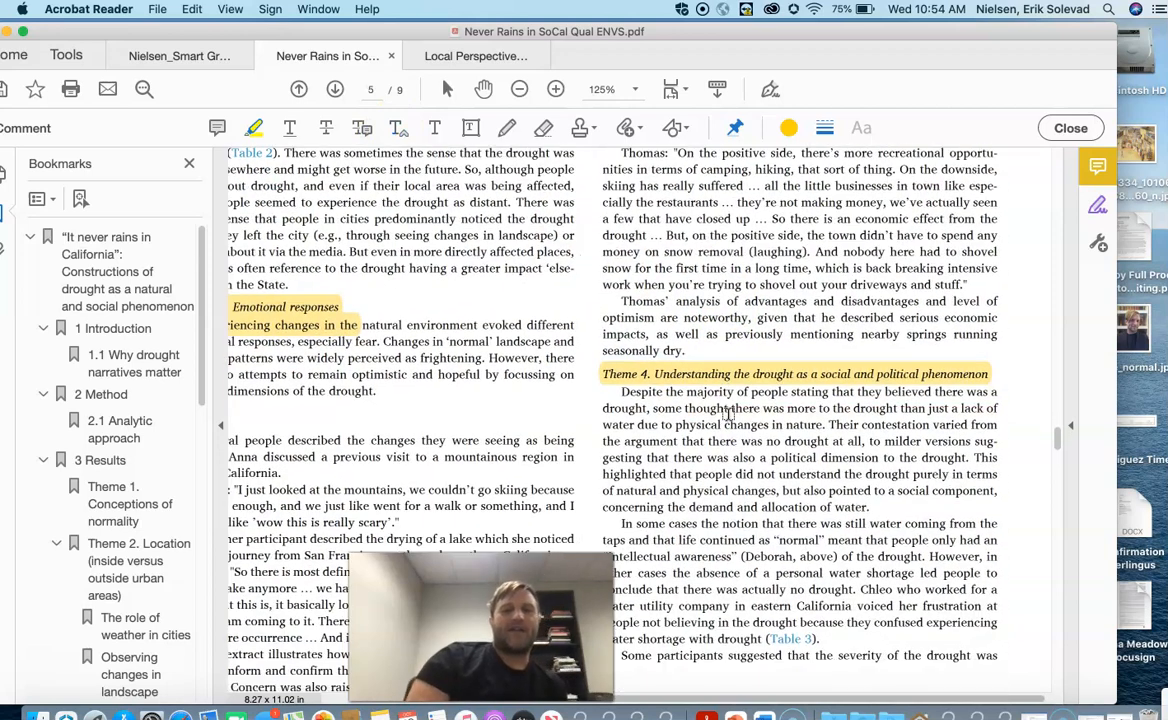
scroll("down", 3)
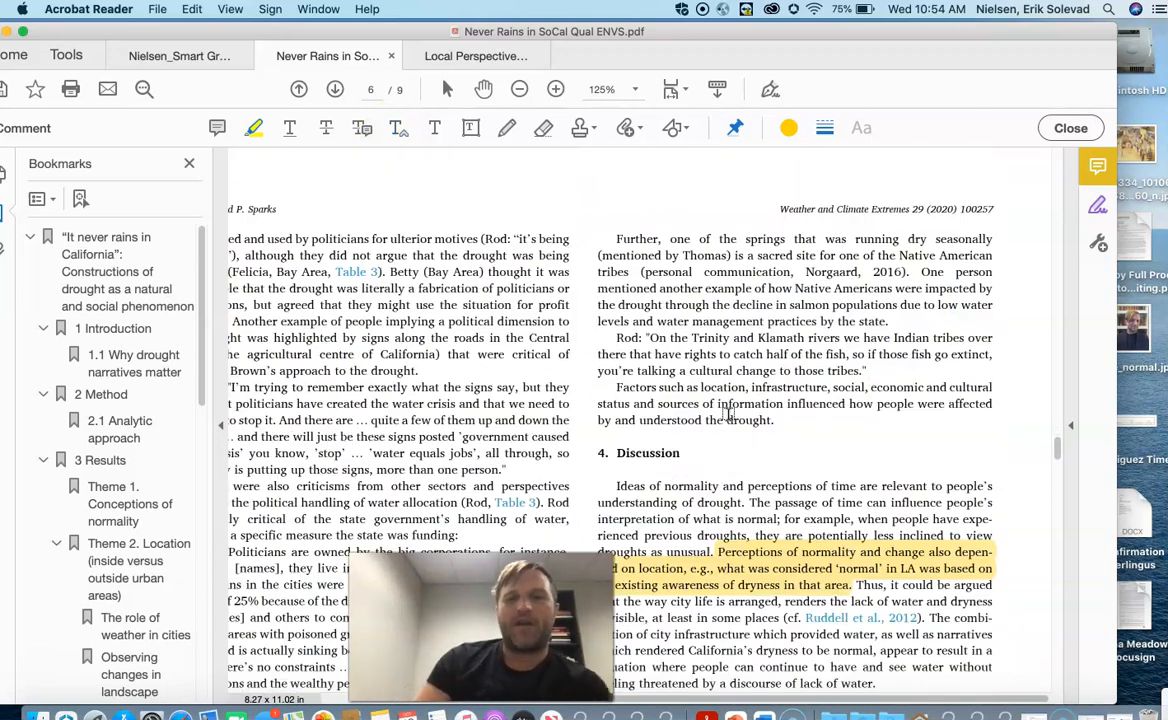
scroll("down", 3)
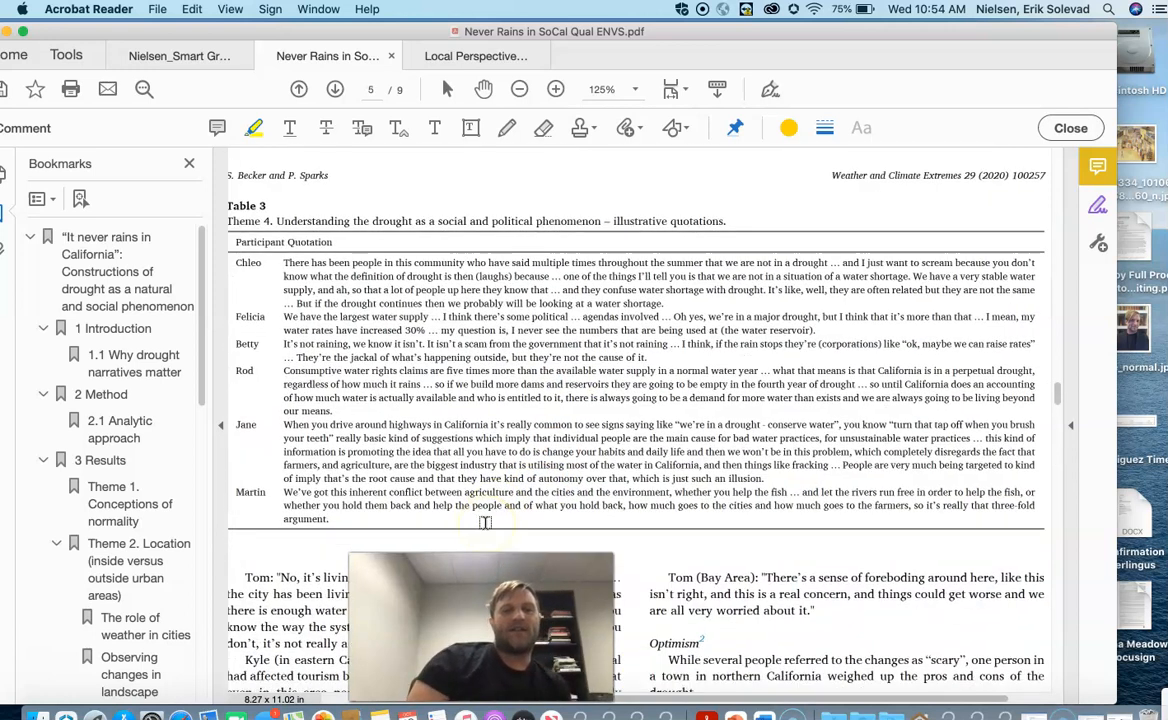
scroll("down", 3)
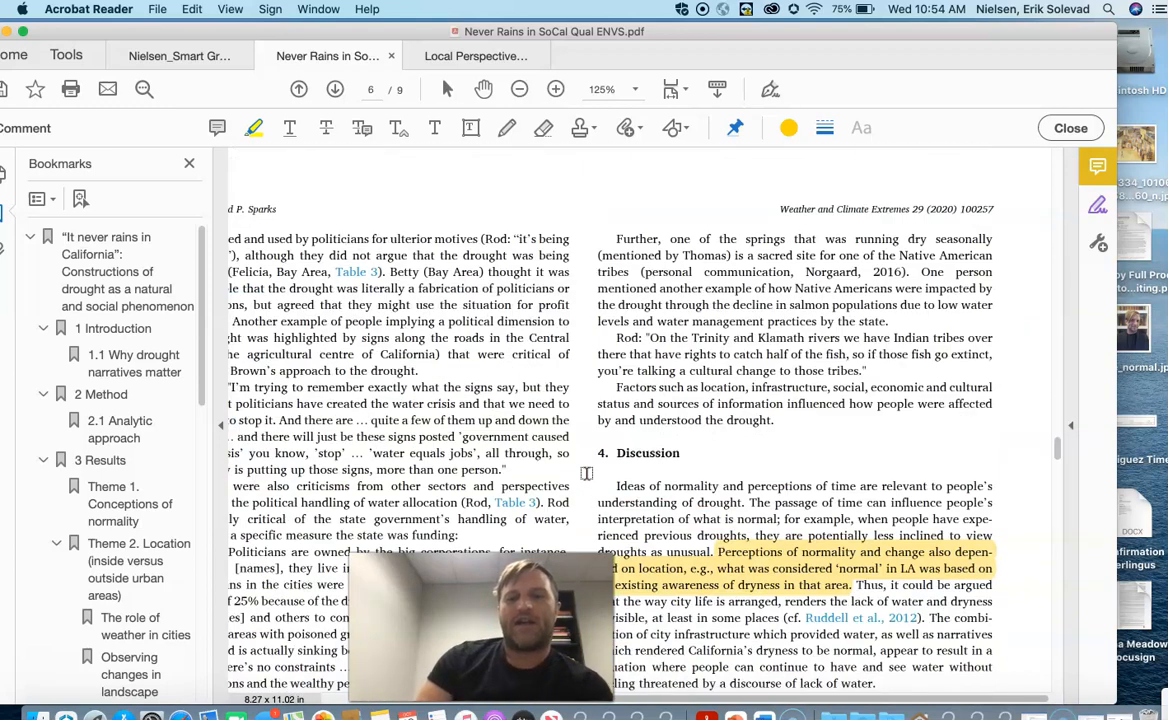
scroll("down", 3)
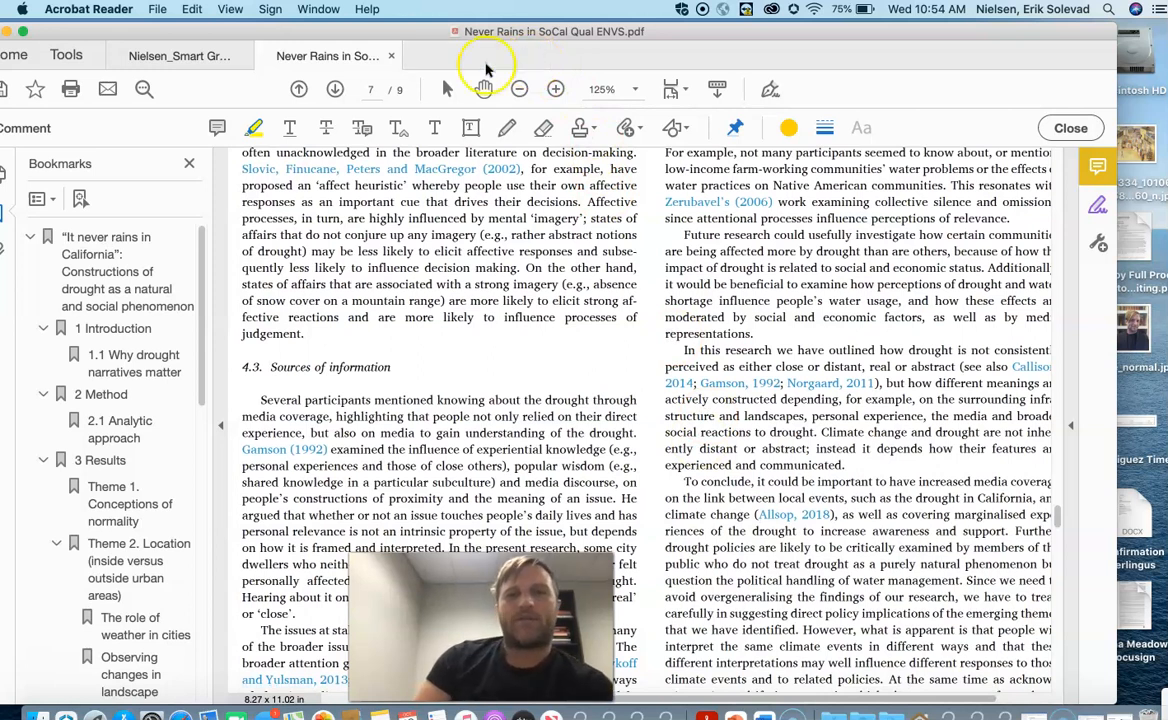
mouse_move(238, 38)
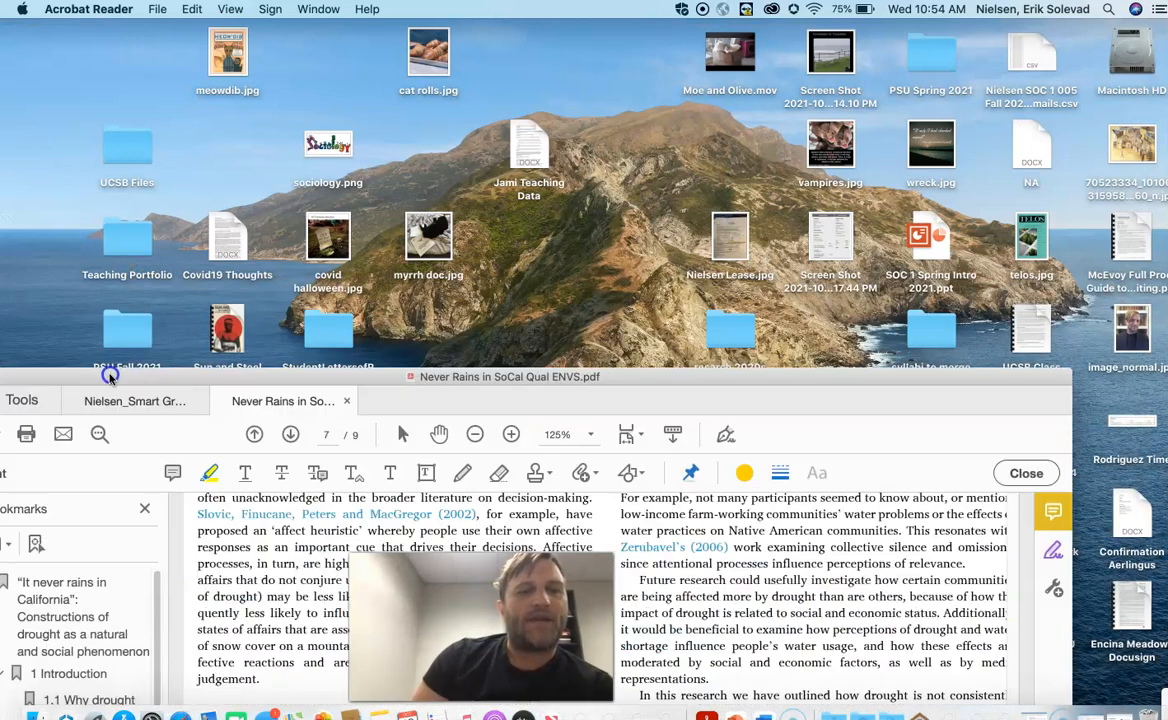
- Navigate Finder through UCSB Files and UCSB Fall 2021 into the ENVS 102 Qualitative Research Methods folder and pick Drought Narratives Qual ENVS.pdf
left_click(127, 150)
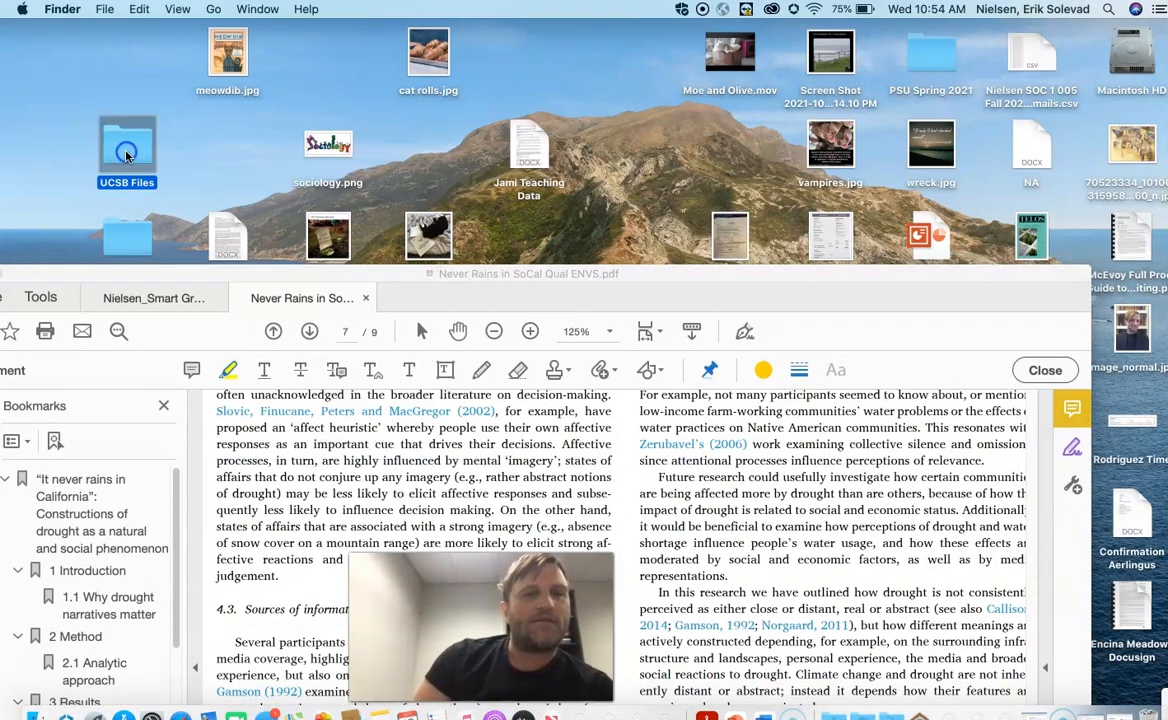
double_click(127, 150)
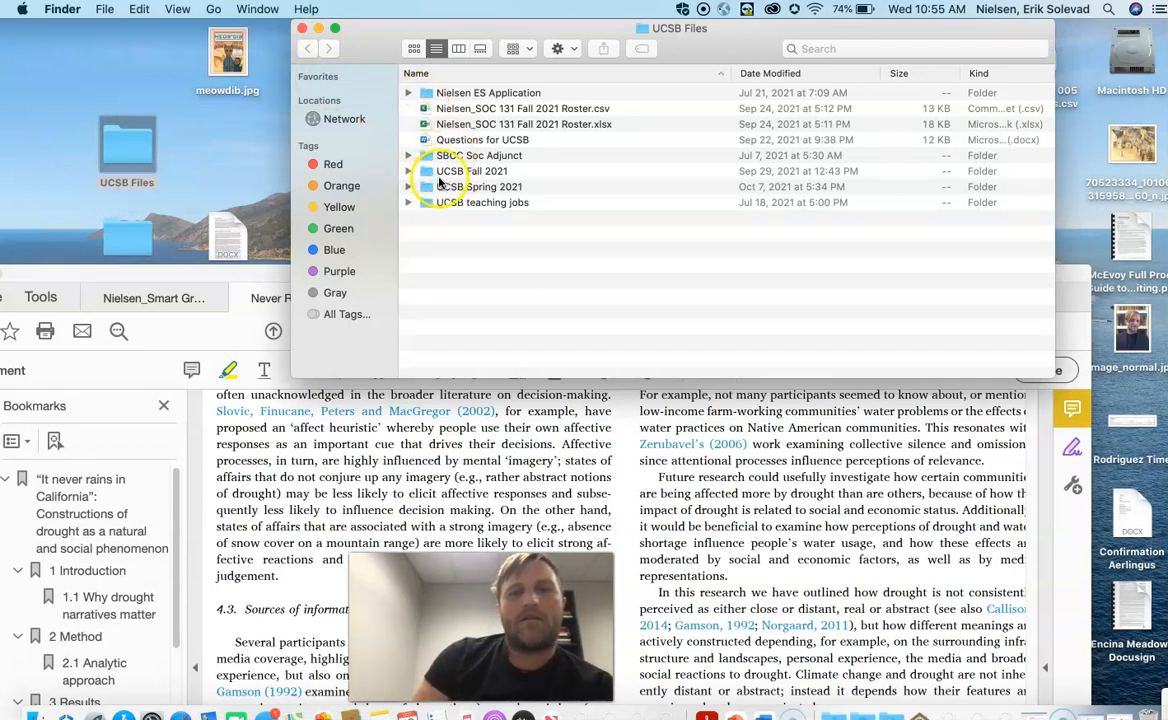
double_click(472, 170)
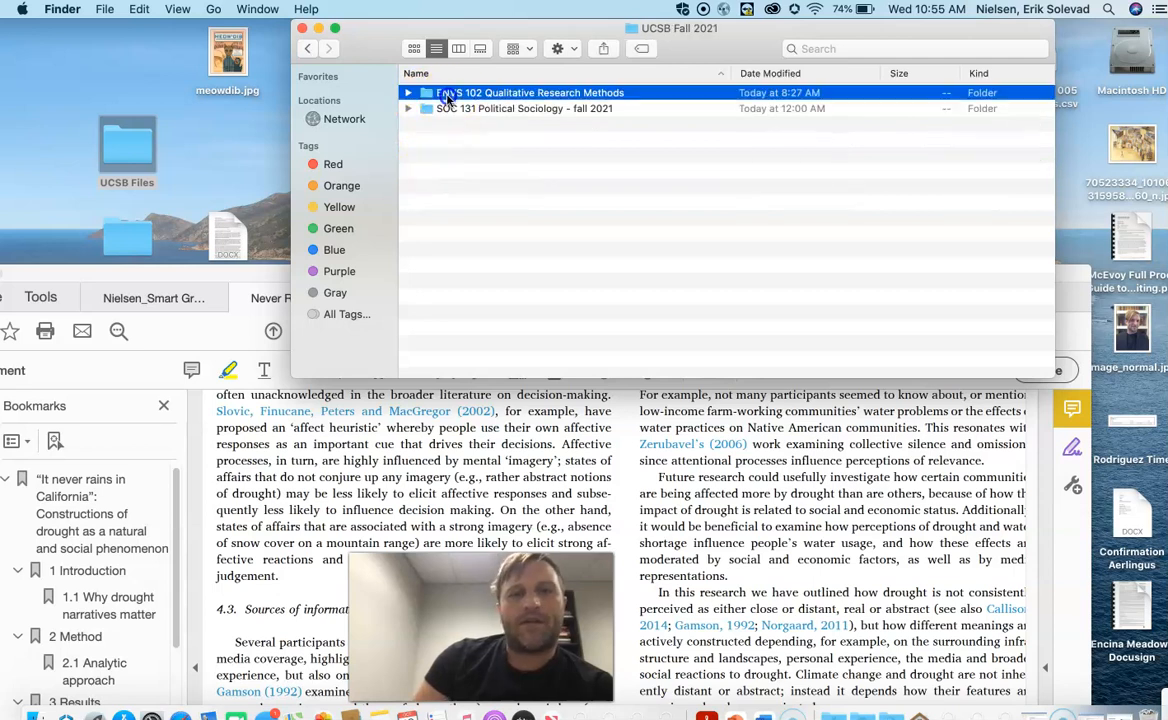
double_click(530, 92)
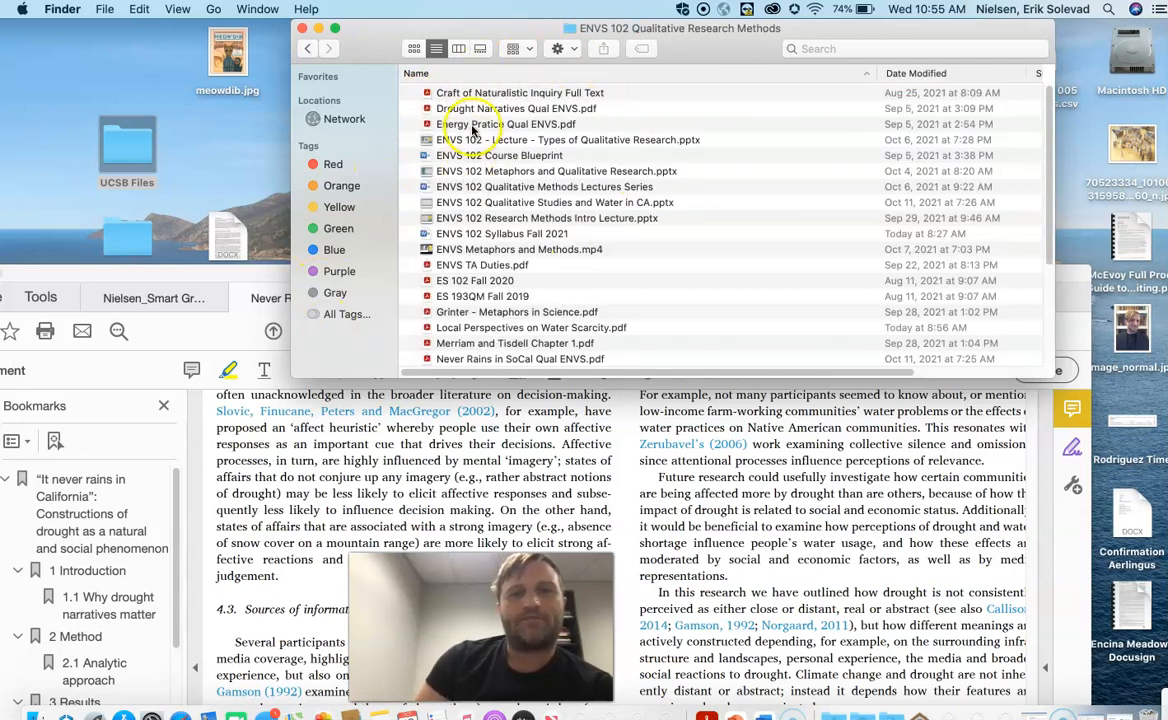
left_click(518, 108)
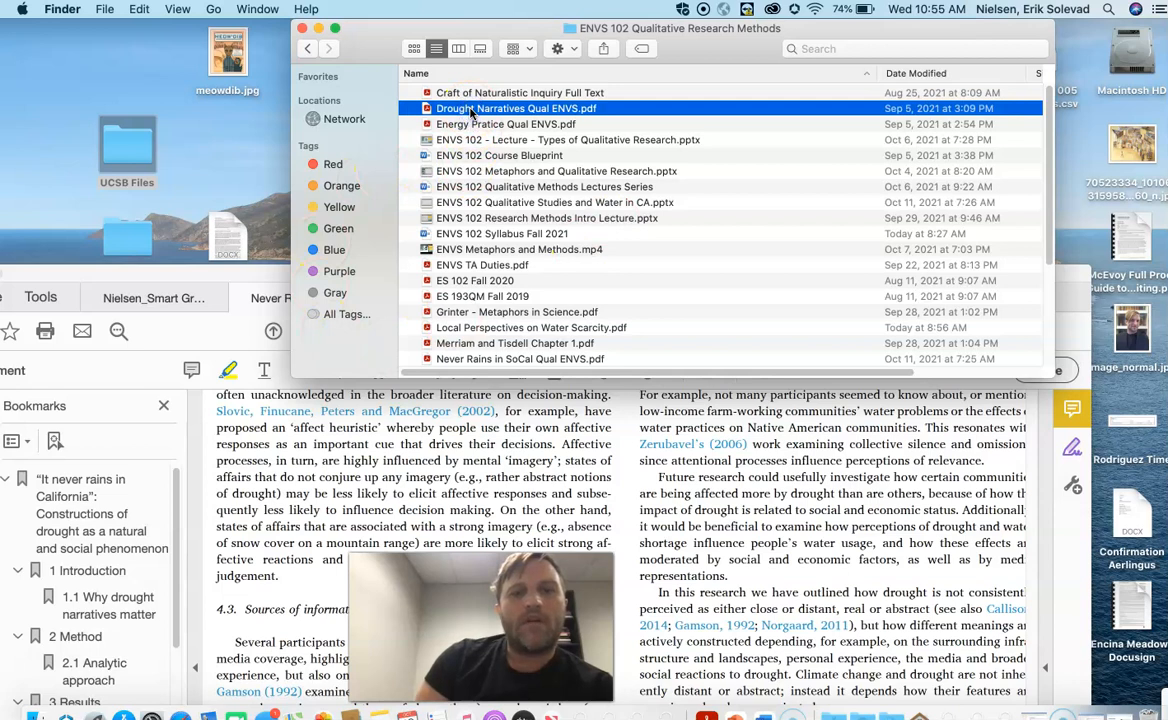
scroll("down", 3)
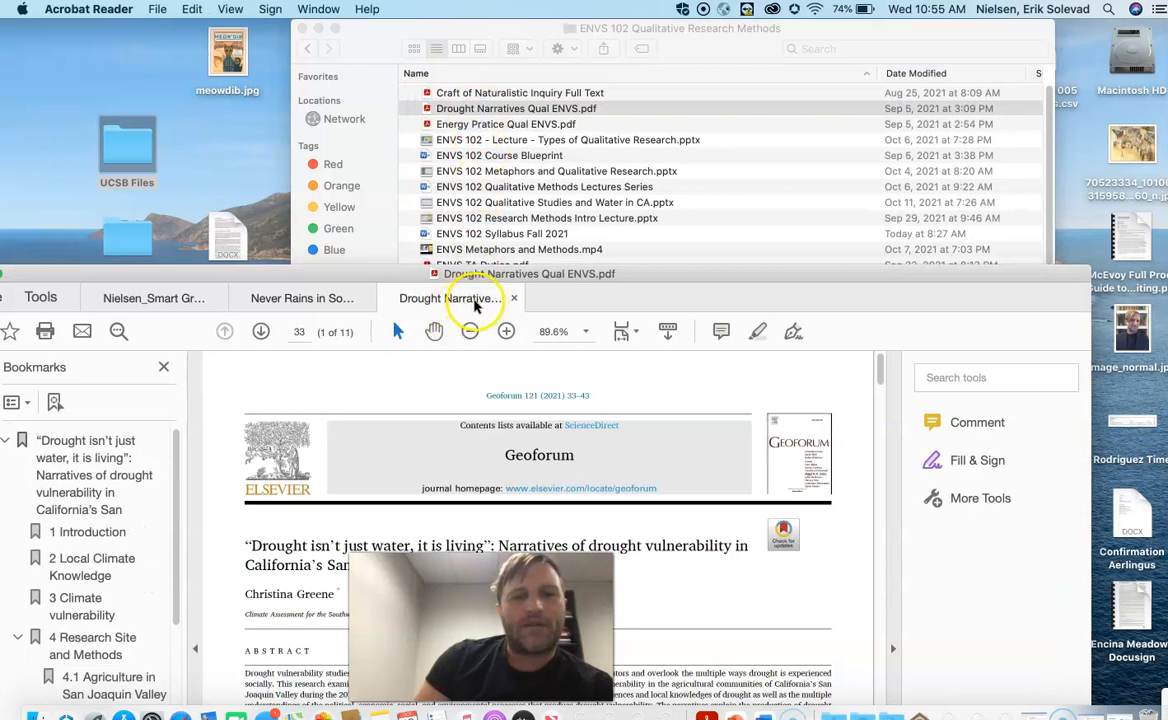
scroll("down", 3)
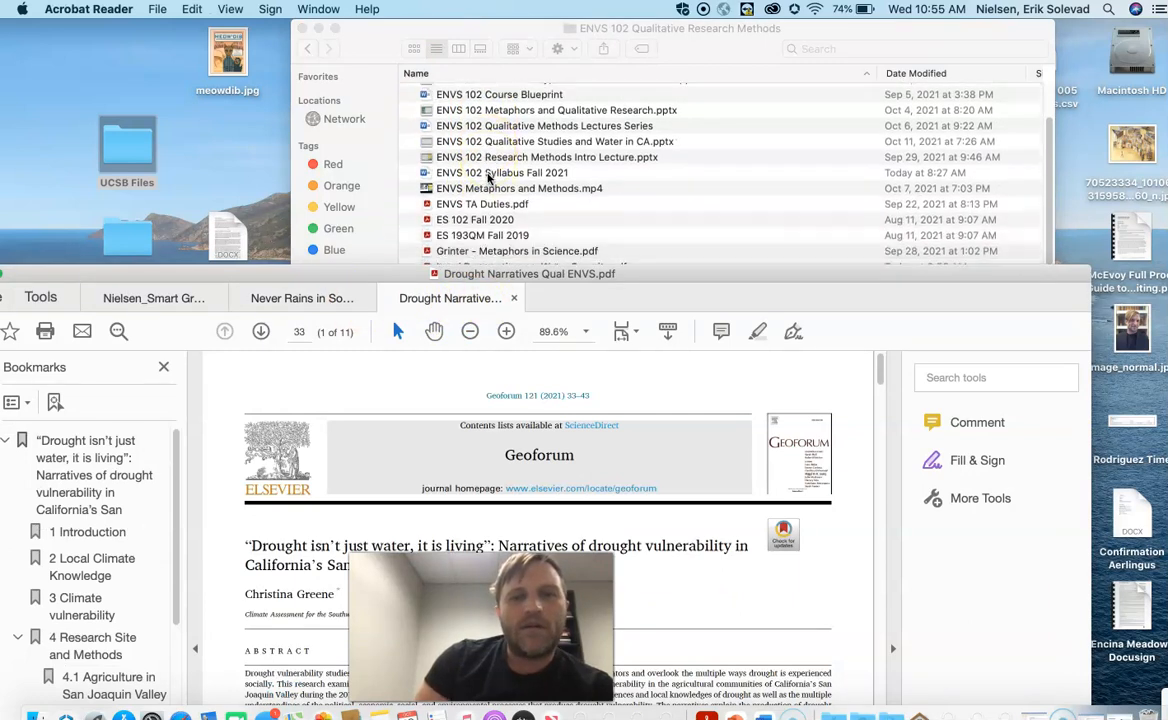
scroll("down", 3)
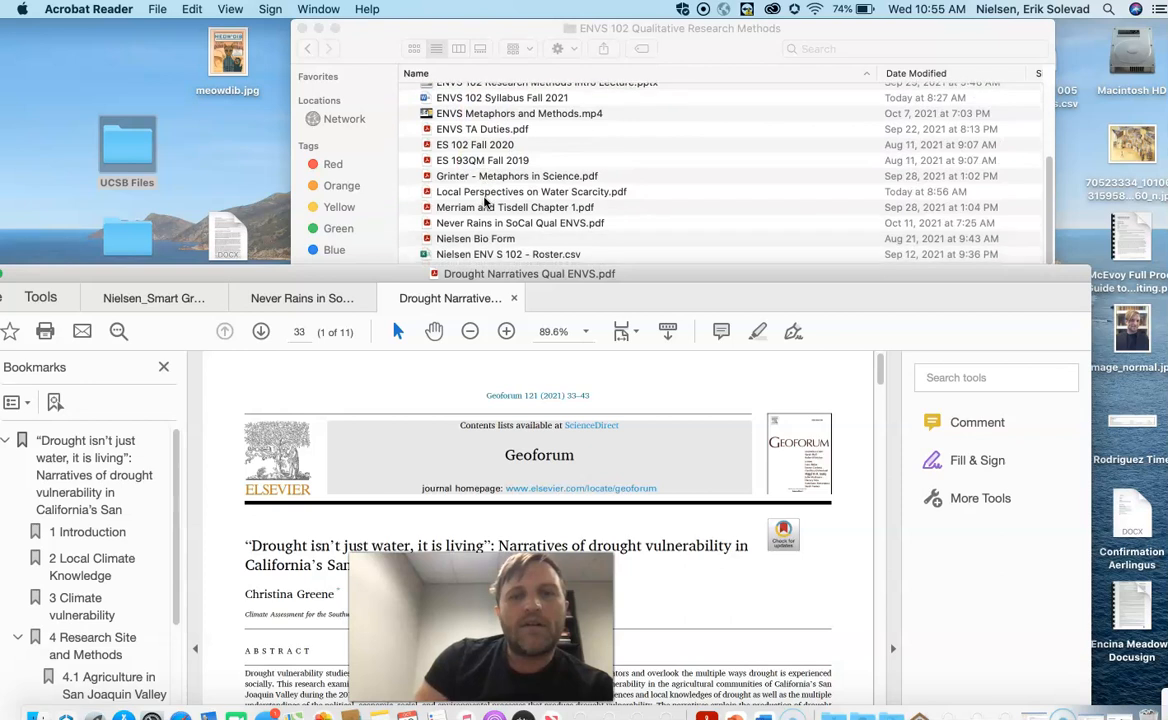
scroll("down", 3)
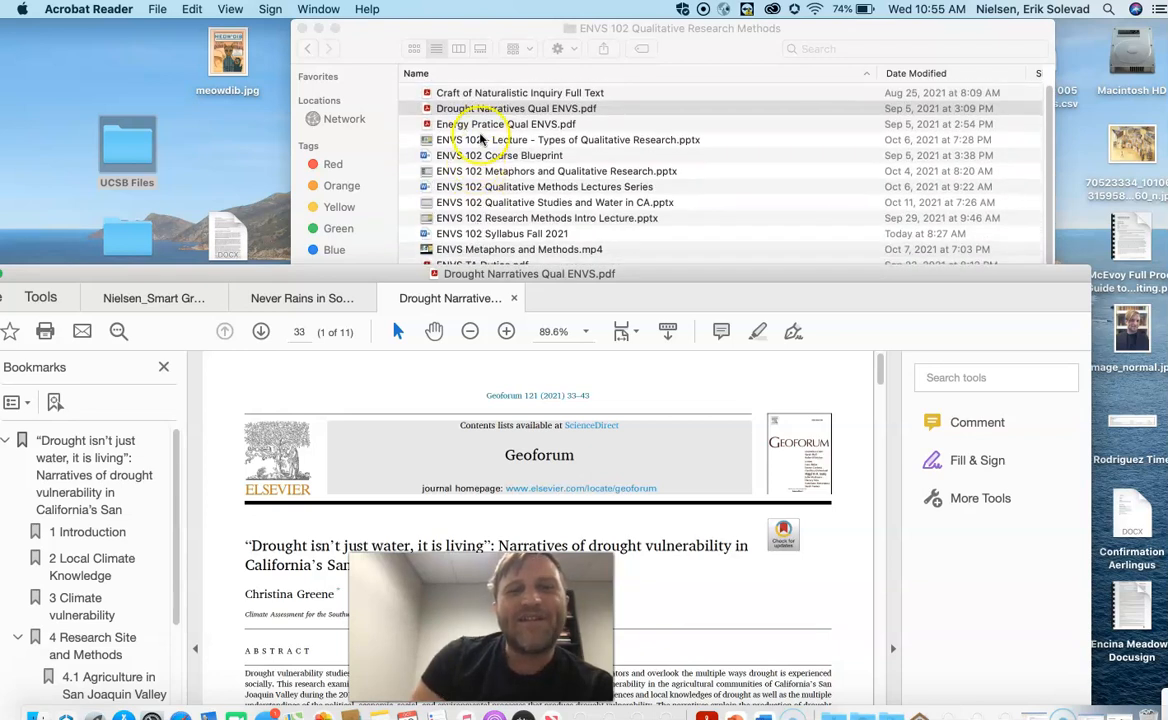
- Open Energy Pratice Qual ENVS.pdf and Local Perspectives on Water Scarcity.pdf as new Acrobat tabs
left_click(507, 123)
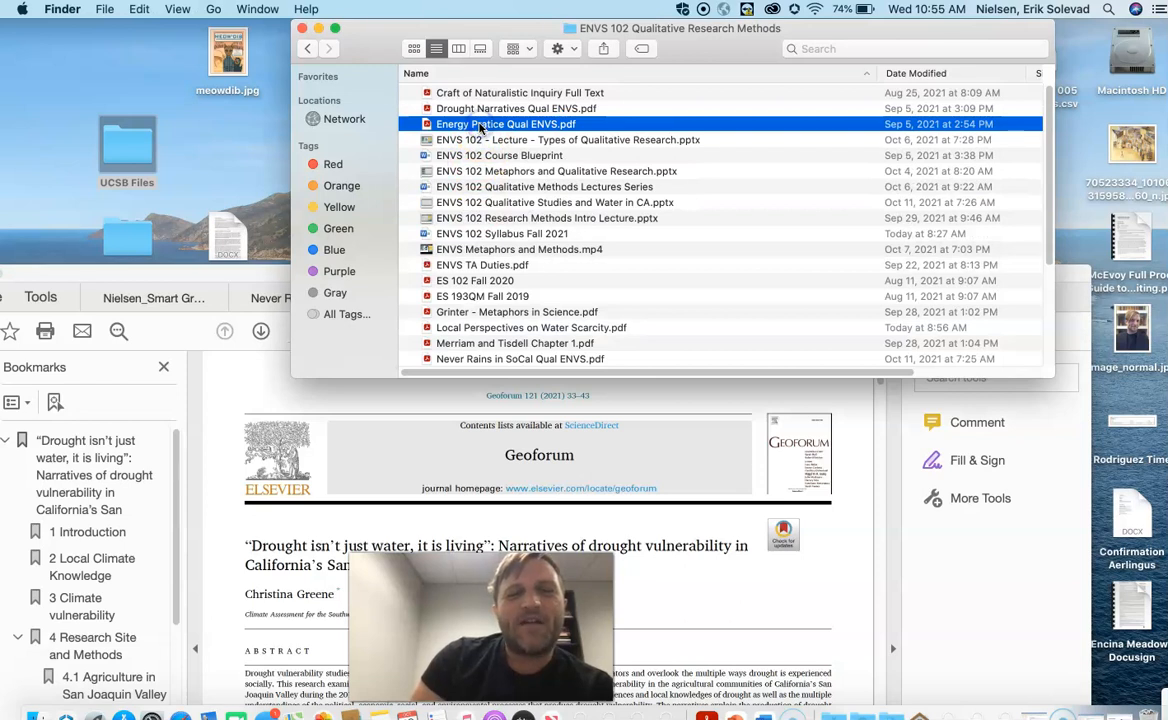
double_click(516, 108)
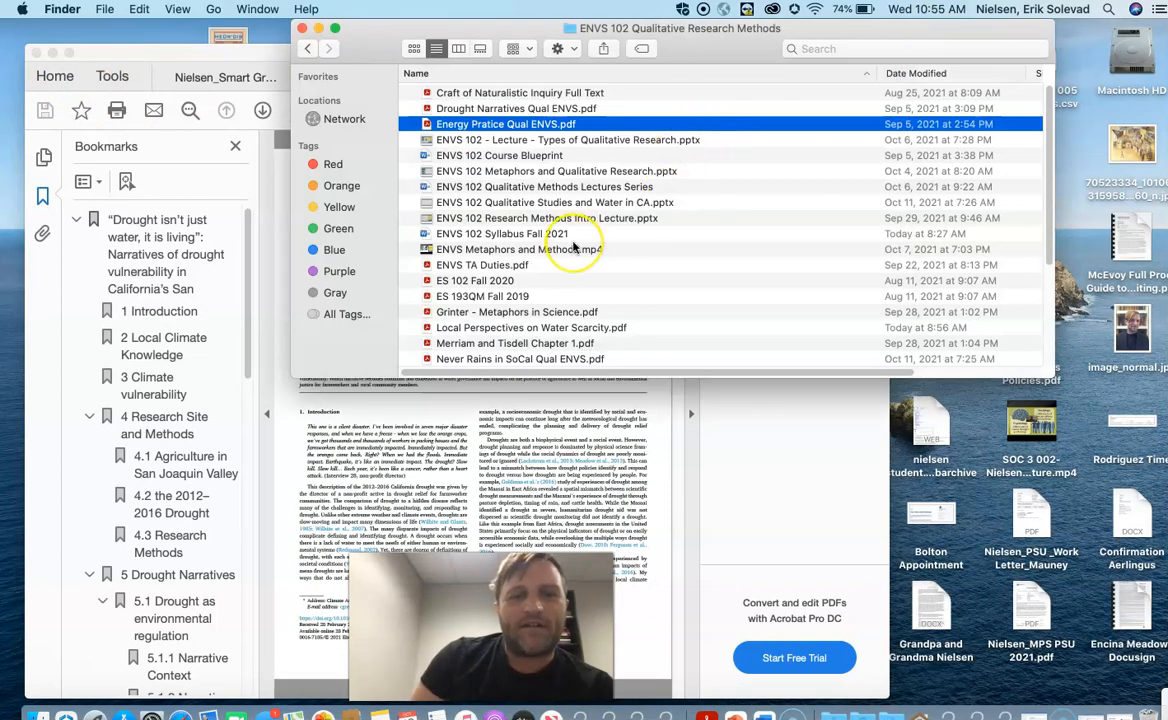
scroll("down", 3)
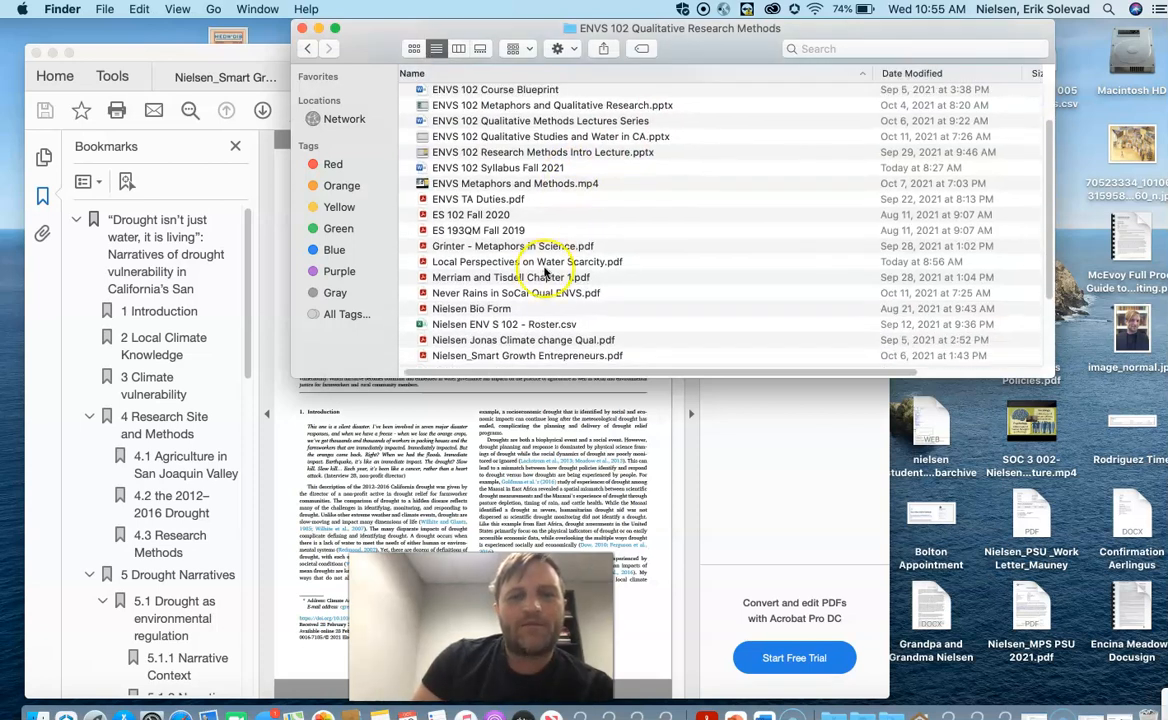
double_click(525, 261)
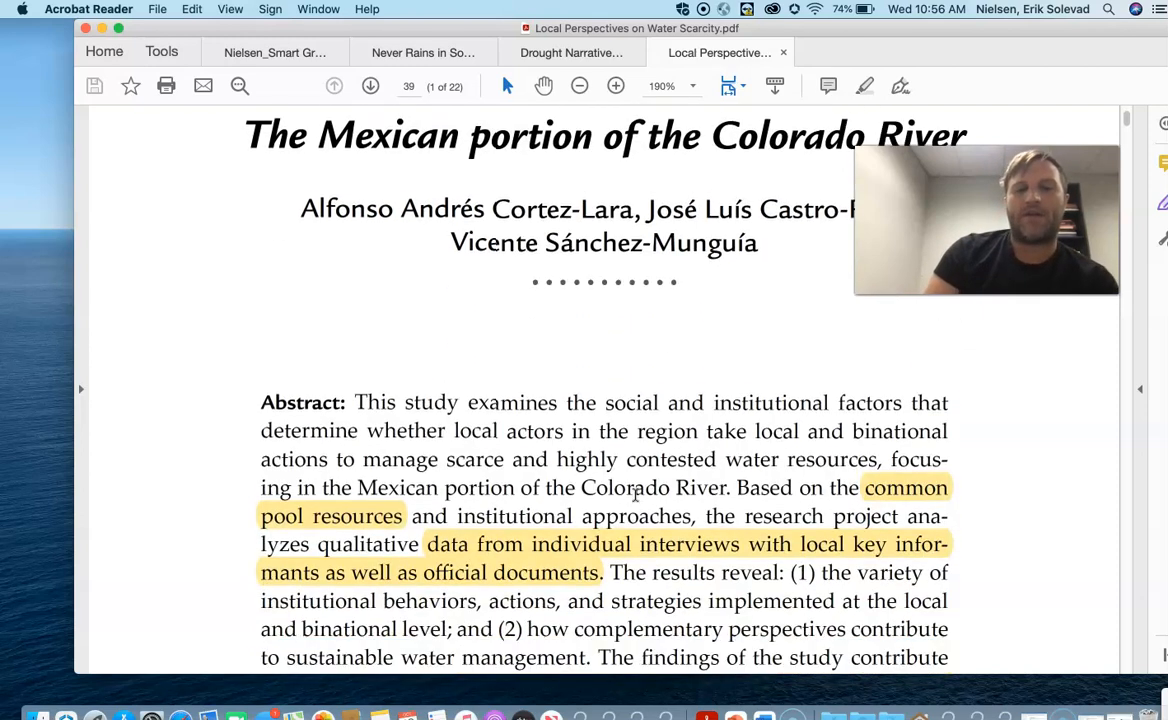
- Scroll through the highlighted abstract on page 1 down to the keywords and introduction opening
scroll("down", 3)
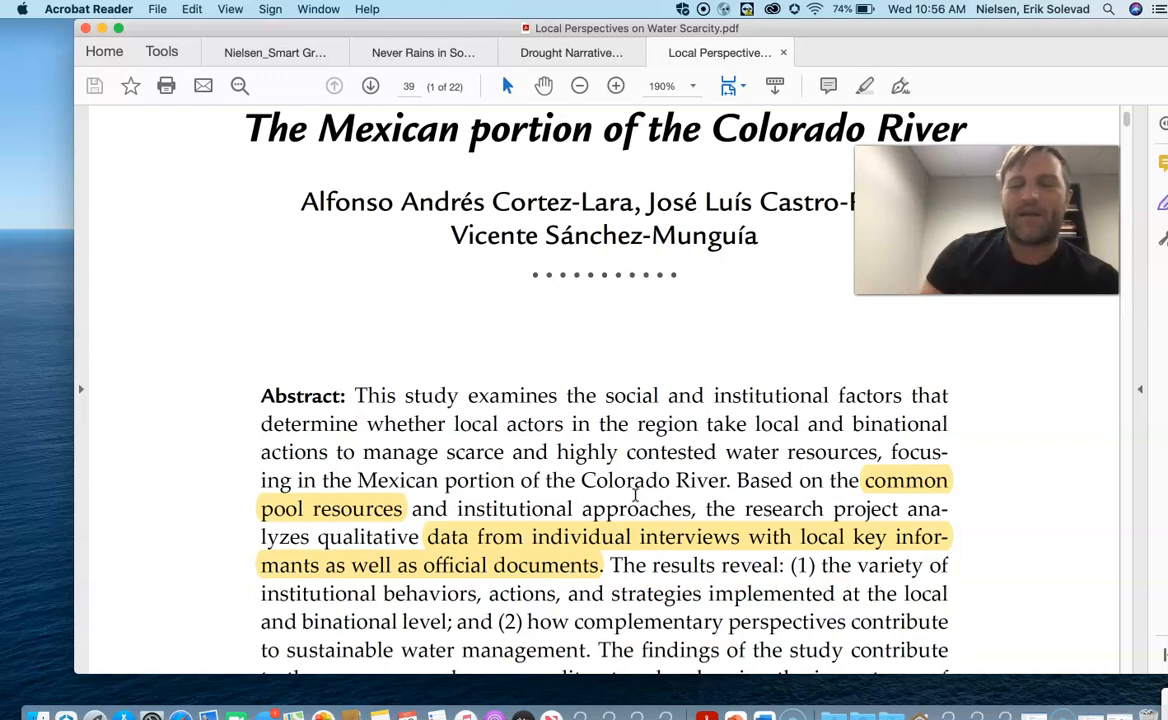
scroll("down", 3)
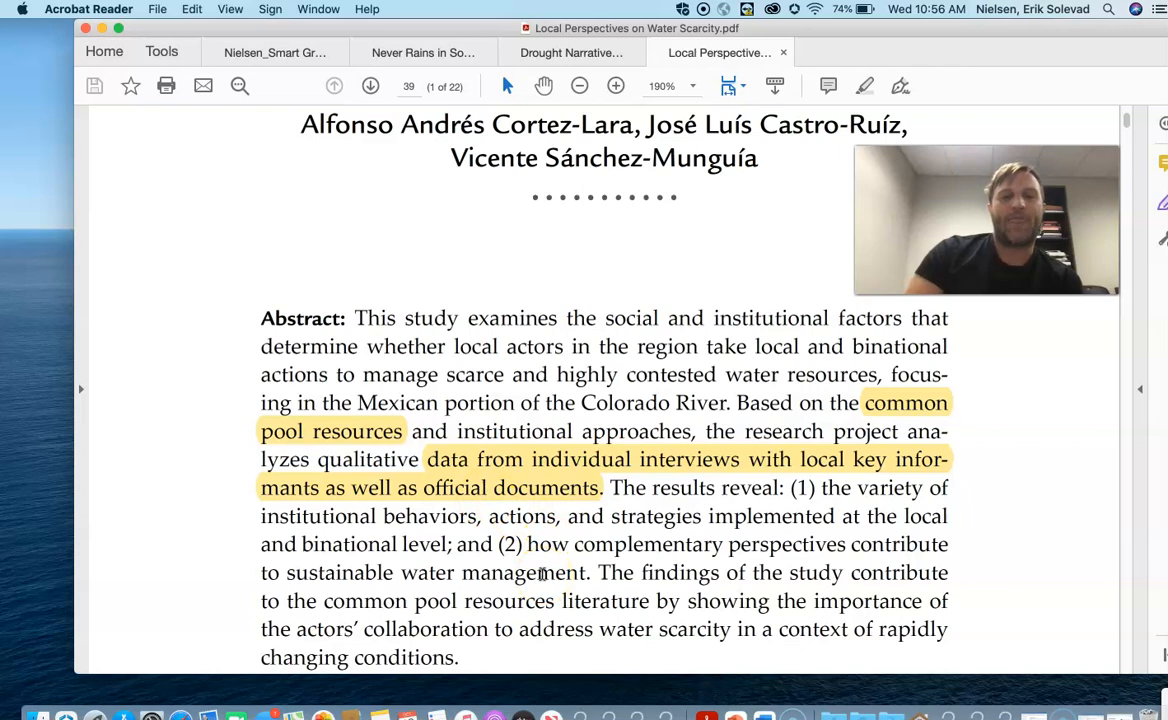
scroll("down", 3)
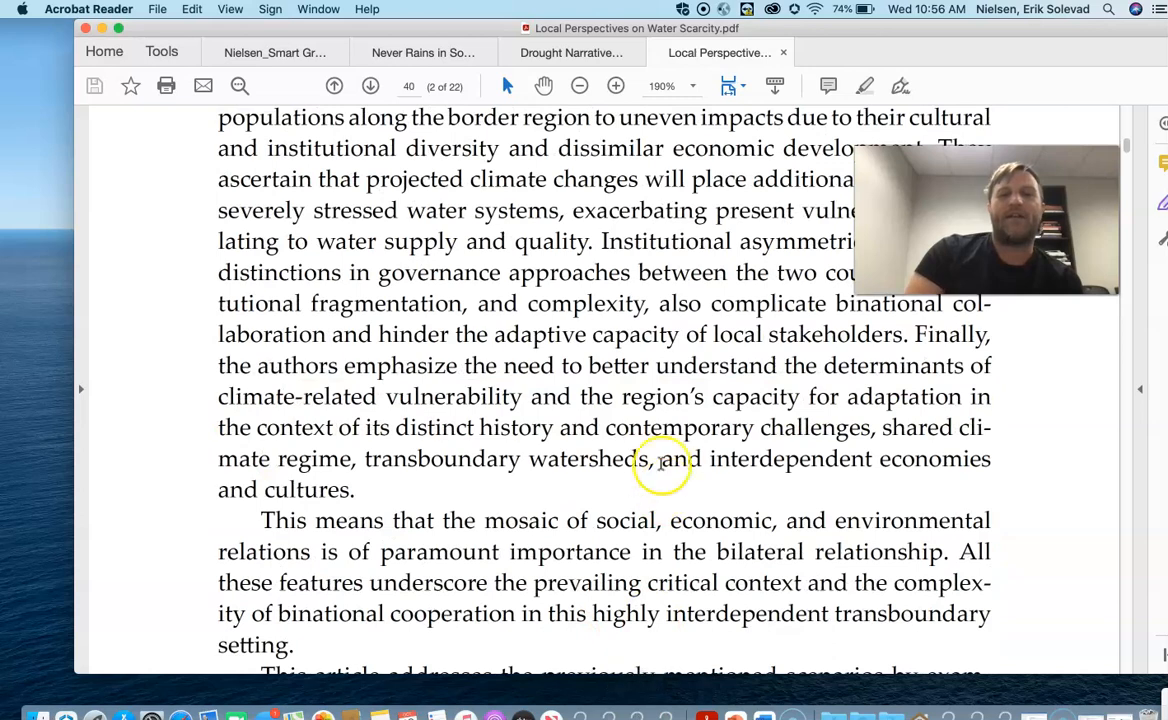
left_click(335, 85)
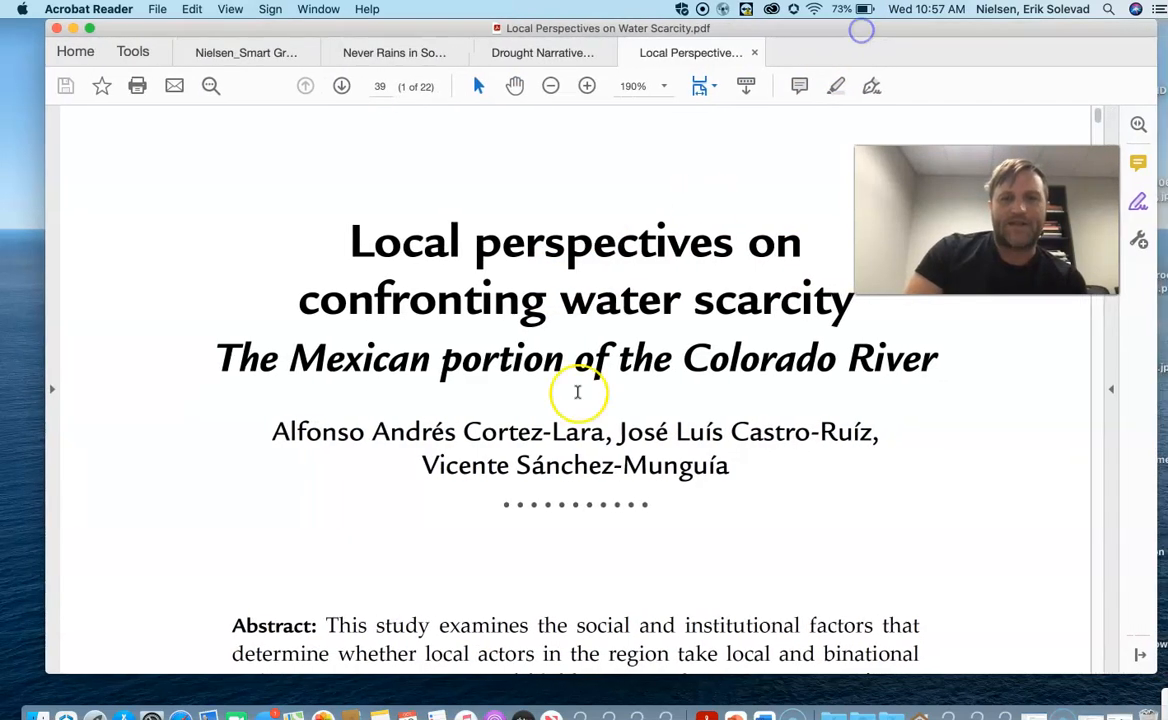
scroll("down", 3)
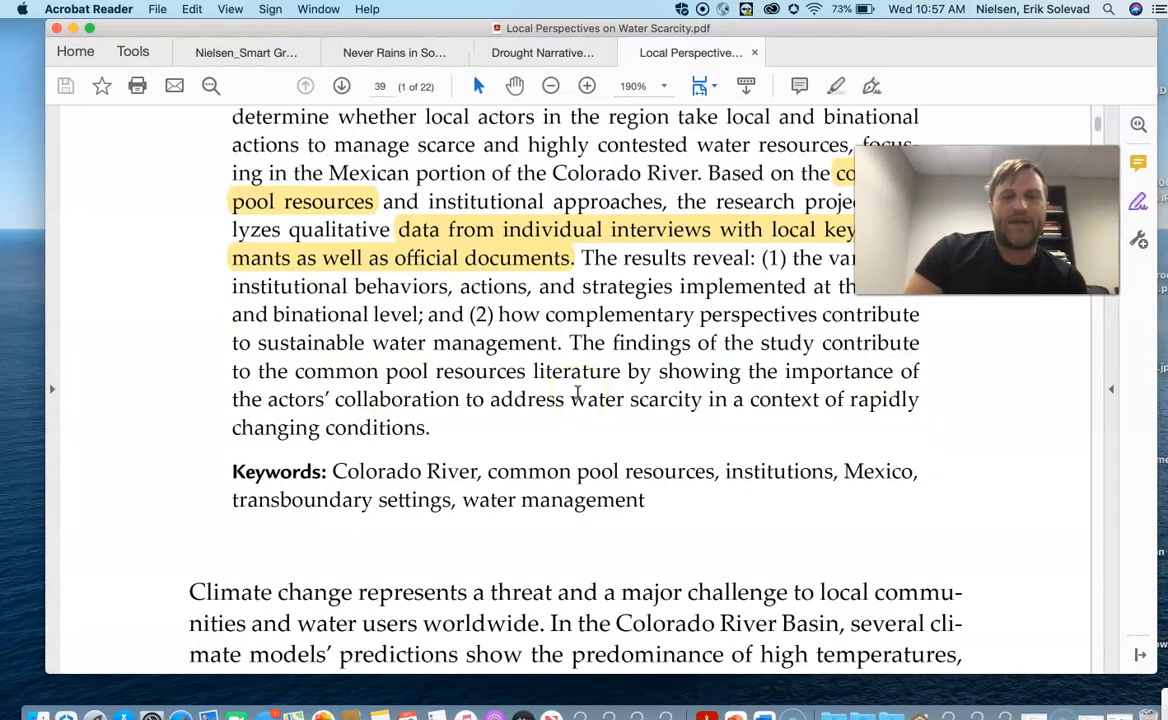